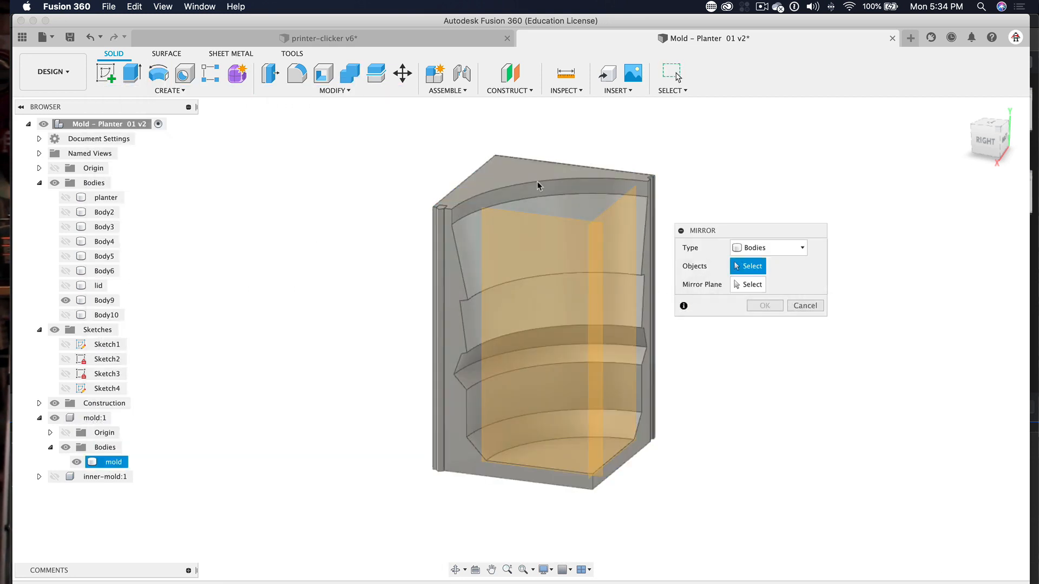
Step: Mirror the quarter mold block into four quarters and move one quarter 60 mm outward
click(765, 305)
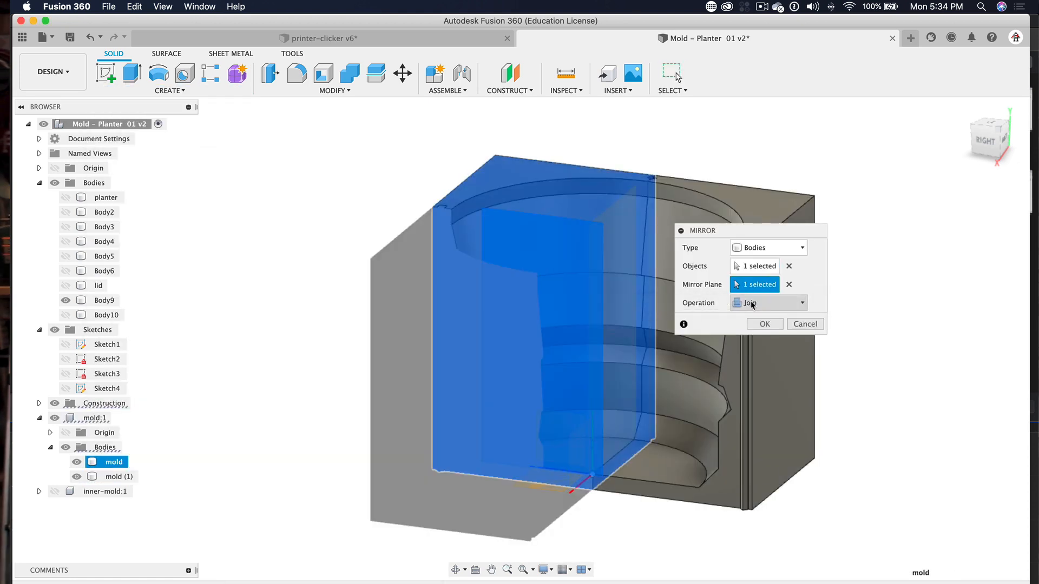
click(789, 284)
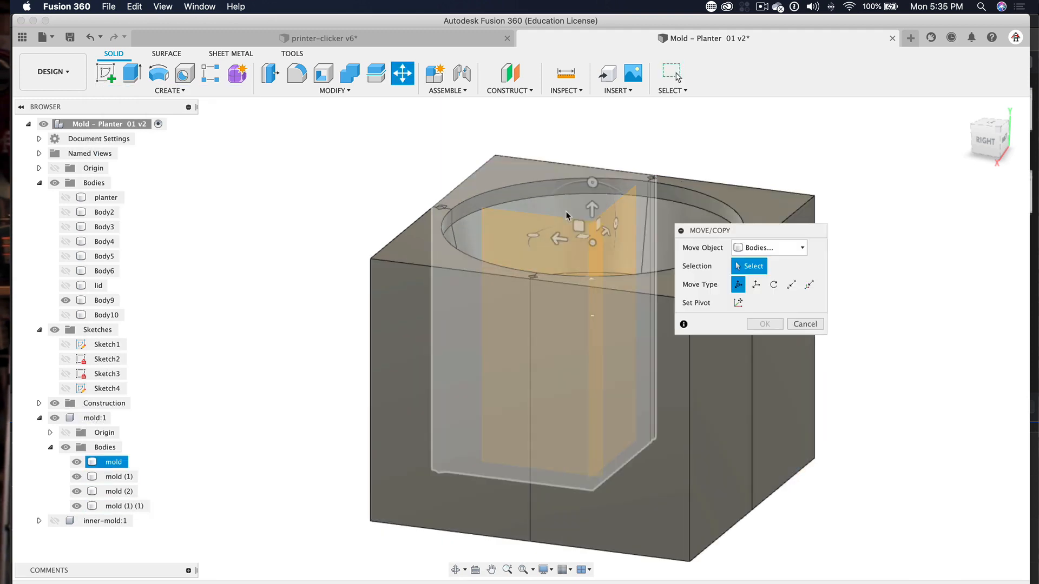
click(804, 323)
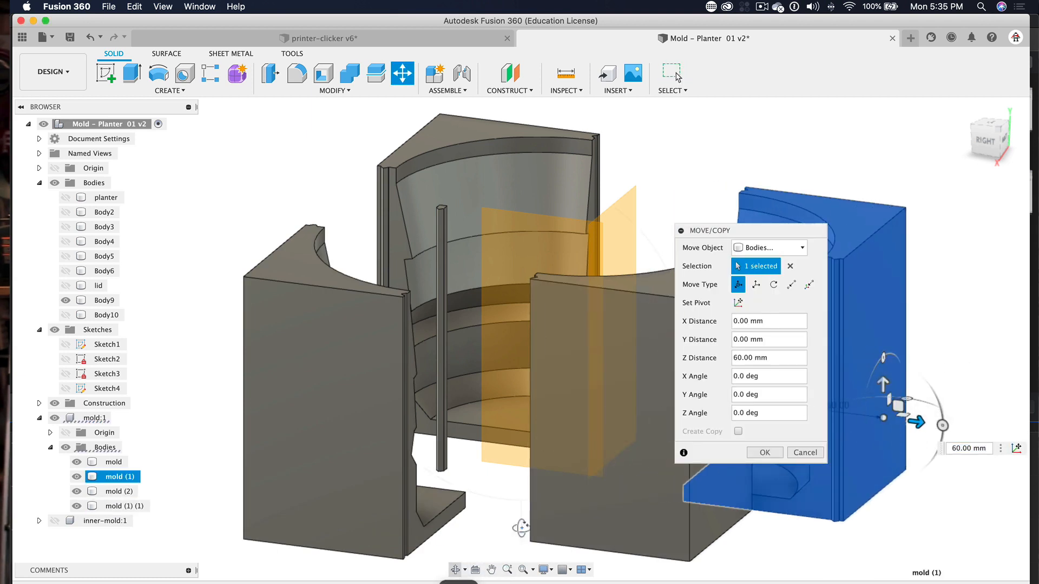
click(764, 452)
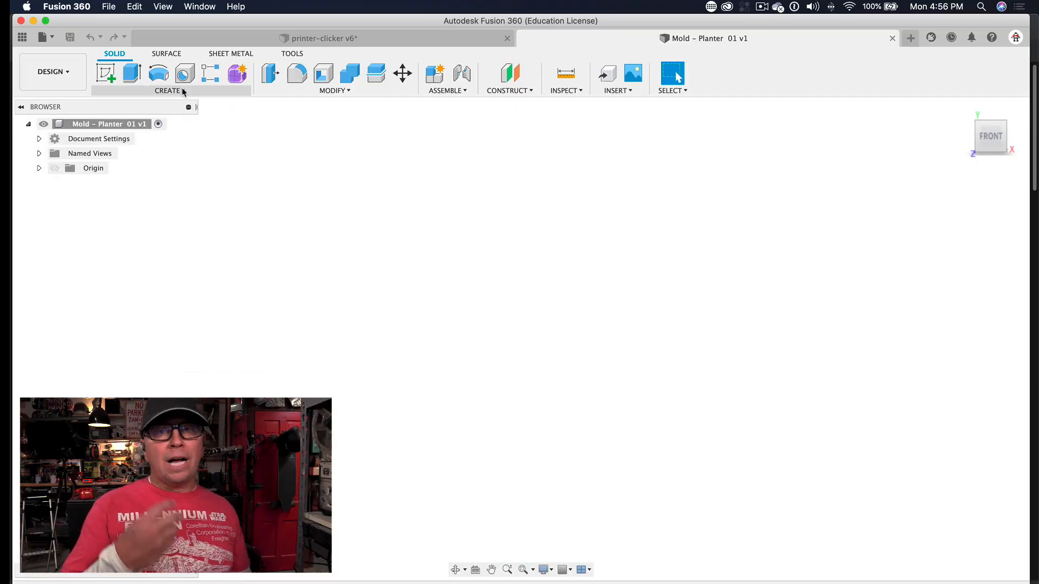
Step: Start a new sketch from the Create menu in the empty Mold – Planter 01 design
click(168, 90)
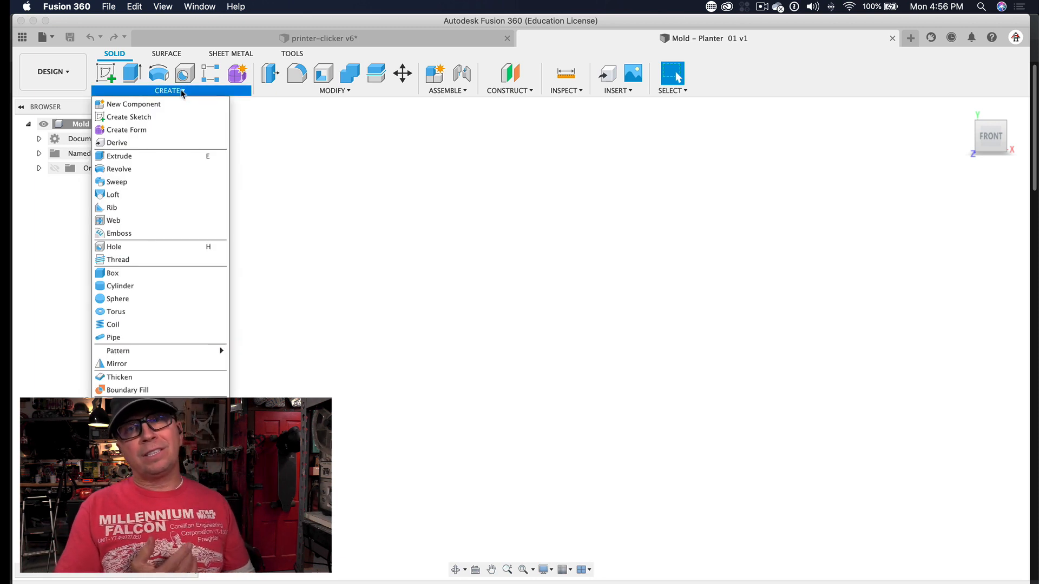
click(282, 131)
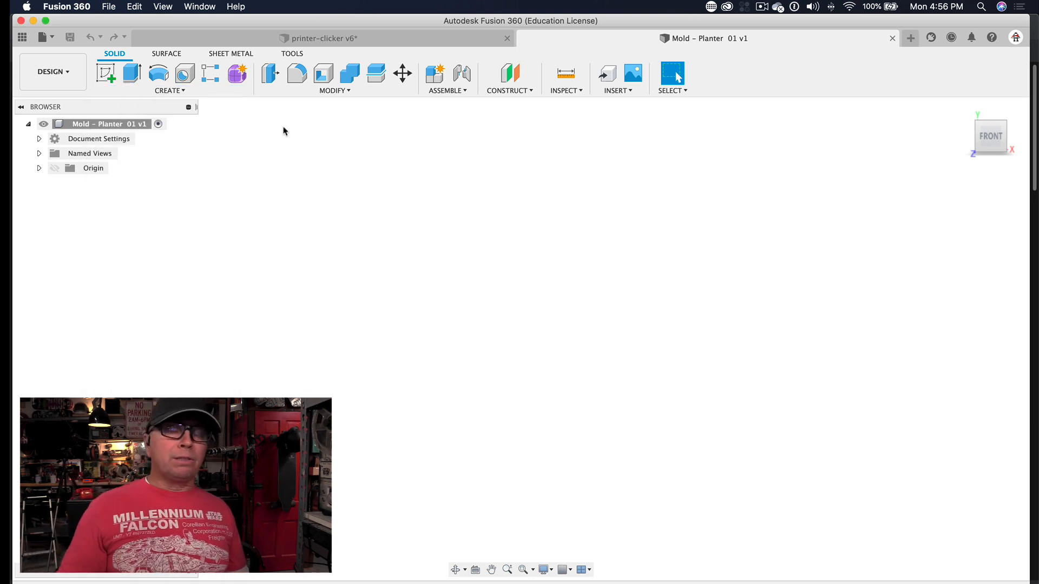
click(106, 124)
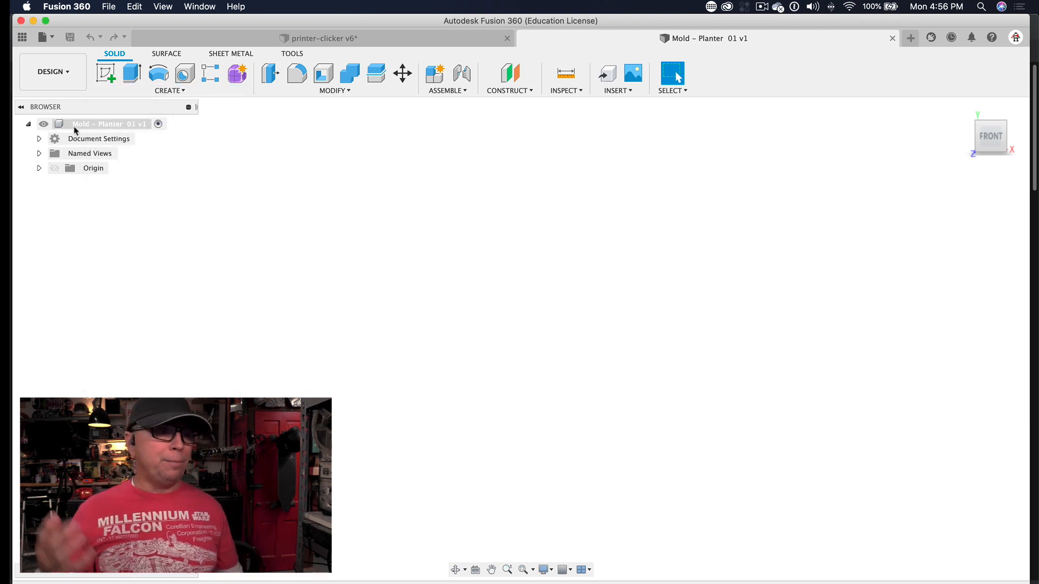
click(168, 91)
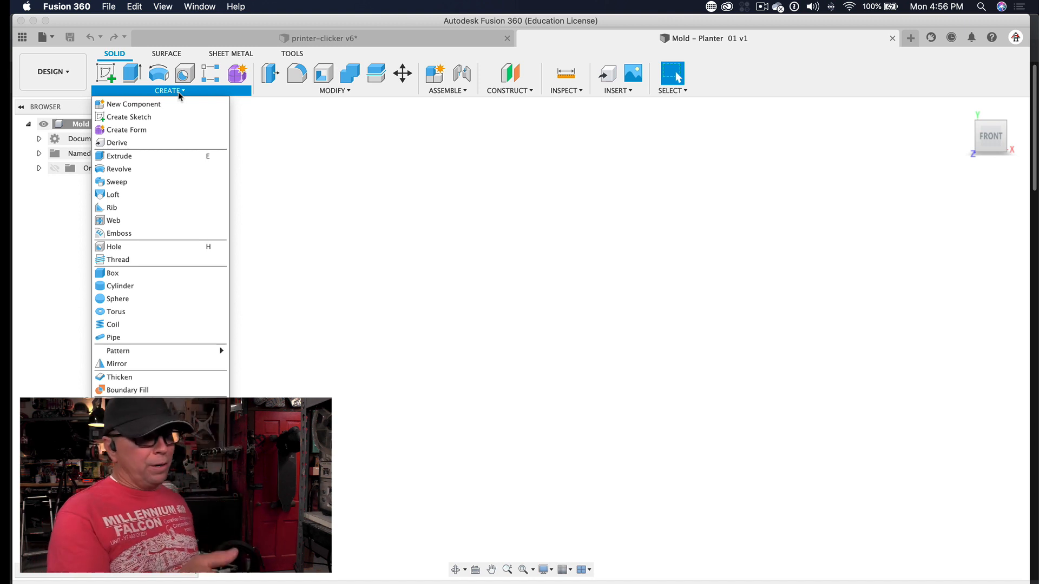
mouse_move(128, 117)
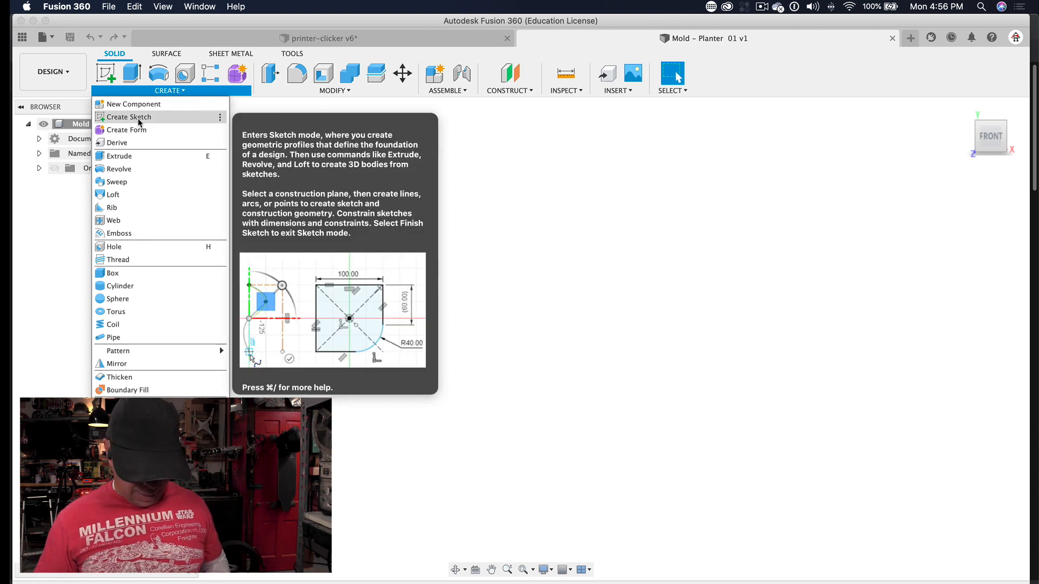
click(129, 117)
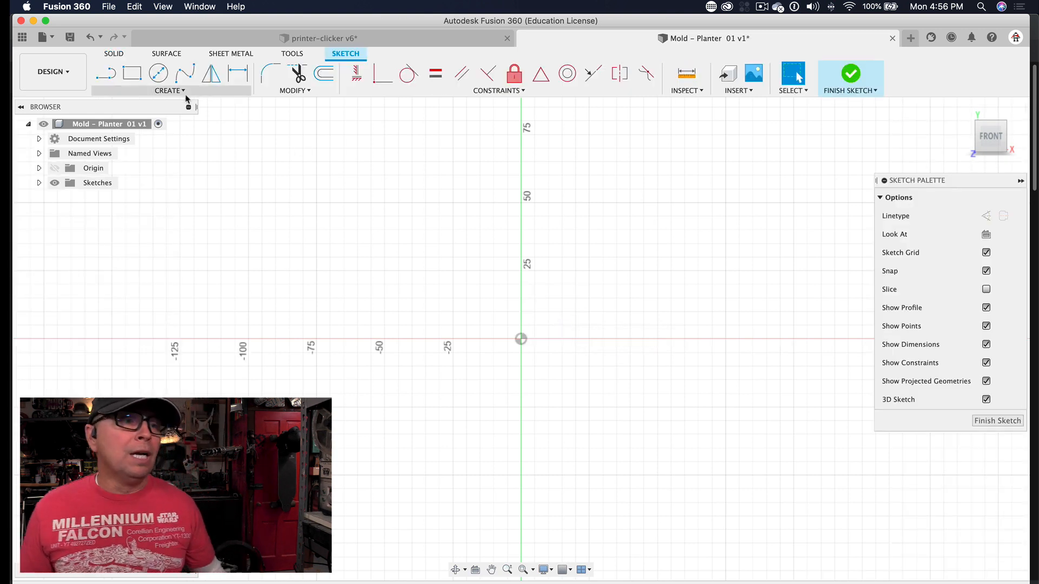
Step: Draw a 2-point rectangle 150 by 70 mm with one corner at the origin
click(169, 91)
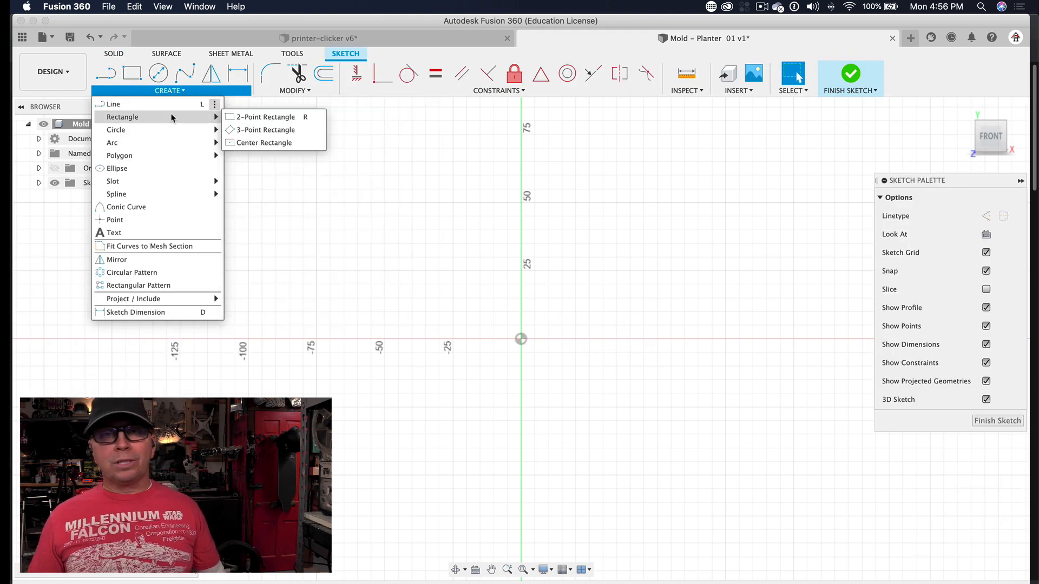
mouse_move(268, 117)
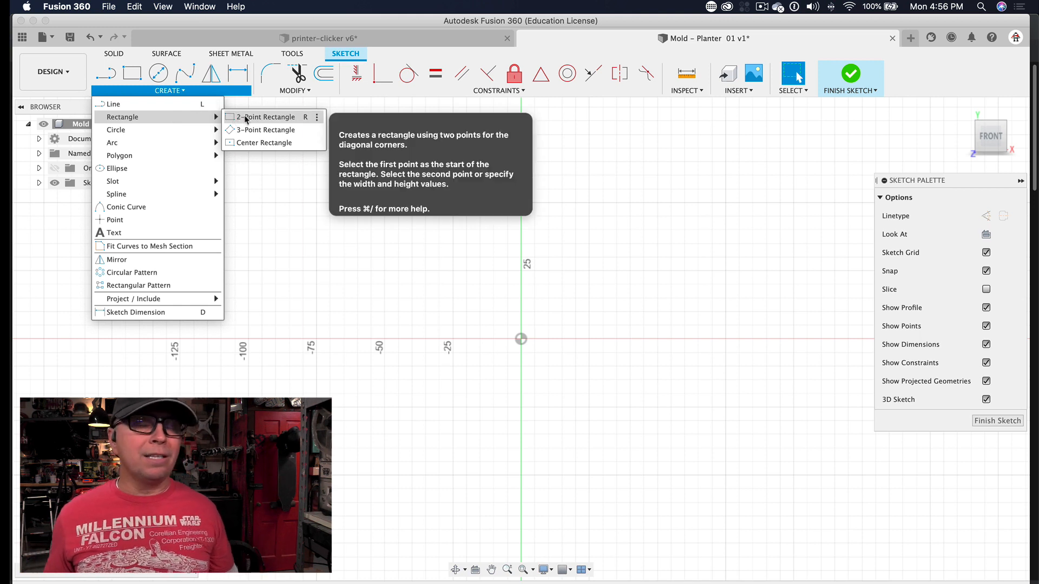
click(267, 116)
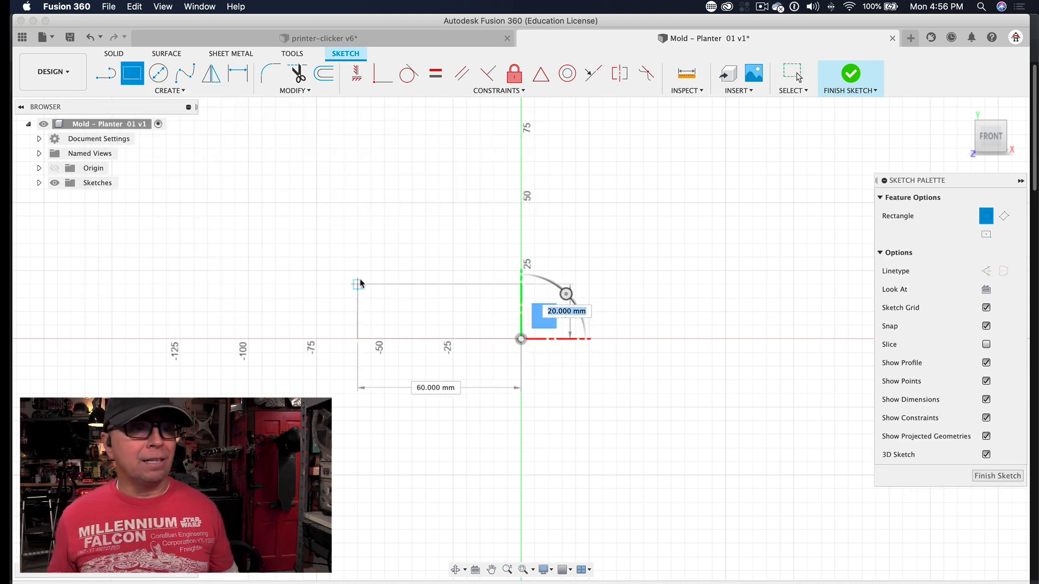
mouse_move(352, 216)
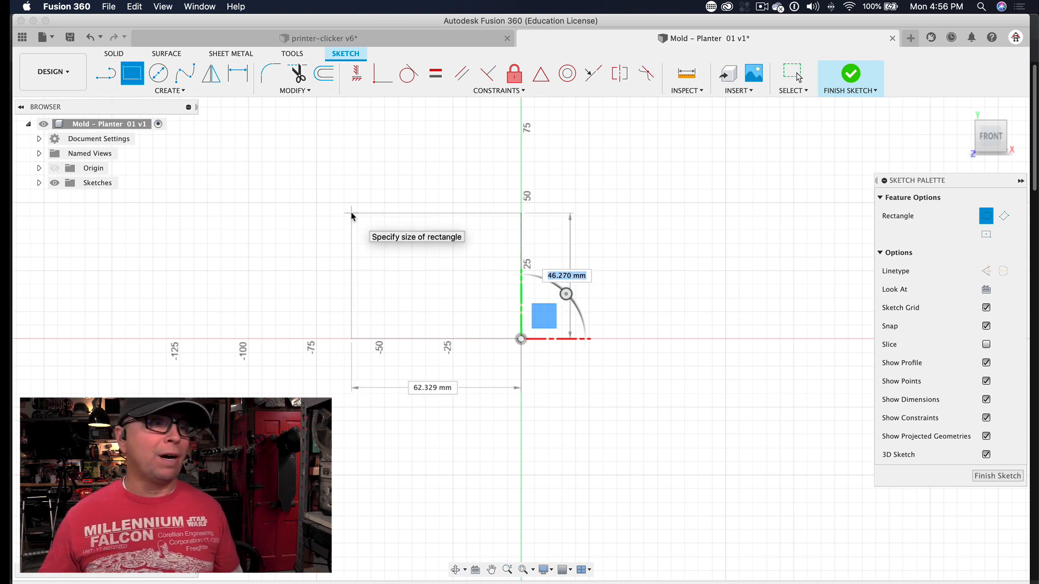
text(150)
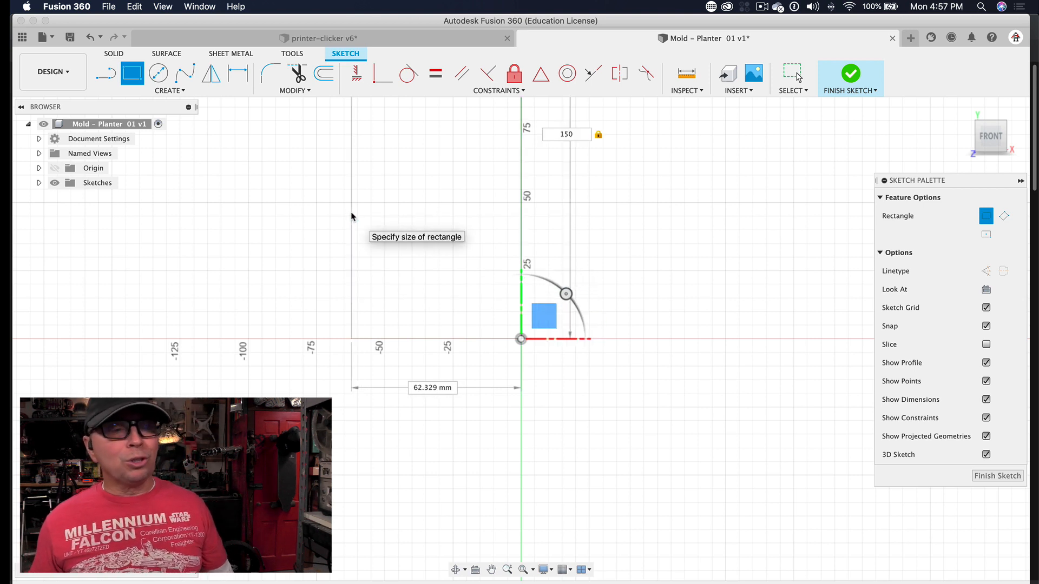
click(433, 388)
text(70)
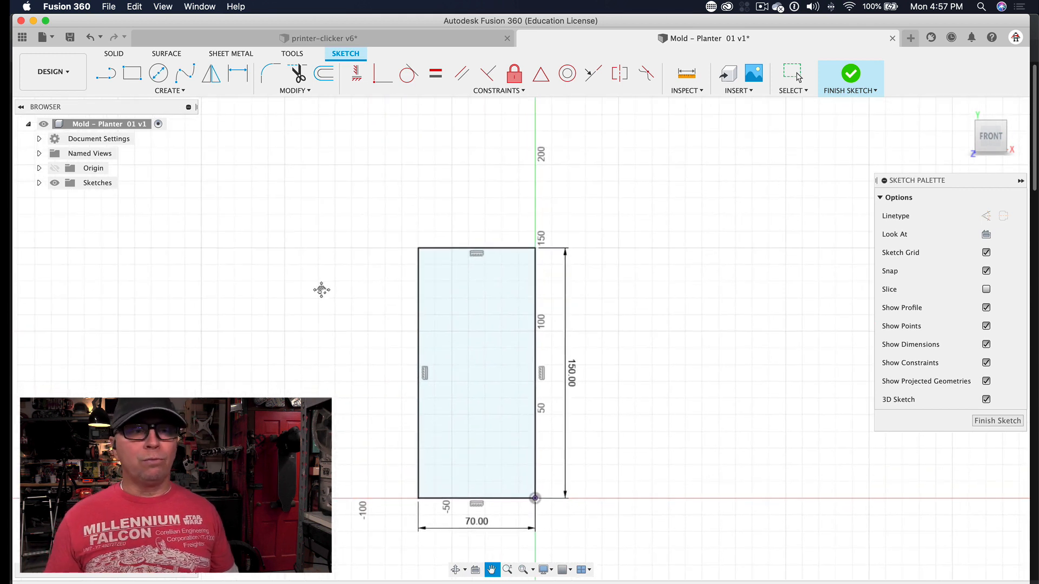
mouse_move(262, 95)
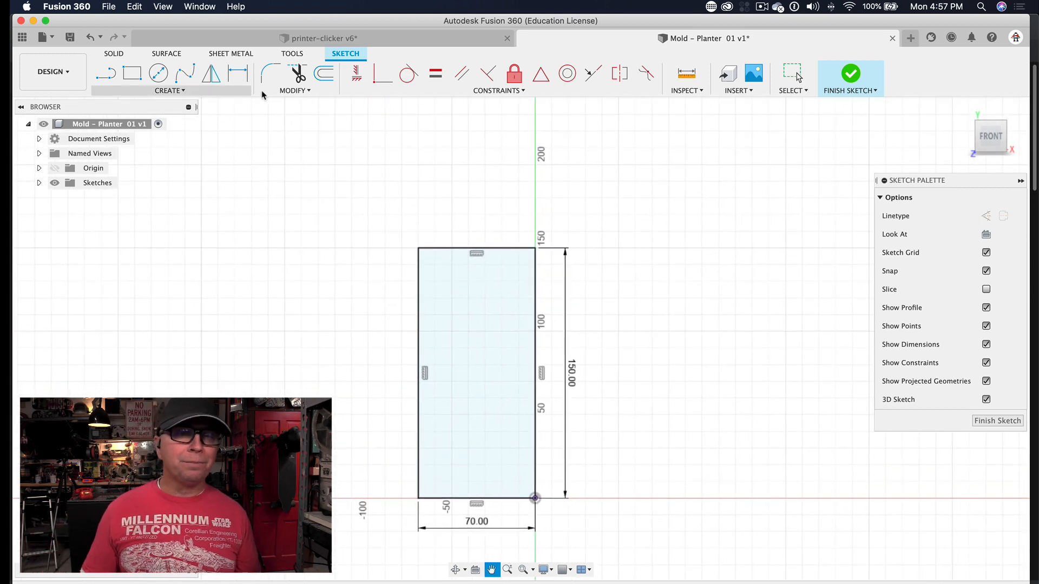
click(293, 90)
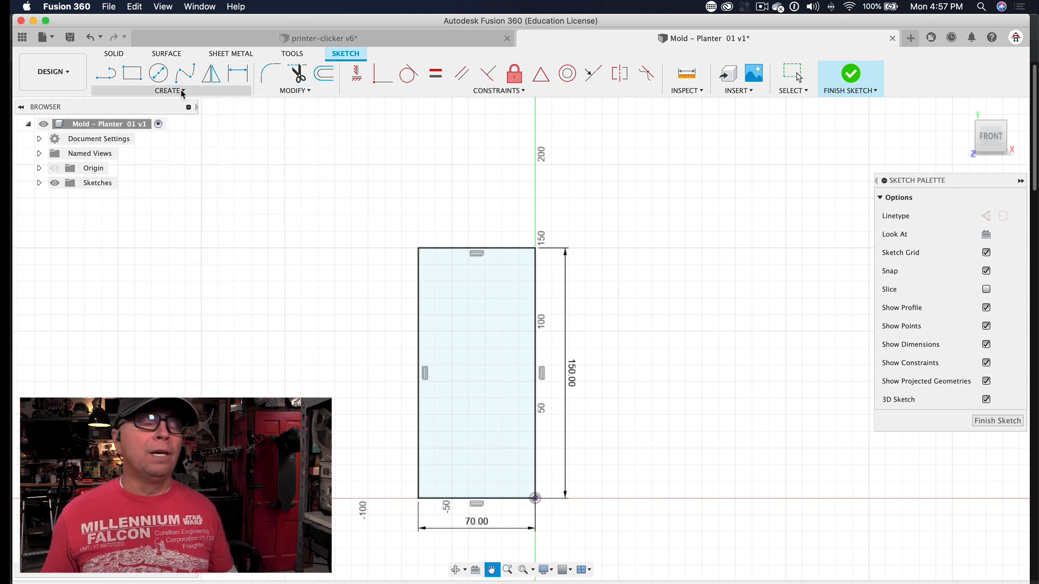
Step: Draw a zigzag line profile along the rectangle's left edge and a horizontal line near its bottom
click(167, 91)
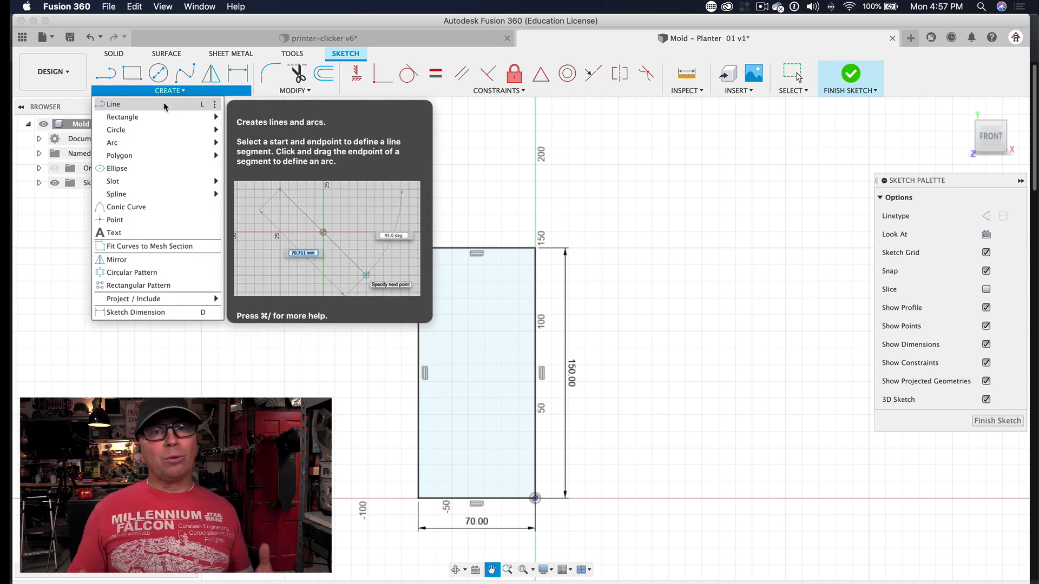
click(113, 104)
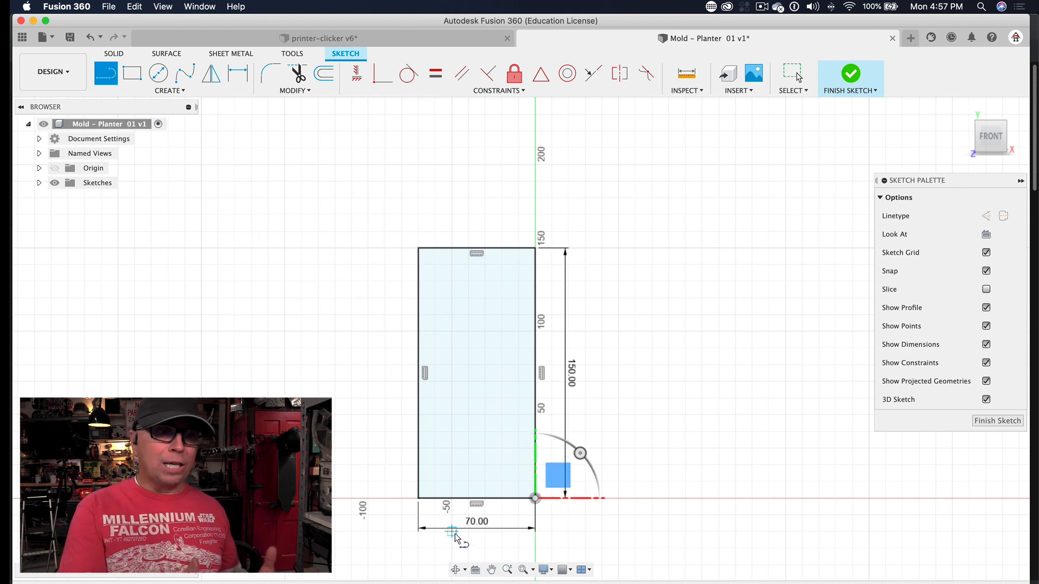
mouse_move(420, 500)
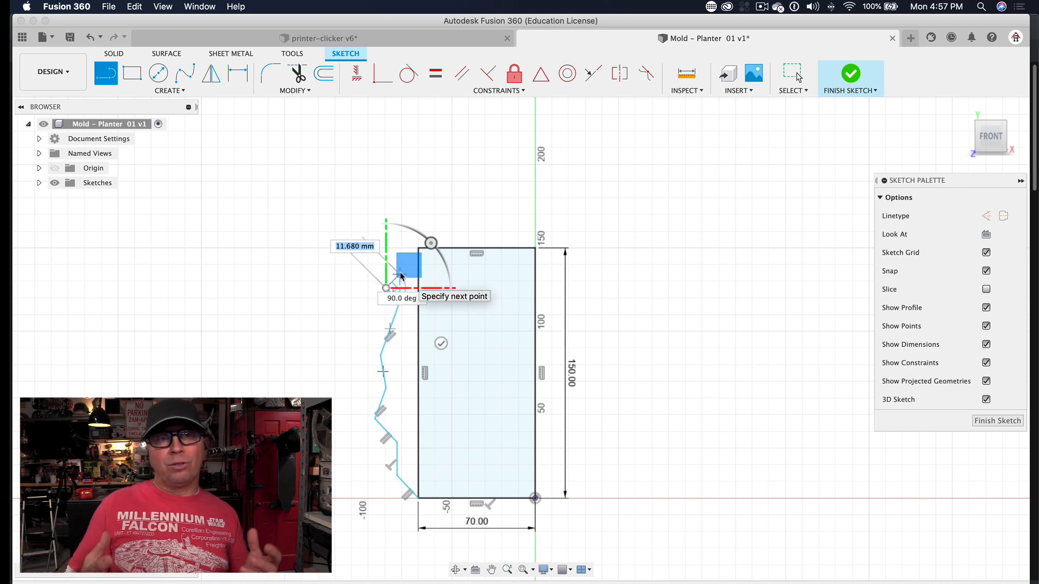
mouse_move(421, 241)
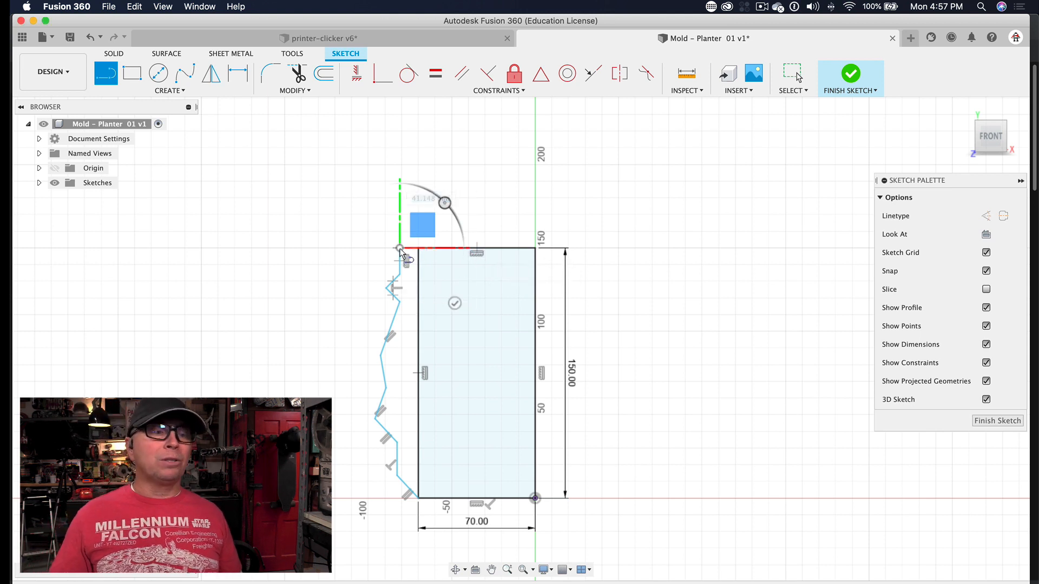
mouse_move(451, 250)
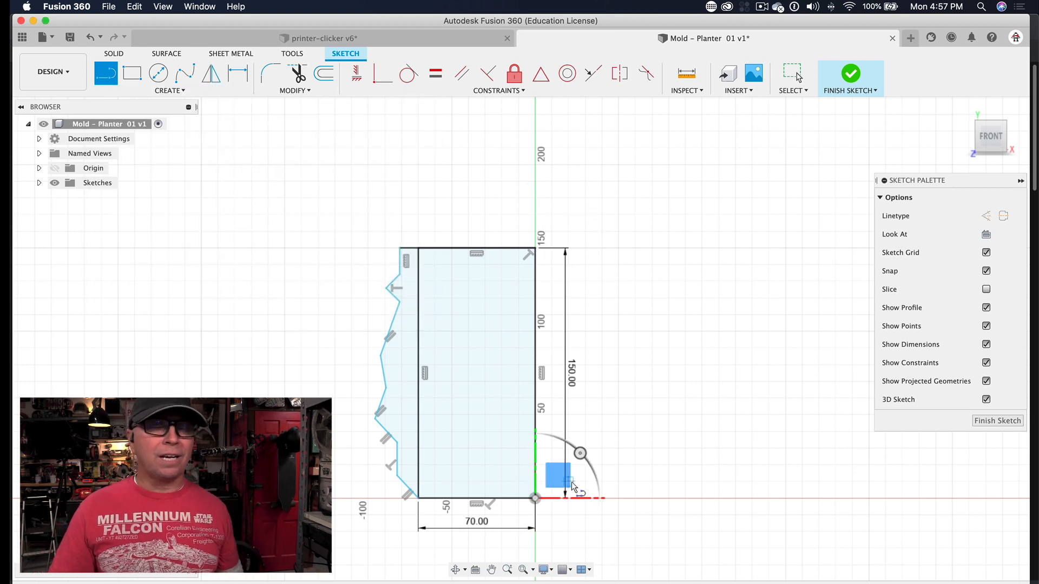
mouse_move(535, 475)
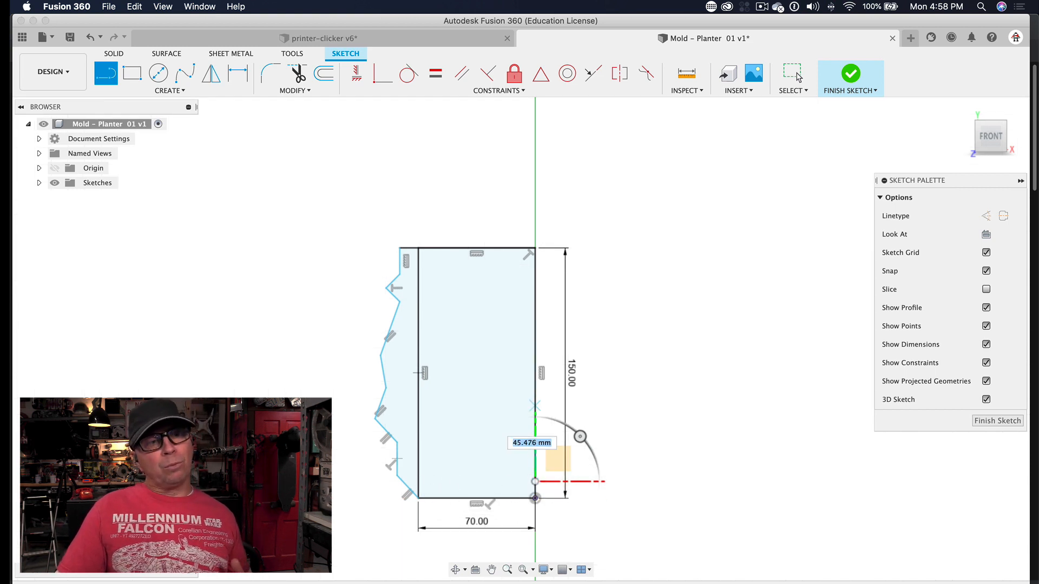
click(167, 91)
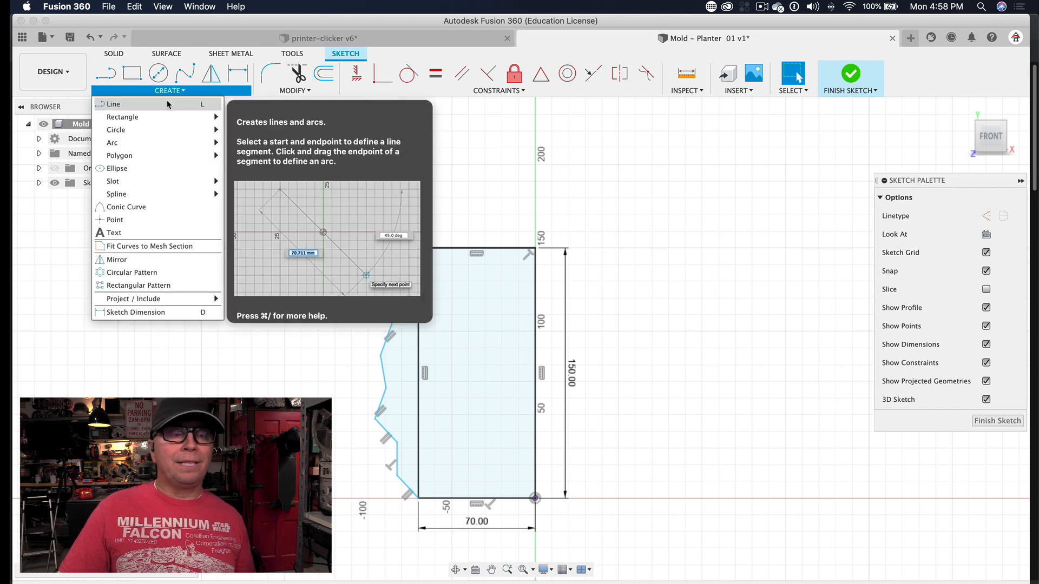
click(114, 104)
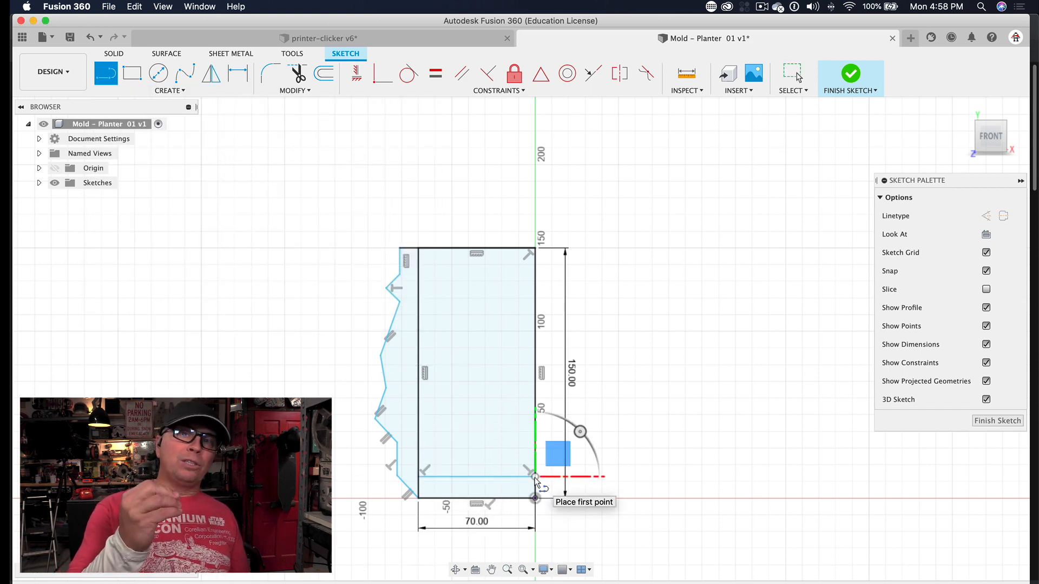
mouse_move(489, 375)
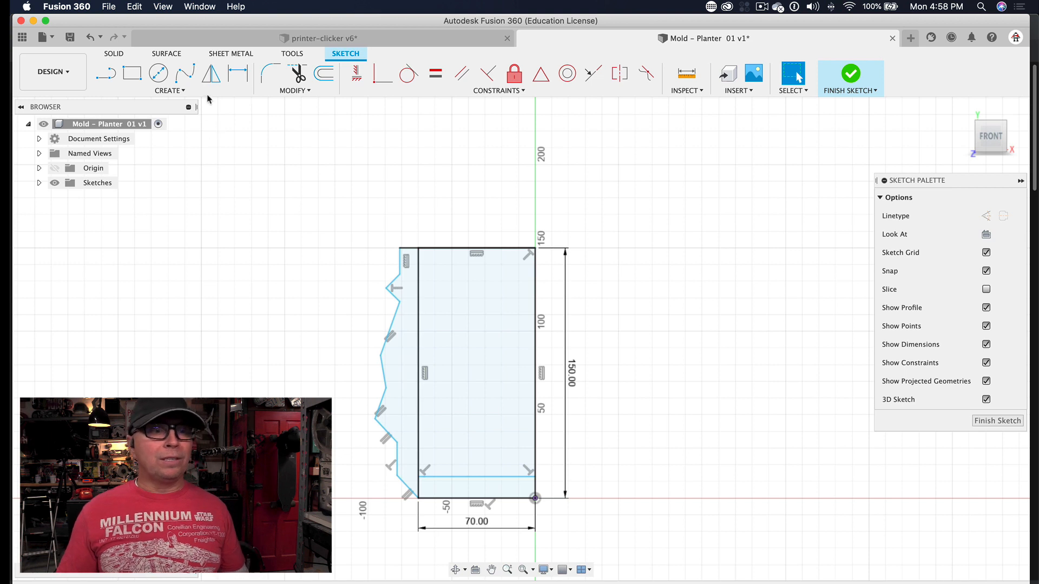
Step: Revolve the wall profile about the vertical centre line into a solid planter body
click(105, 73)
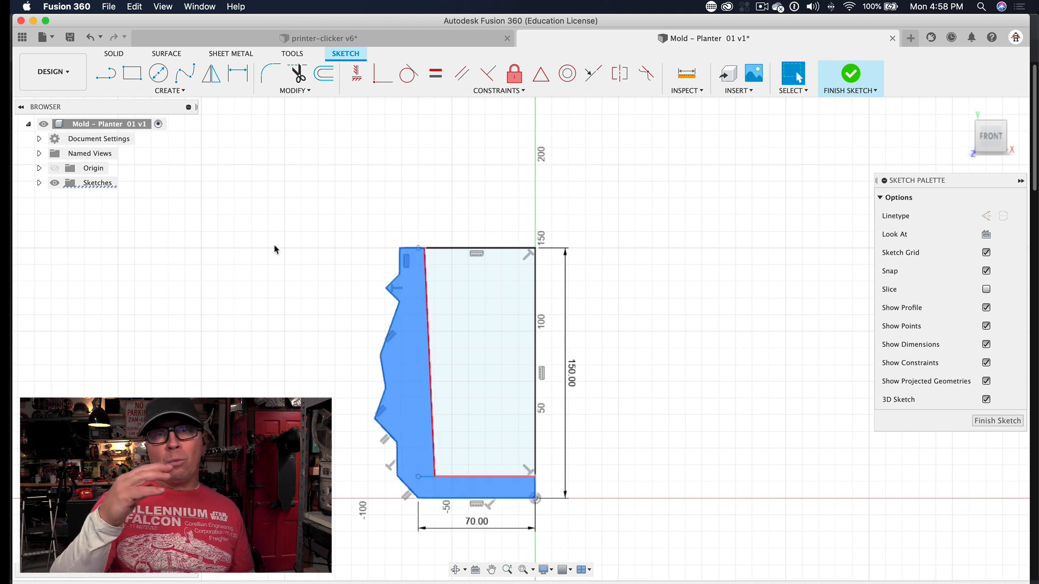
click(114, 54)
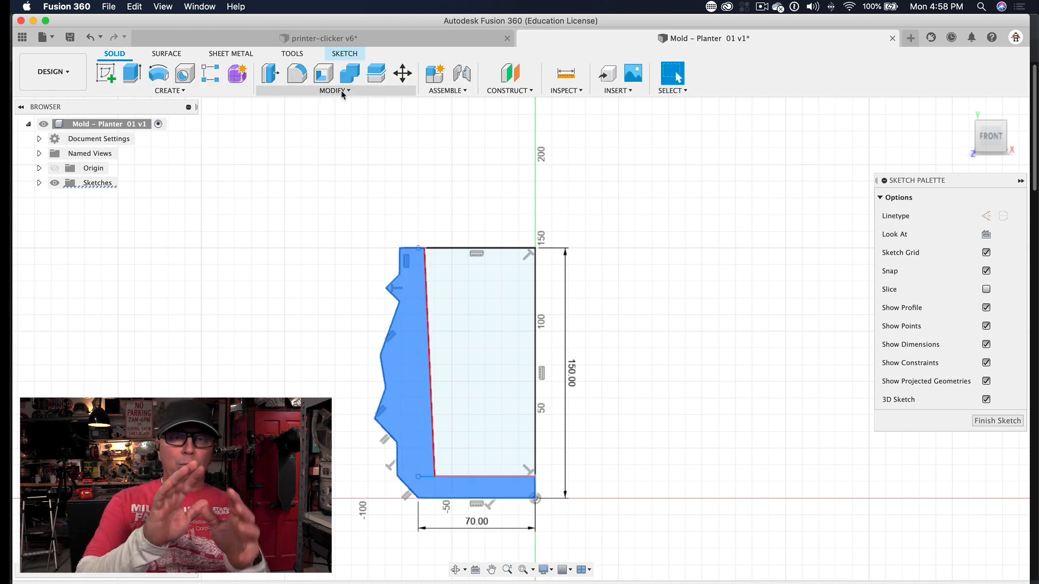
click(333, 91)
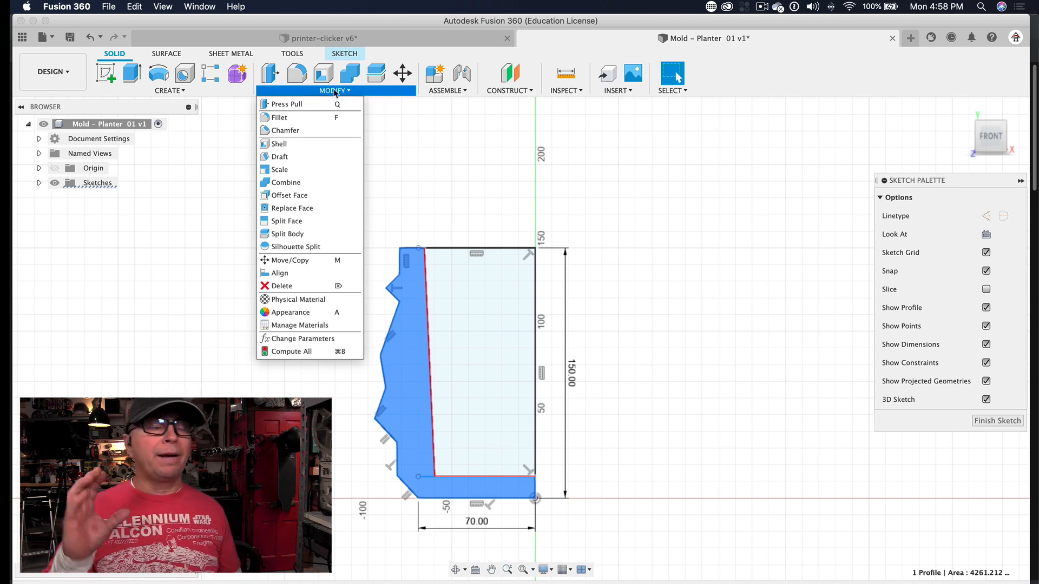
click(170, 91)
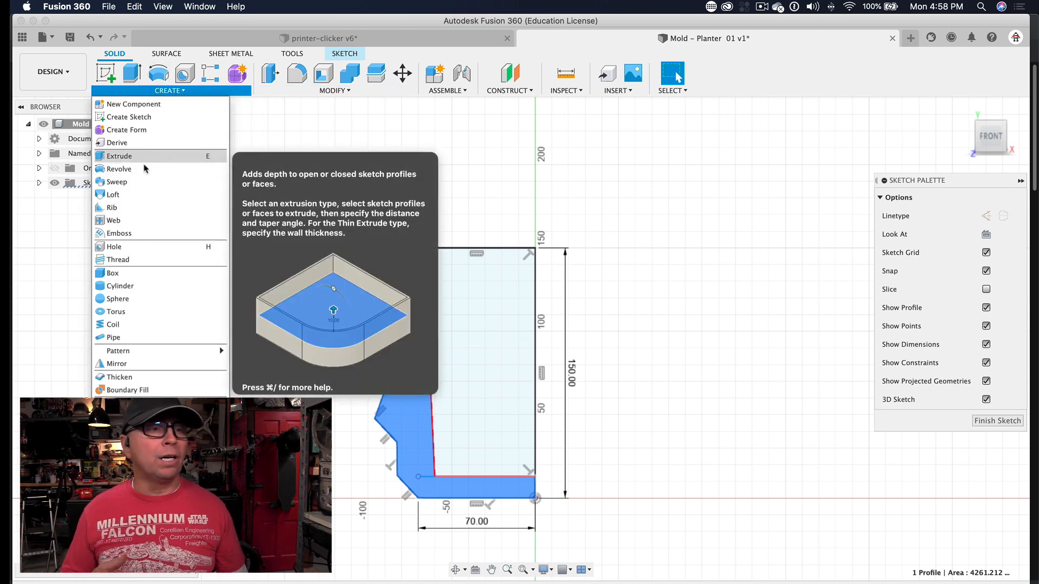
click(121, 169)
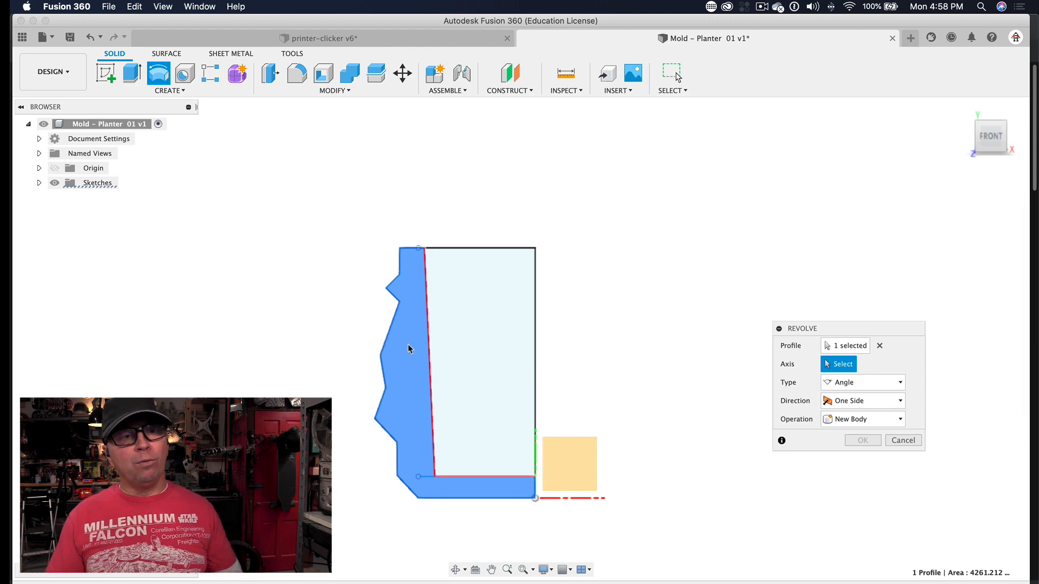
click(168, 91)
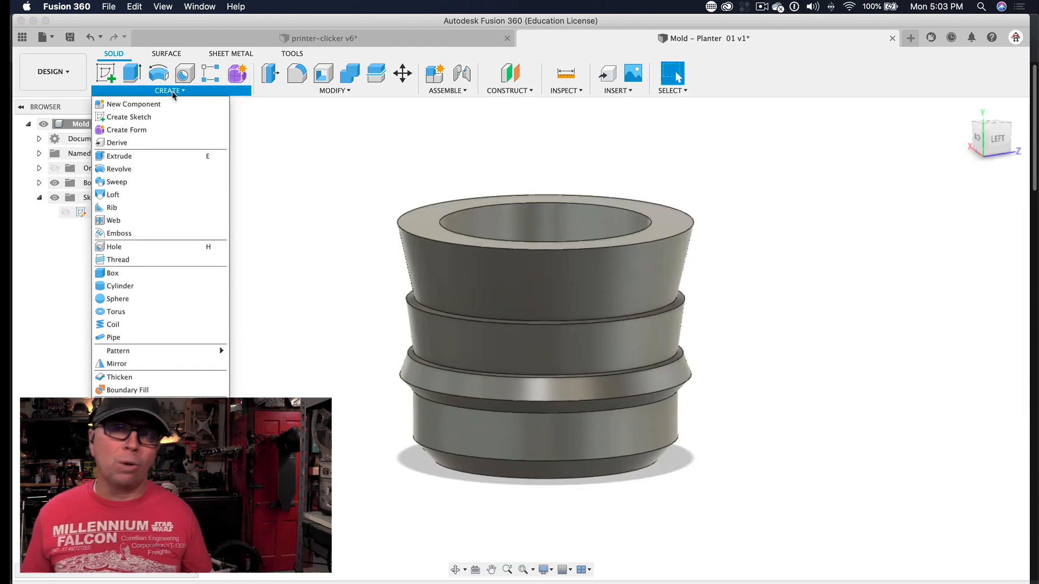
Step: Begin a second sketch on the ground plane, viewing the planter from above
click(127, 117)
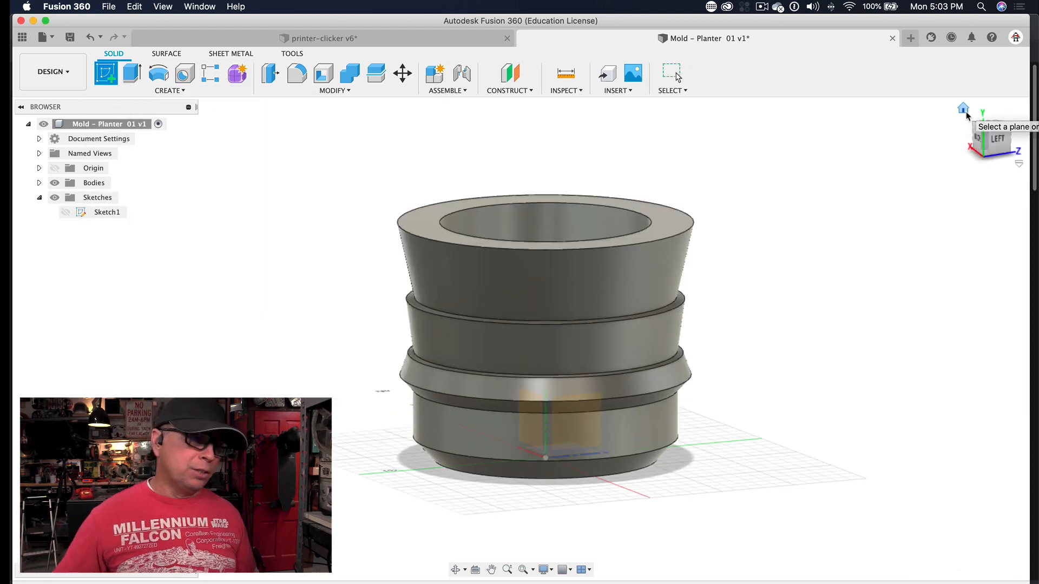
click(990, 136)
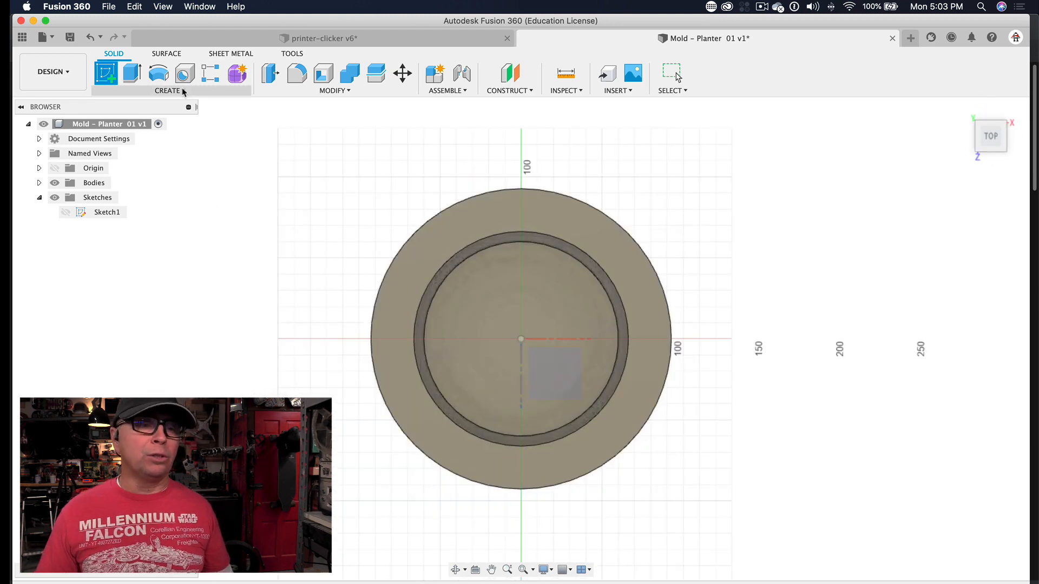
click(168, 91)
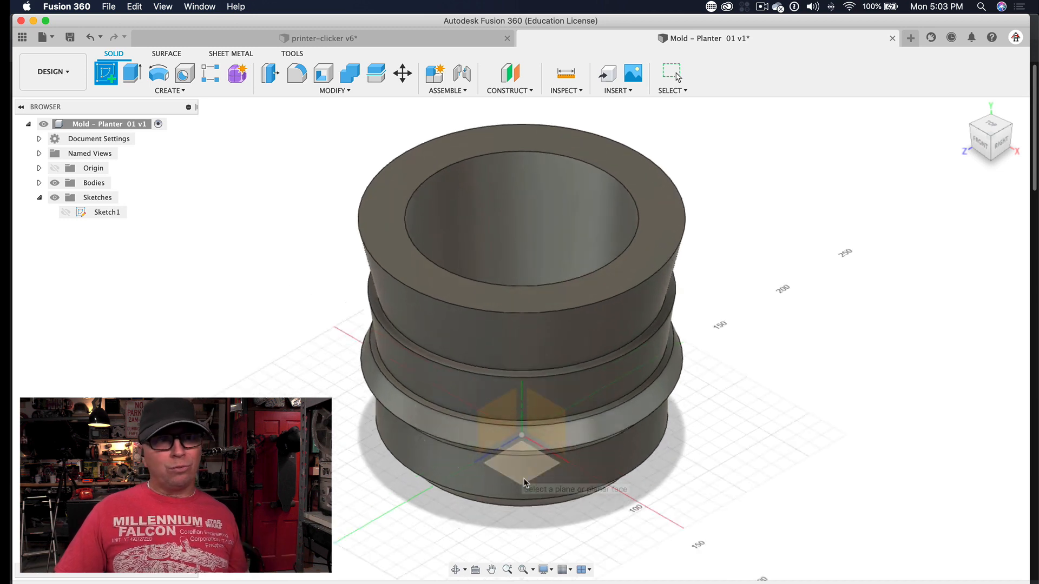
scroll(up, 3)
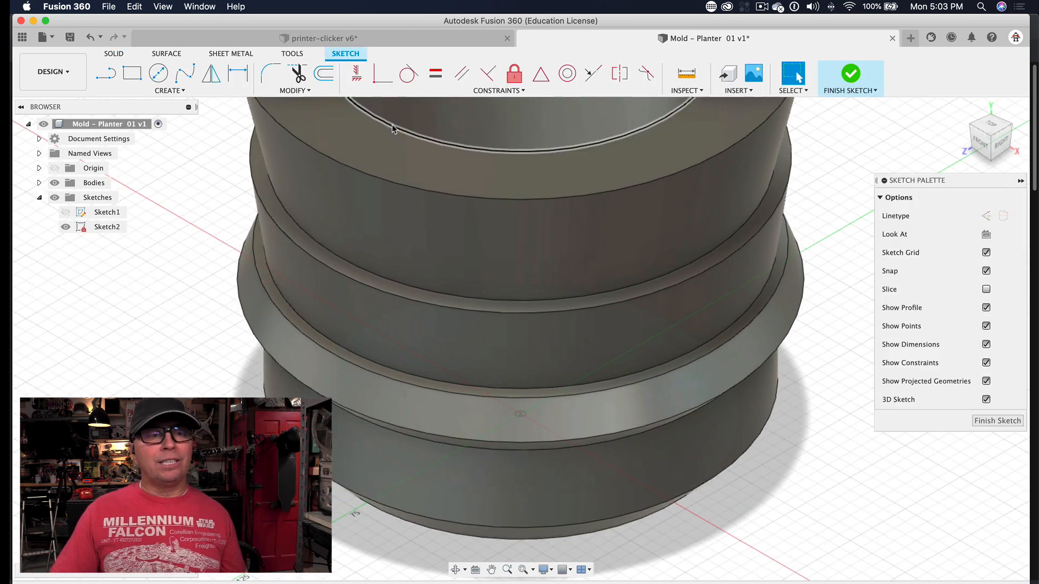
Step: Draw a 210 mm centre square around the planter, quarter it with crossing lines and finish the sketch
click(167, 91)
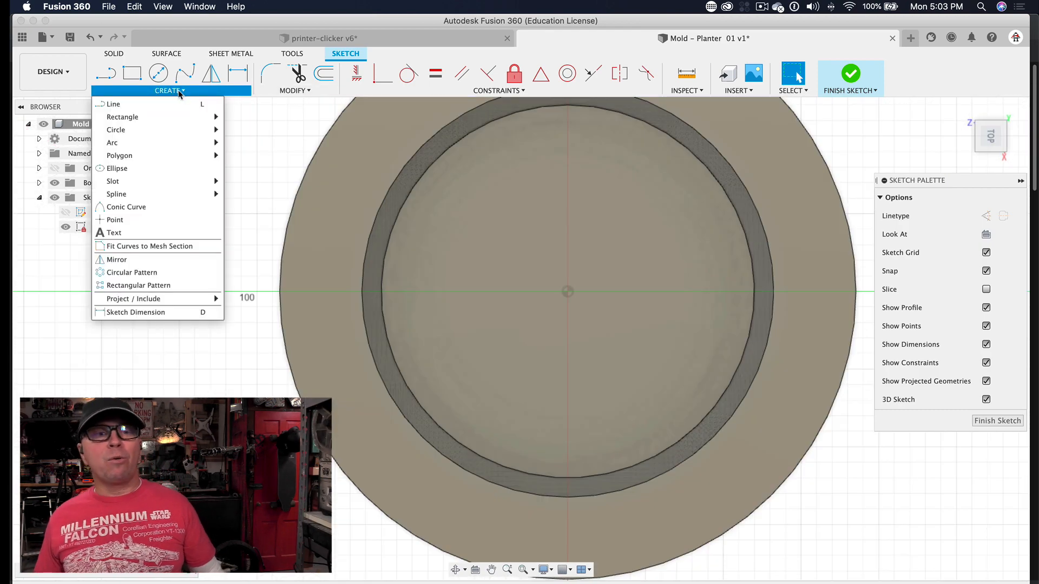
click(122, 117)
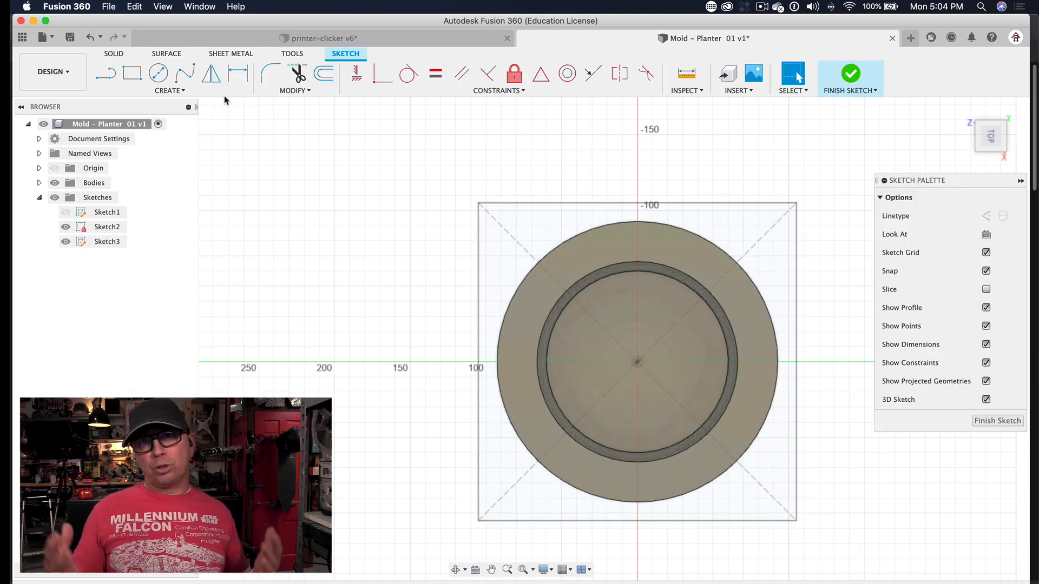
click(105, 72)
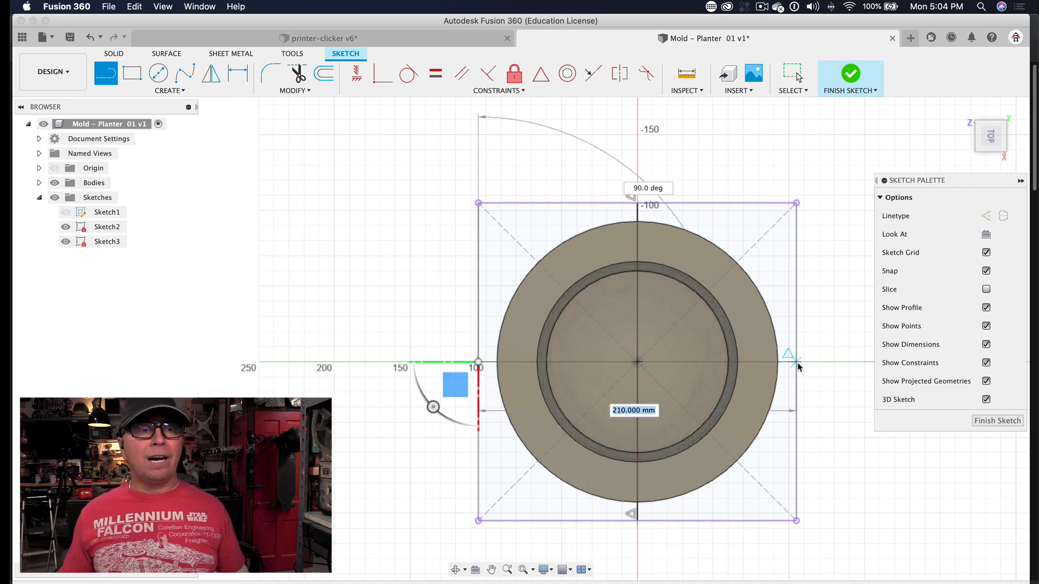
click(851, 72)
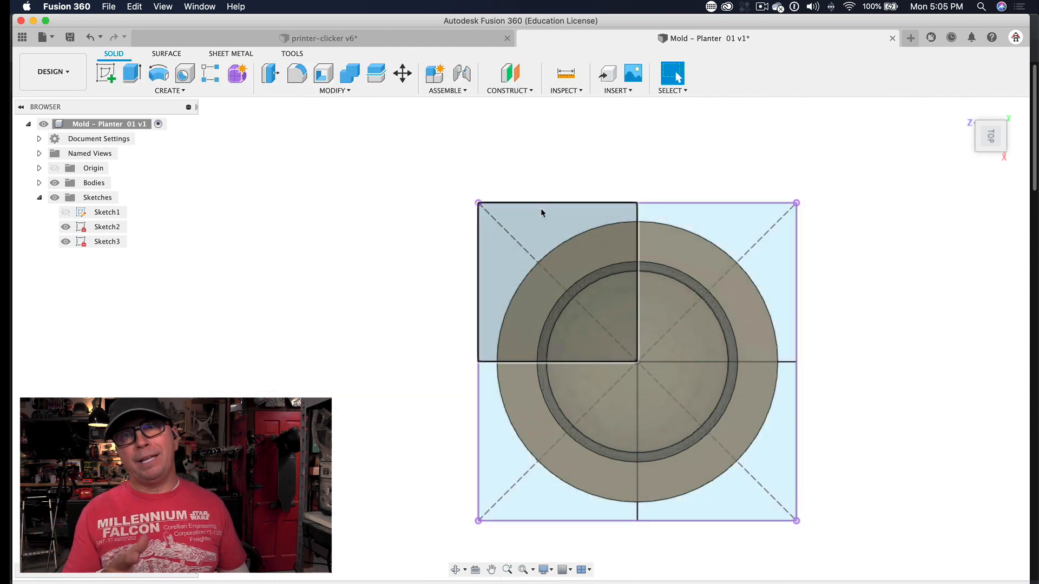
Step: Extrude one square quarter 160 mm as a new body and offset its top face down to 150 mm
click(131, 74)
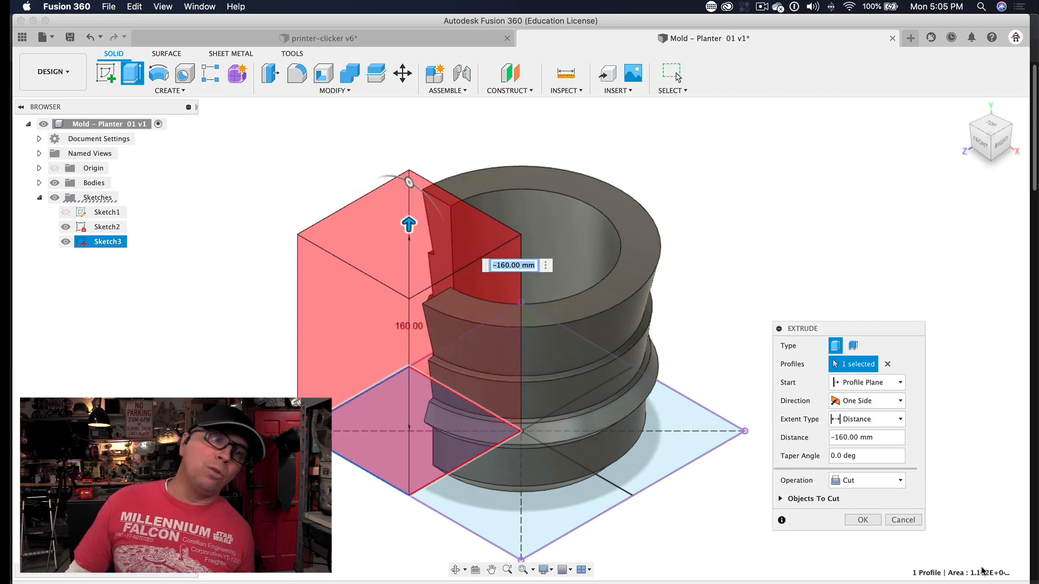
click(861, 519)
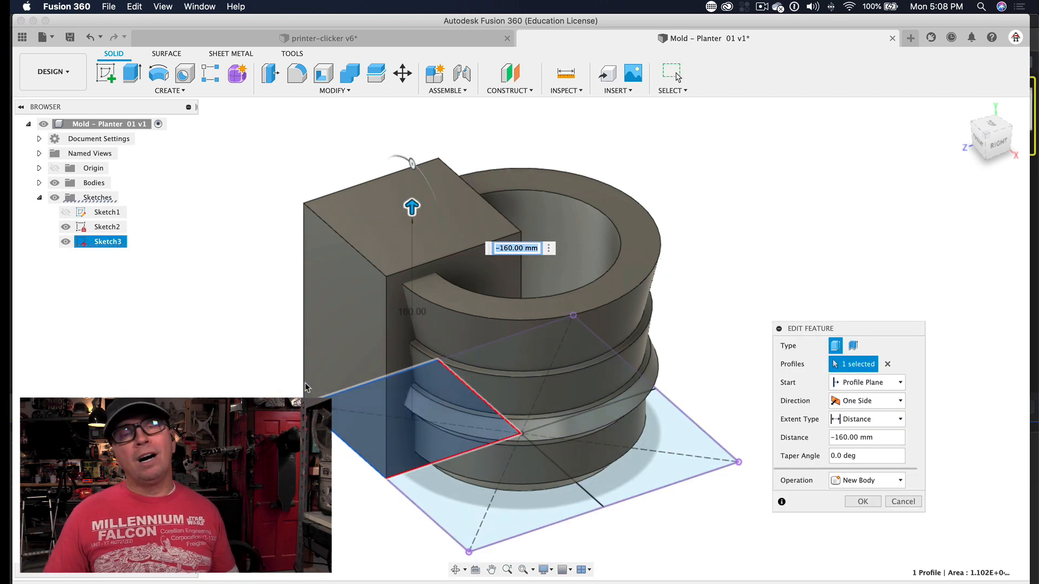
click(862, 501)
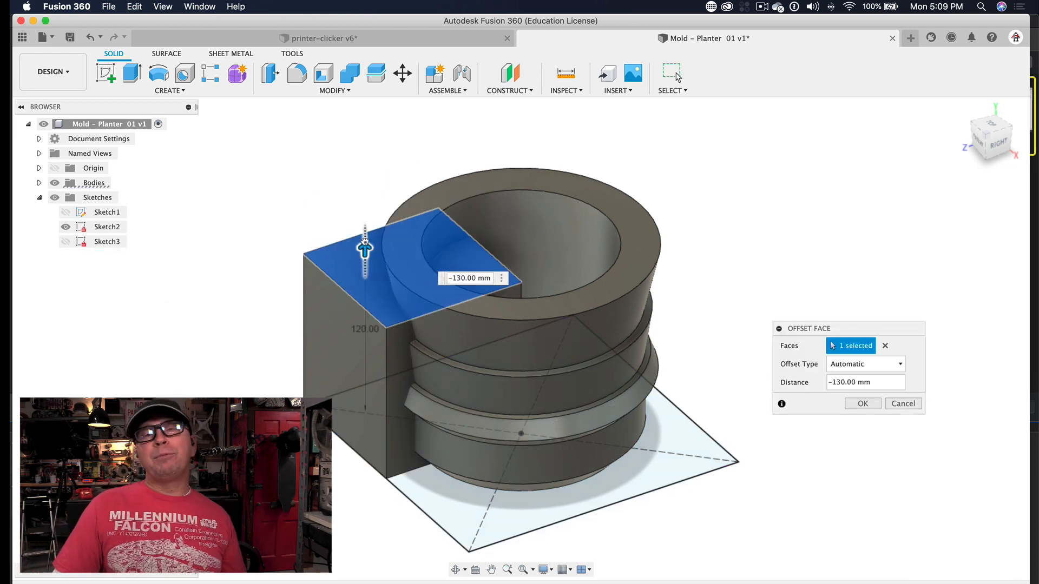
drag(365, 249, 365, 206)
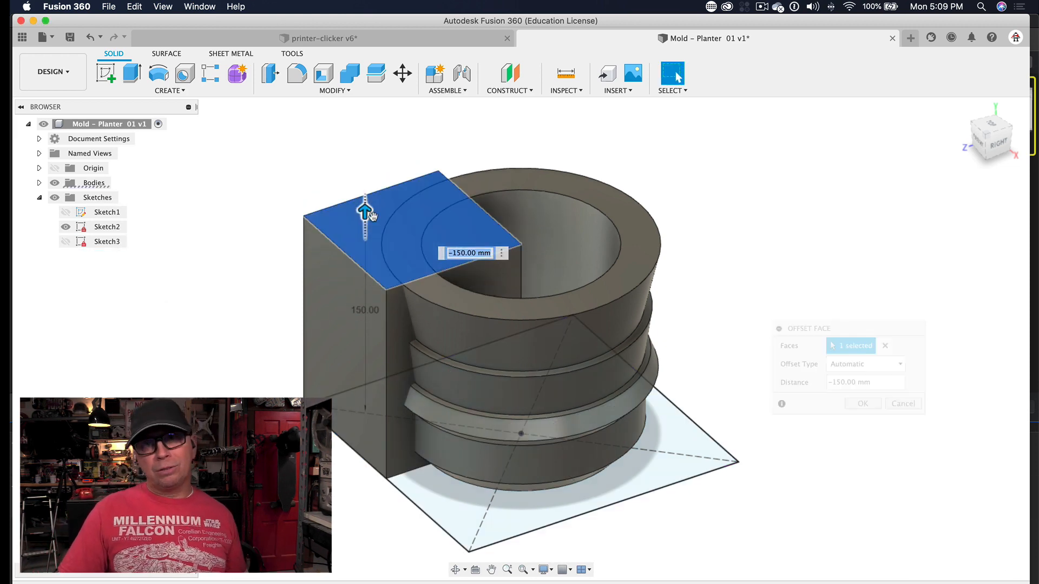
click(862, 404)
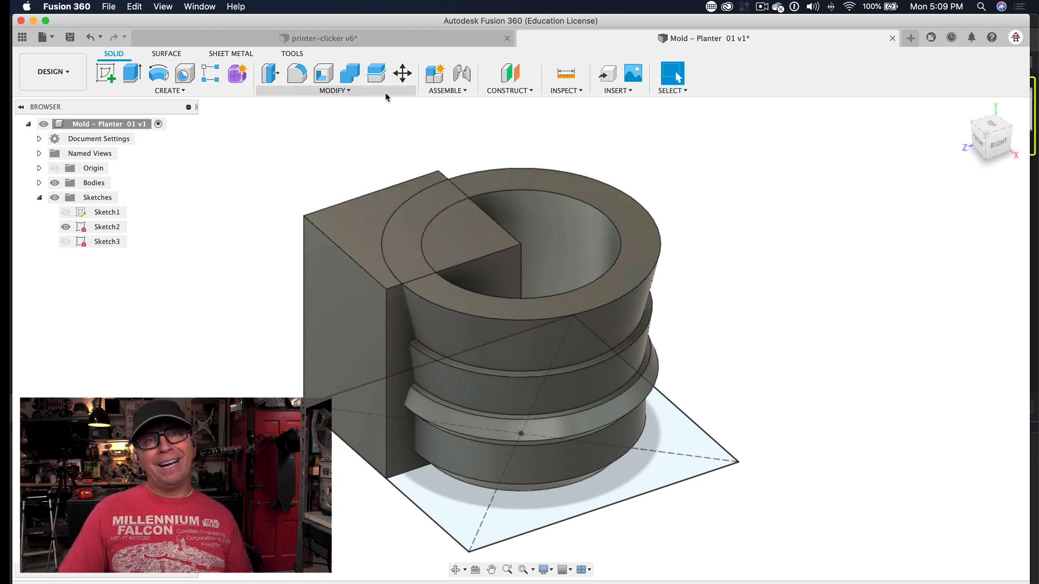
click(350, 73)
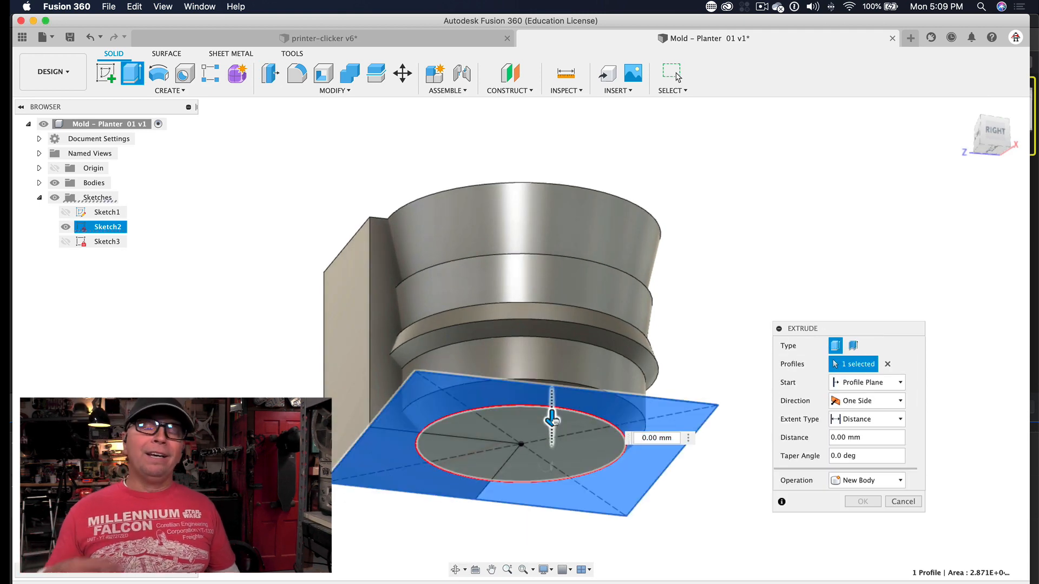
click(902, 502)
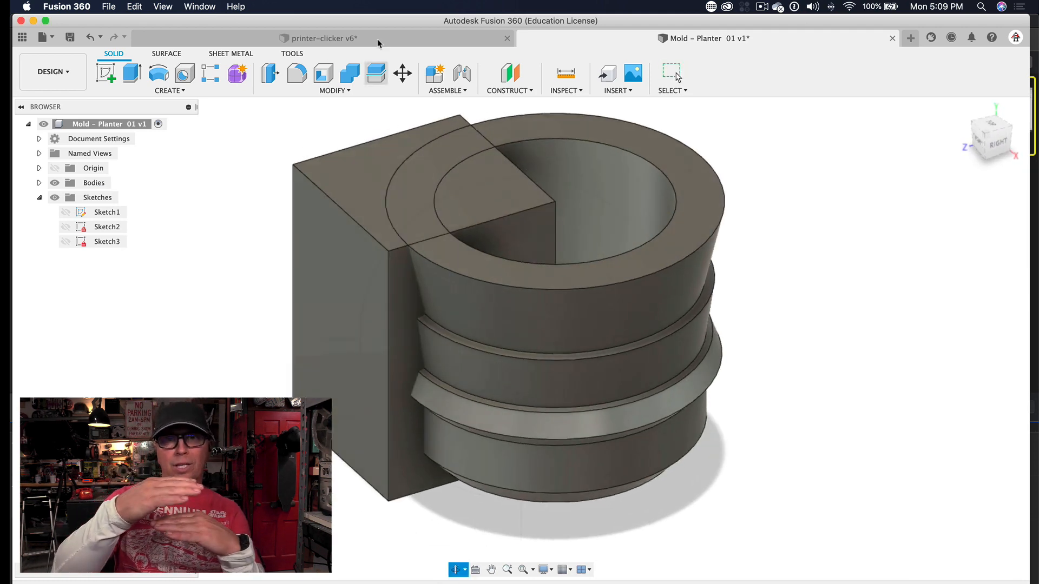
Step: Combine-cut the planter from the quarter block, keeping the planter as a tool body
click(350, 74)
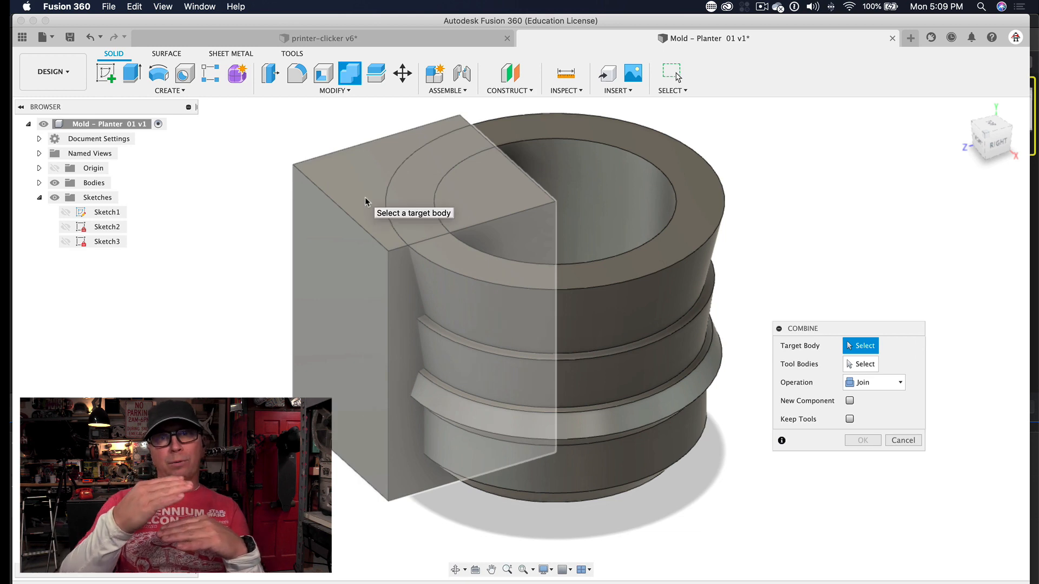
click(350, 193)
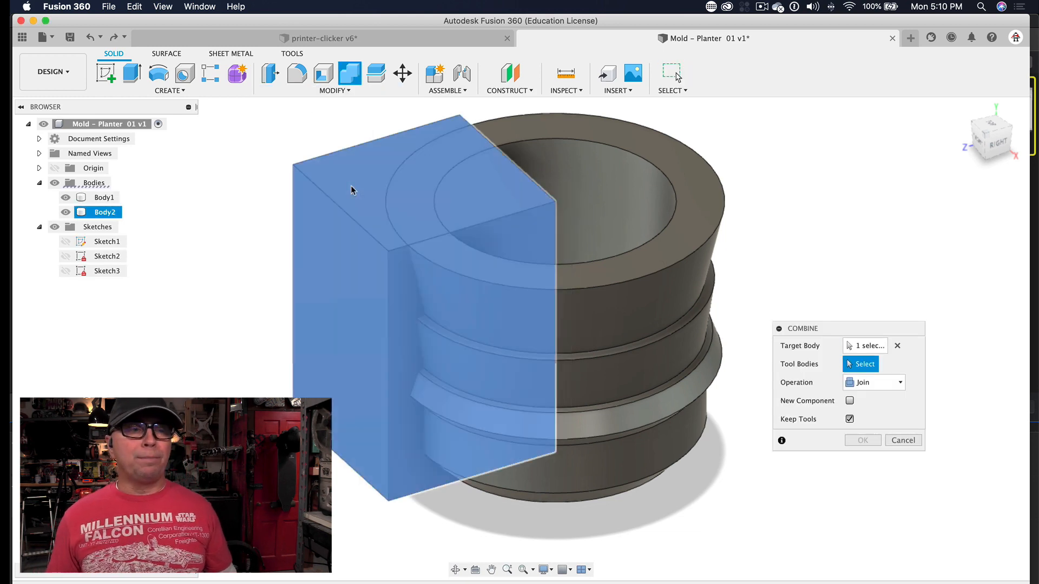
click(872, 383)
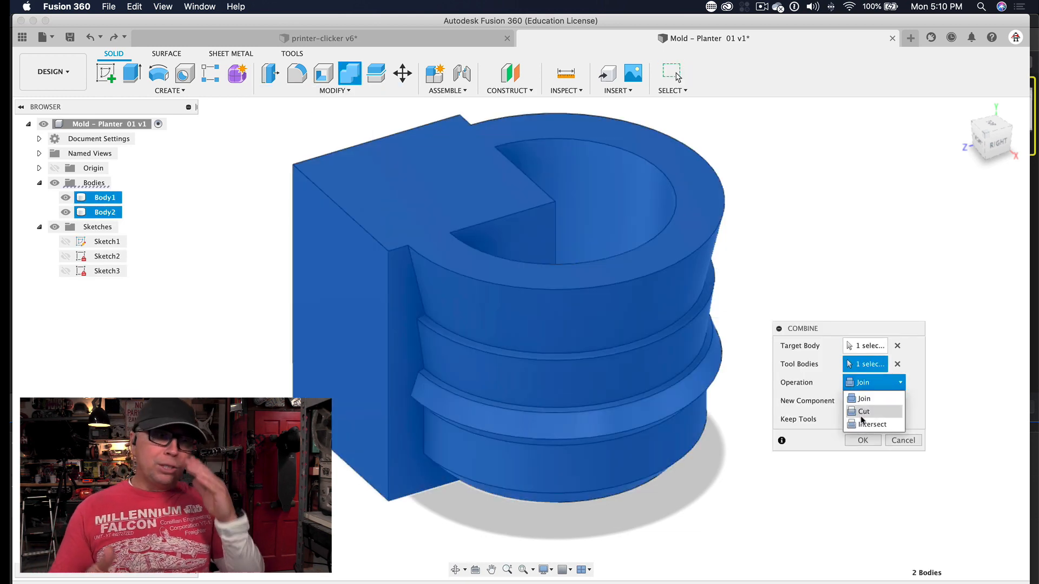
click(863, 440)
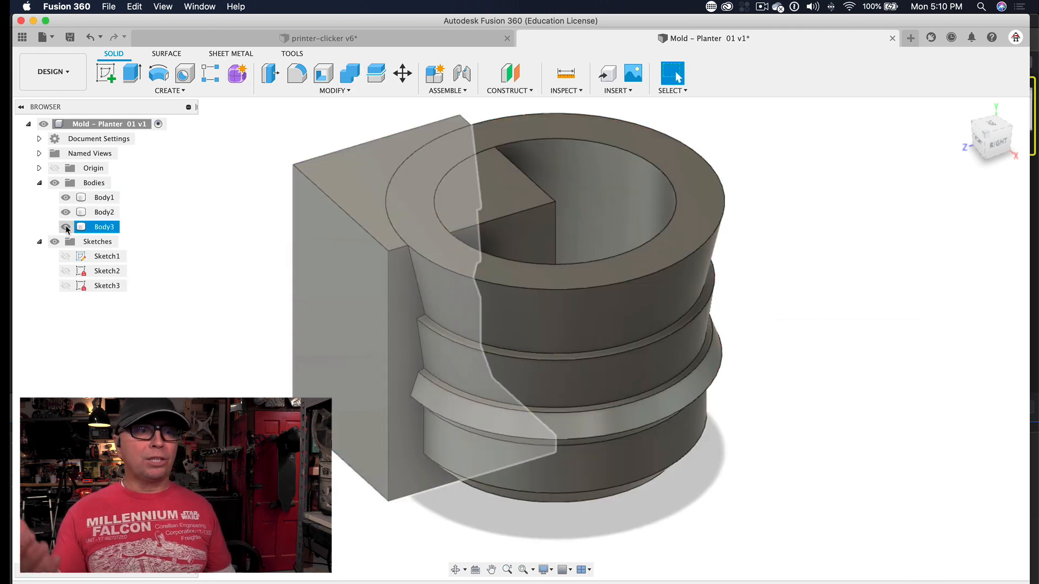
Step: Hide a body to inspect the cut and select the quarter wedge Body2
click(66, 227)
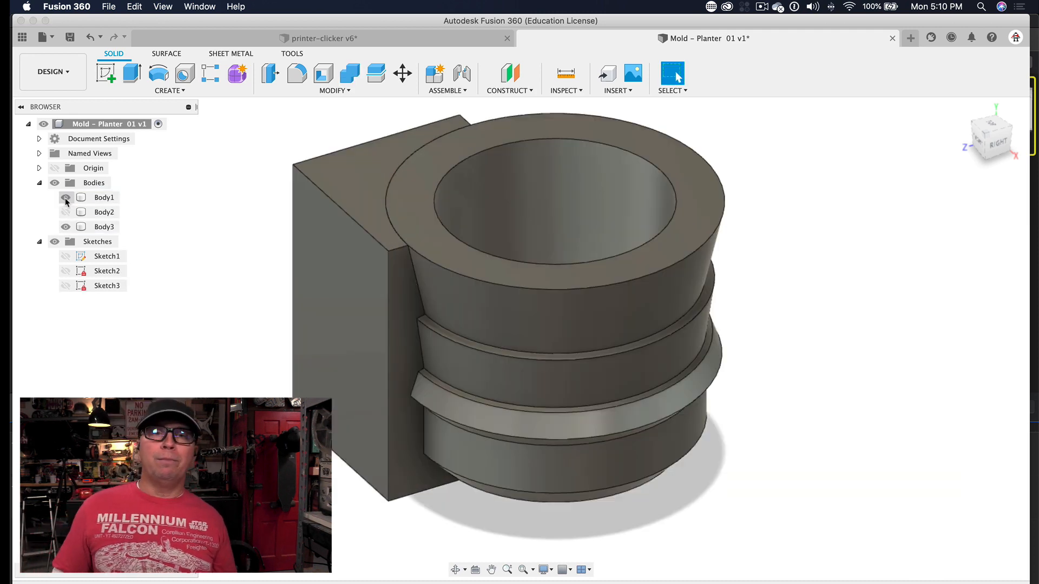
click(104, 212)
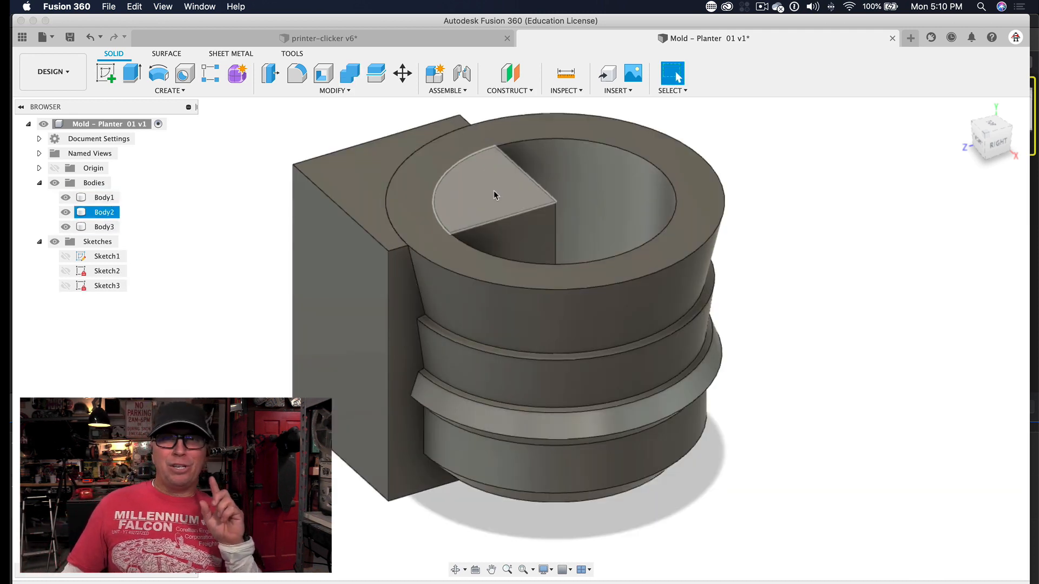
click(402, 72)
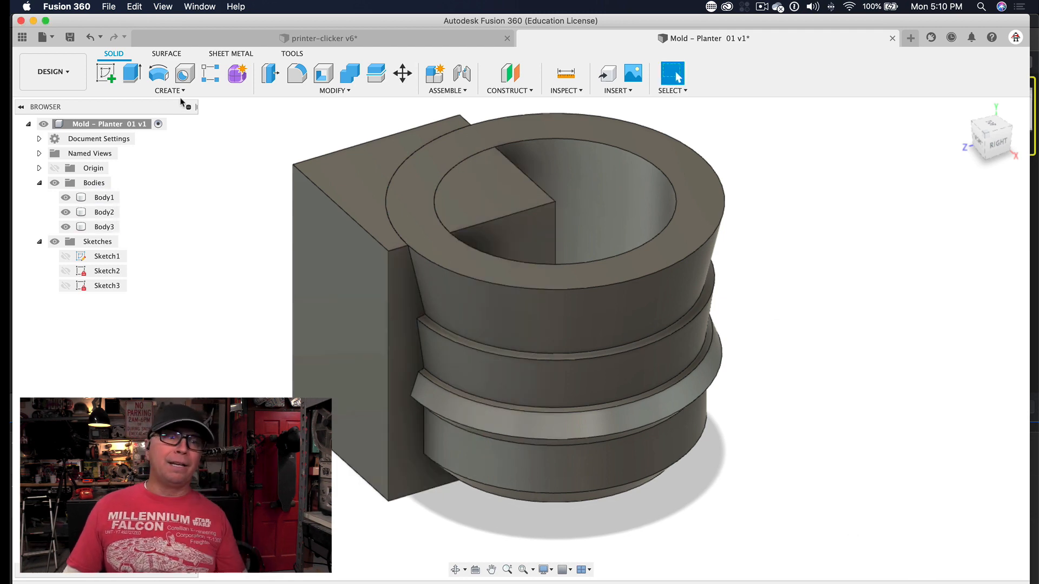
click(497, 200)
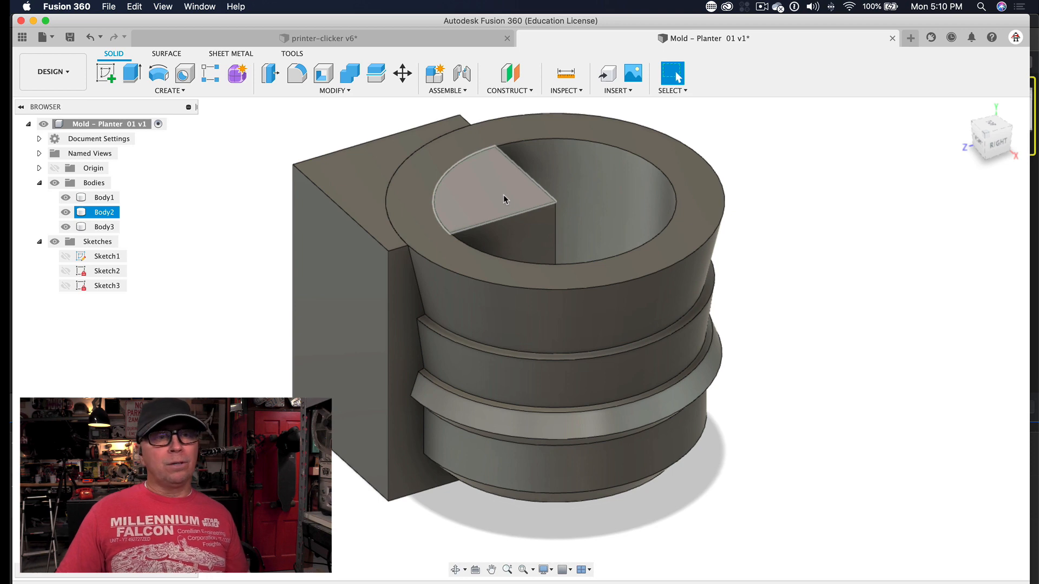
Step: Start Move/Copy on the quarter wedge, cancel it and hide Body2
click(401, 73)
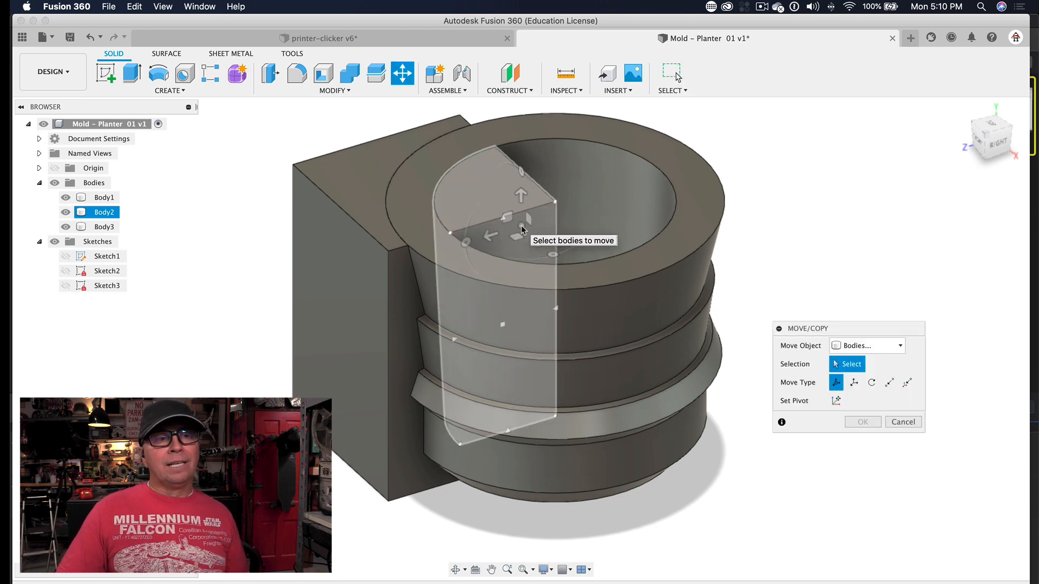
click(166, 91)
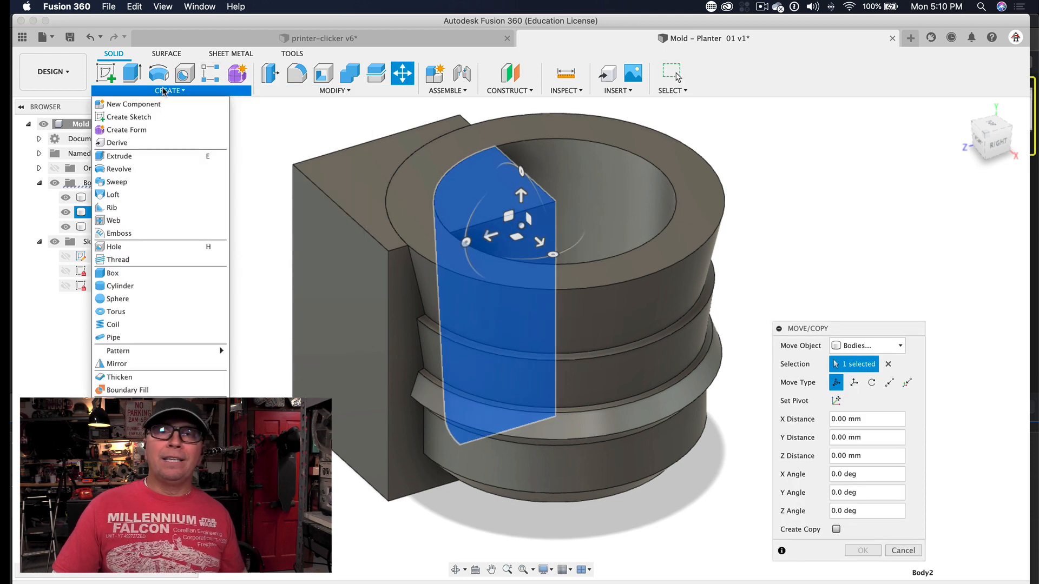
click(117, 364)
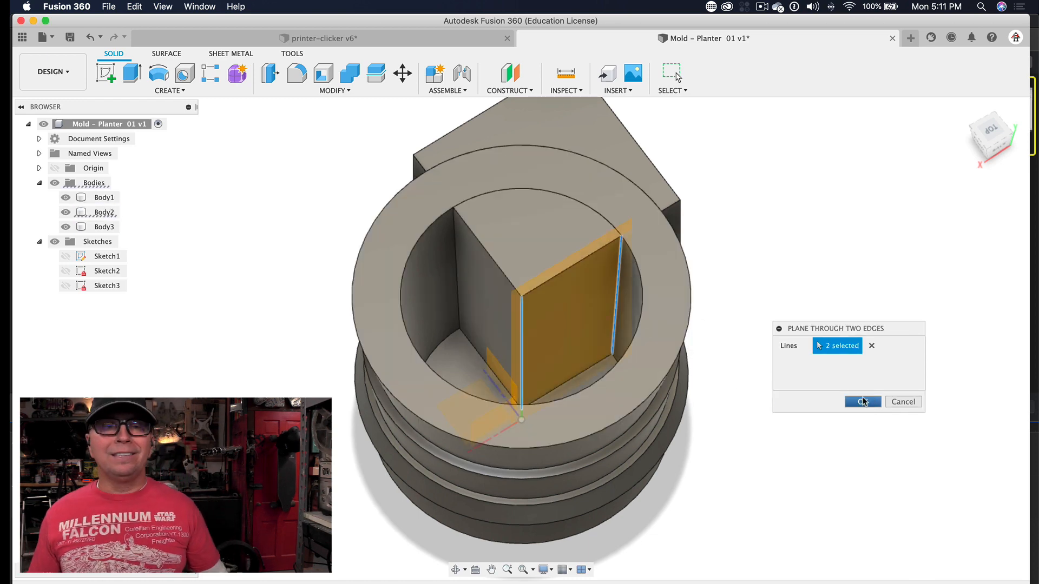
Step: Construct a plane through the other pair of vertical edges, then reach for Mirror under Create
click(508, 90)
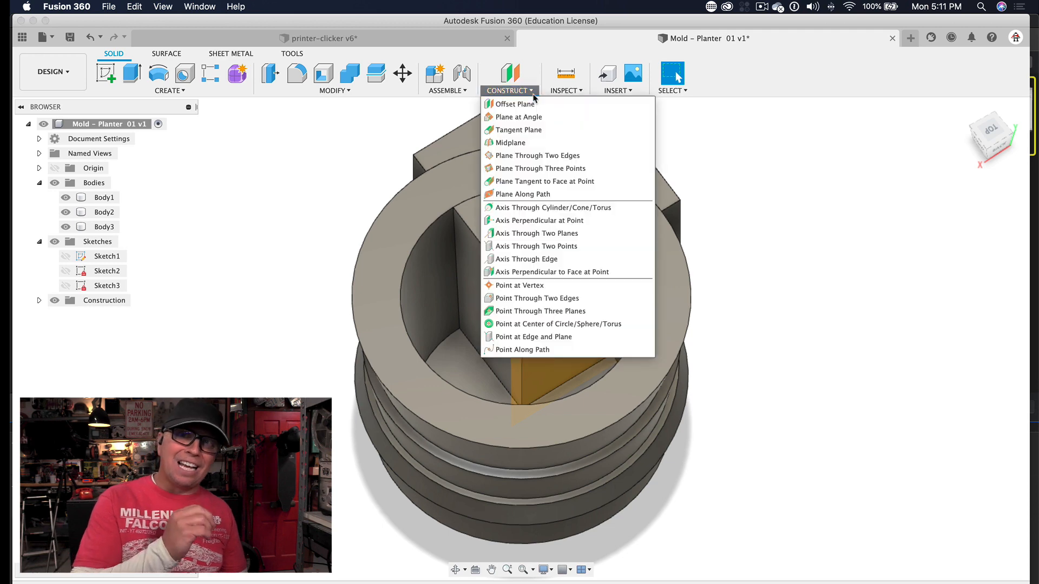
click(538, 154)
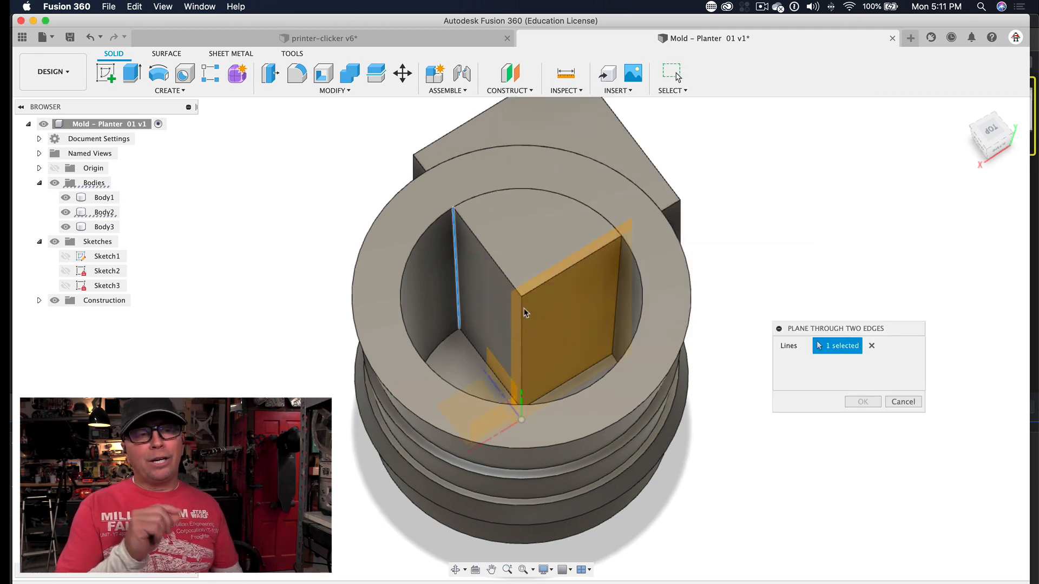
click(336, 90)
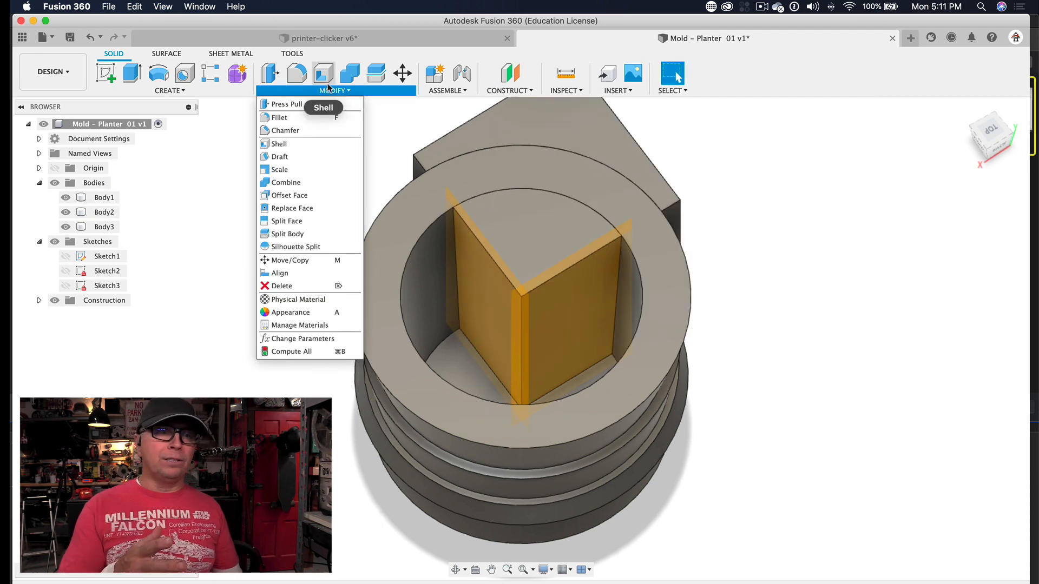
click(168, 90)
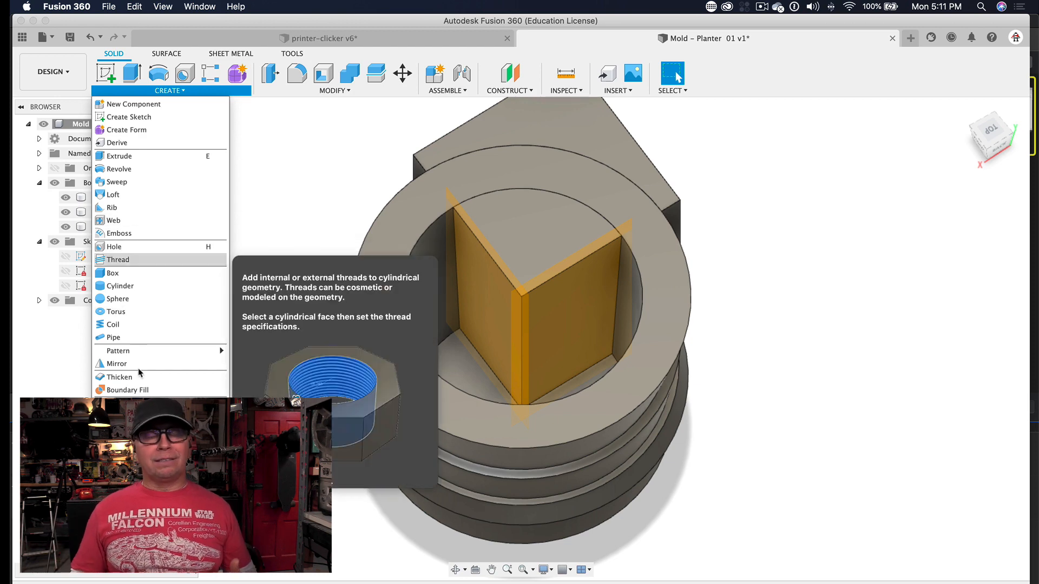
click(116, 364)
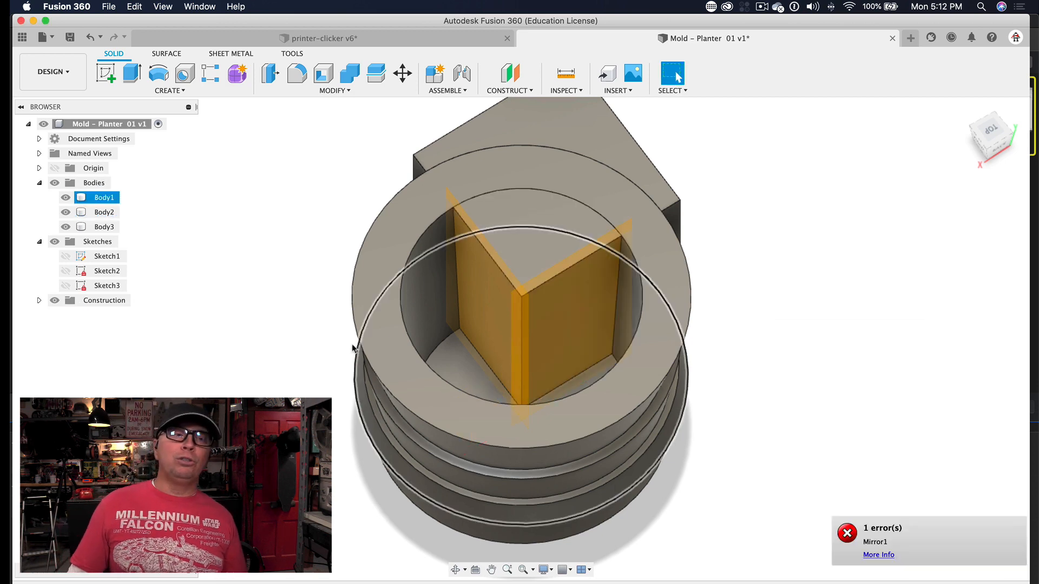
Step: Mirror the quarter wedge Body2 across the first construction plane as a new body
click(166, 91)
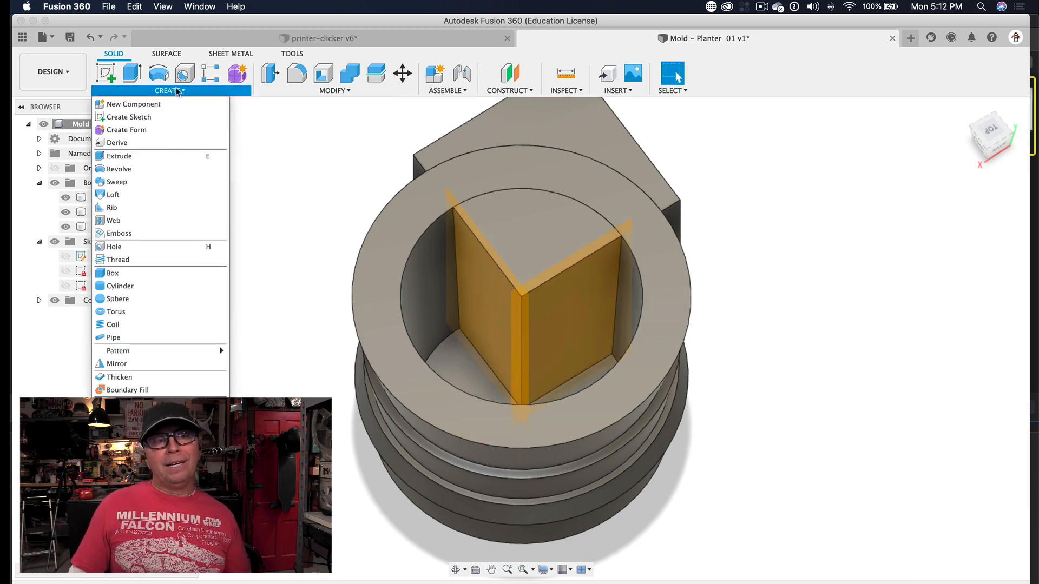
click(117, 364)
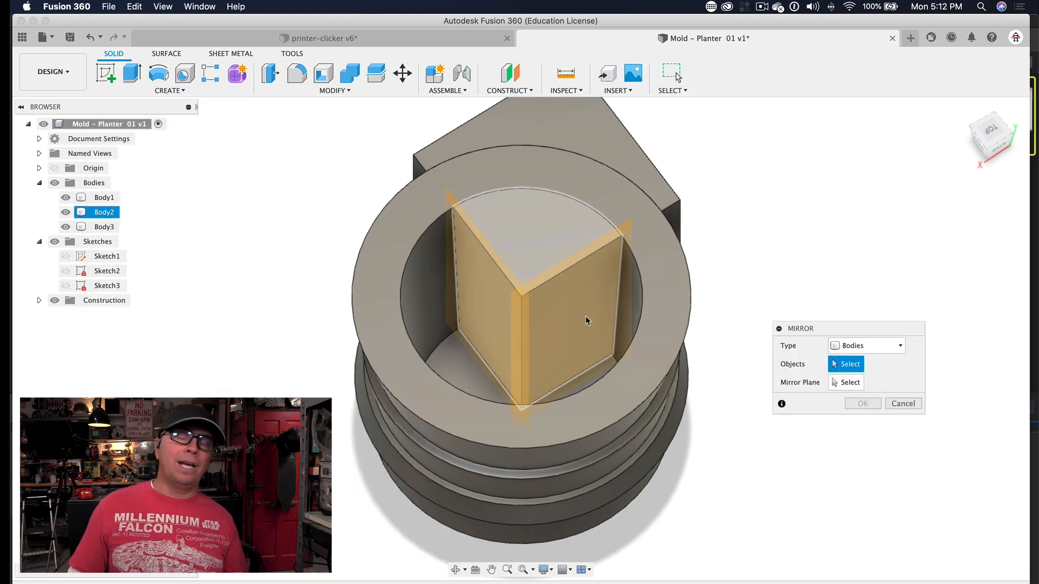
click(550, 285)
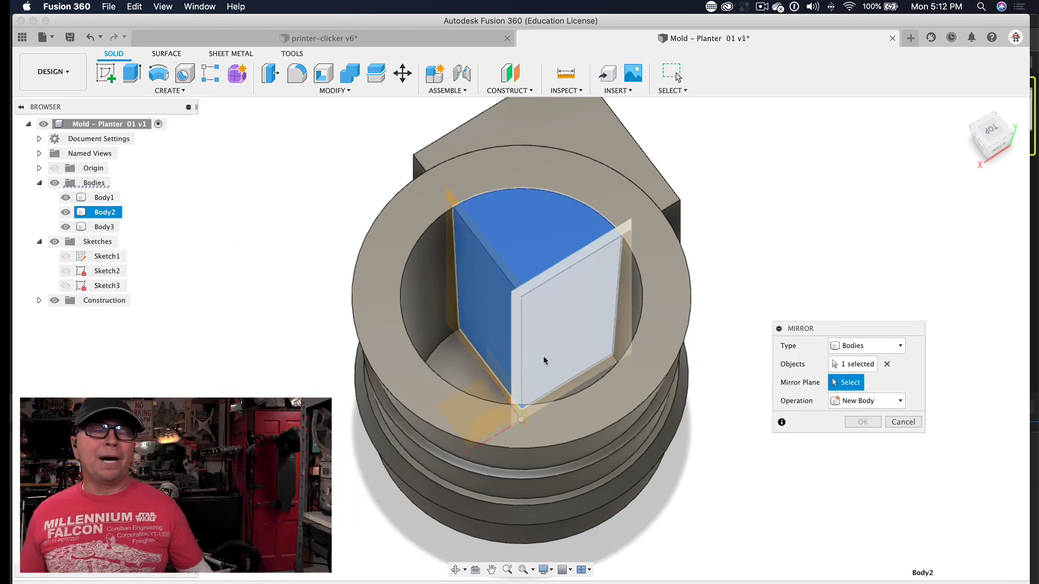
click(596, 272)
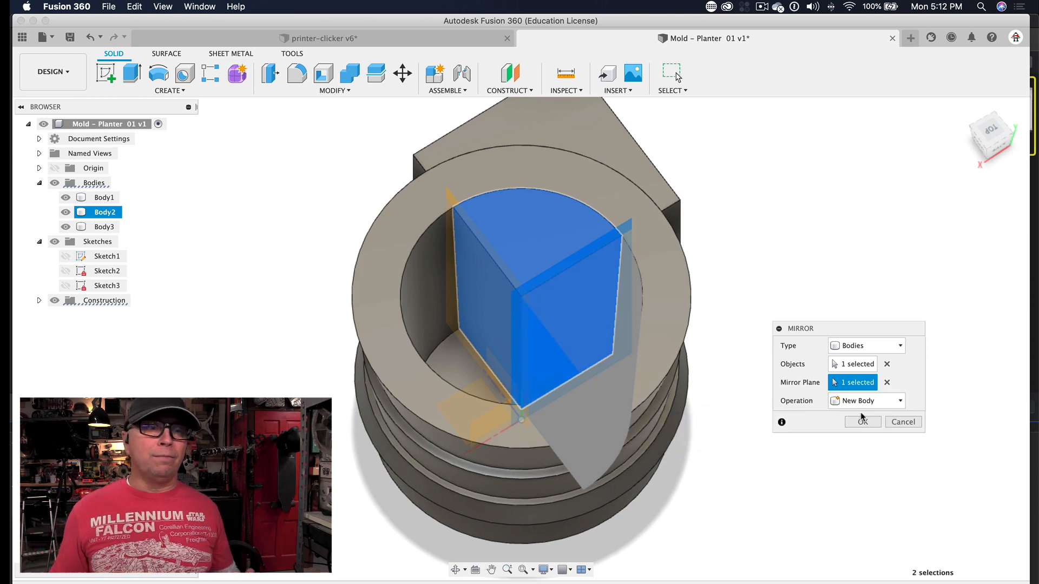
click(863, 422)
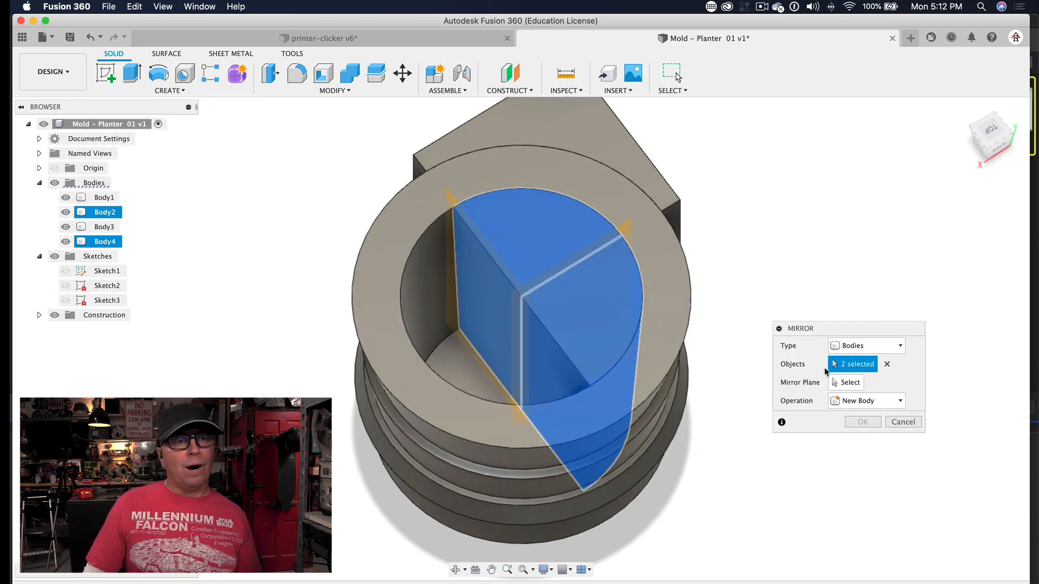
Step: Mirror both wedges across the second plane as new bodies, filling all four quarters
click(899, 401)
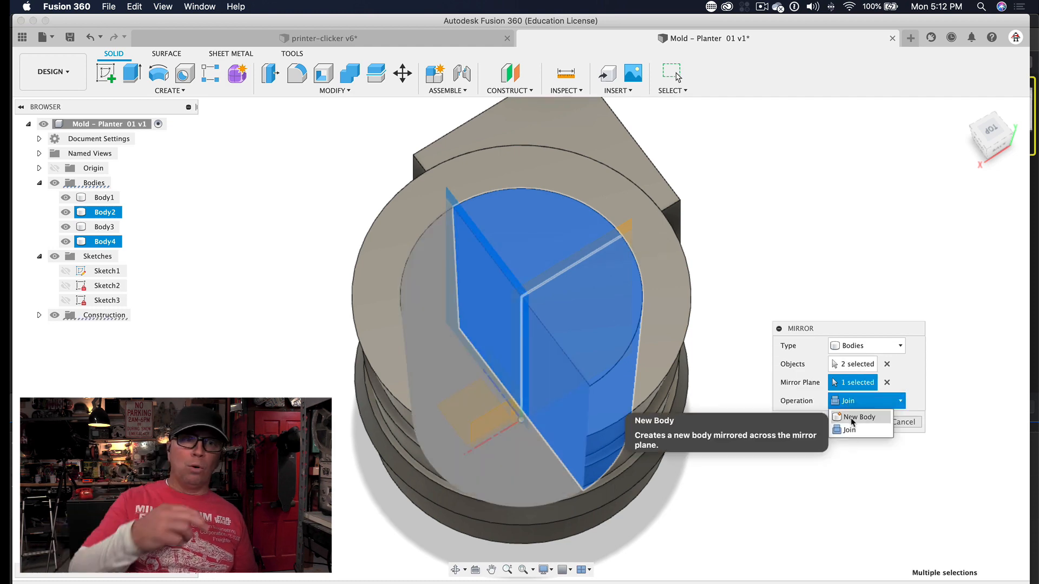
click(858, 417)
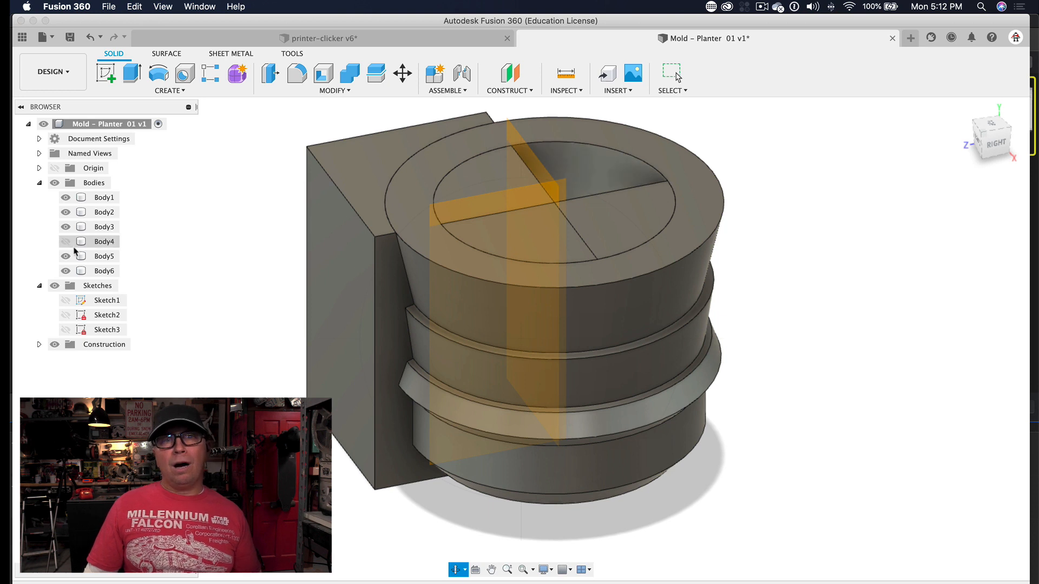
Step: Hide the wedge bodies and rename Body1 to 'planter'
click(66, 226)
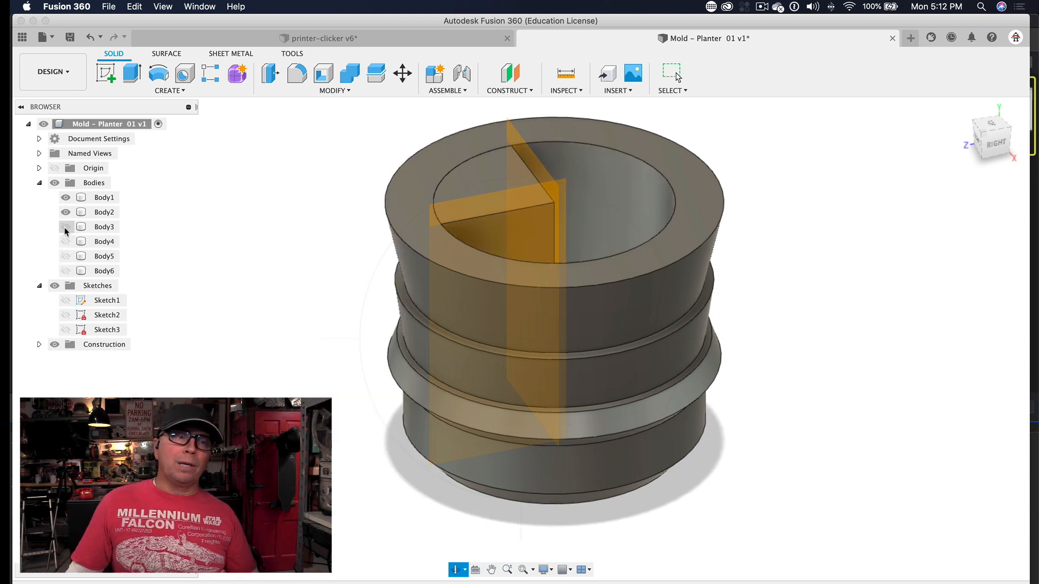
click(66, 227)
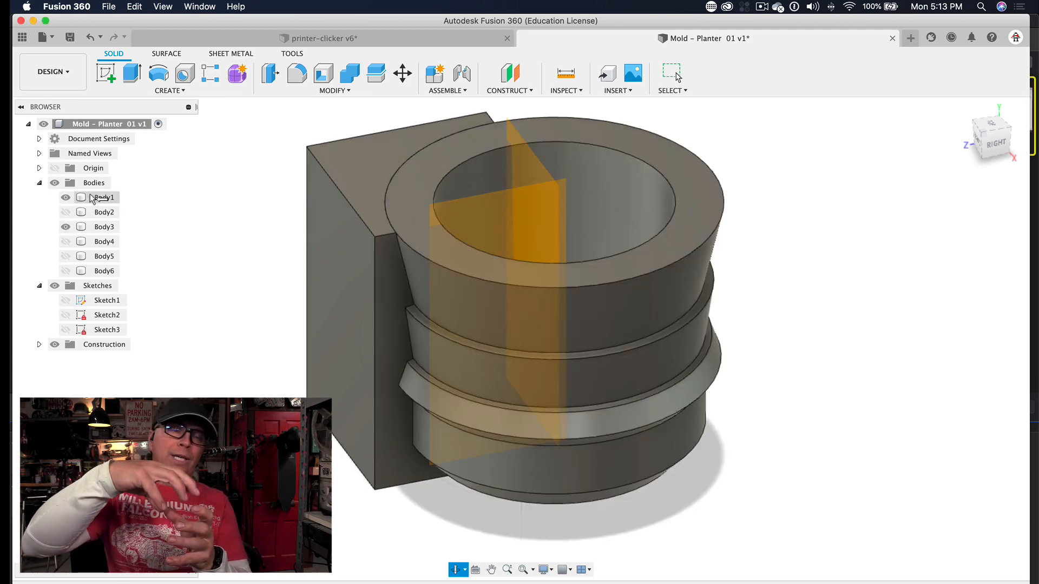
click(104, 197)
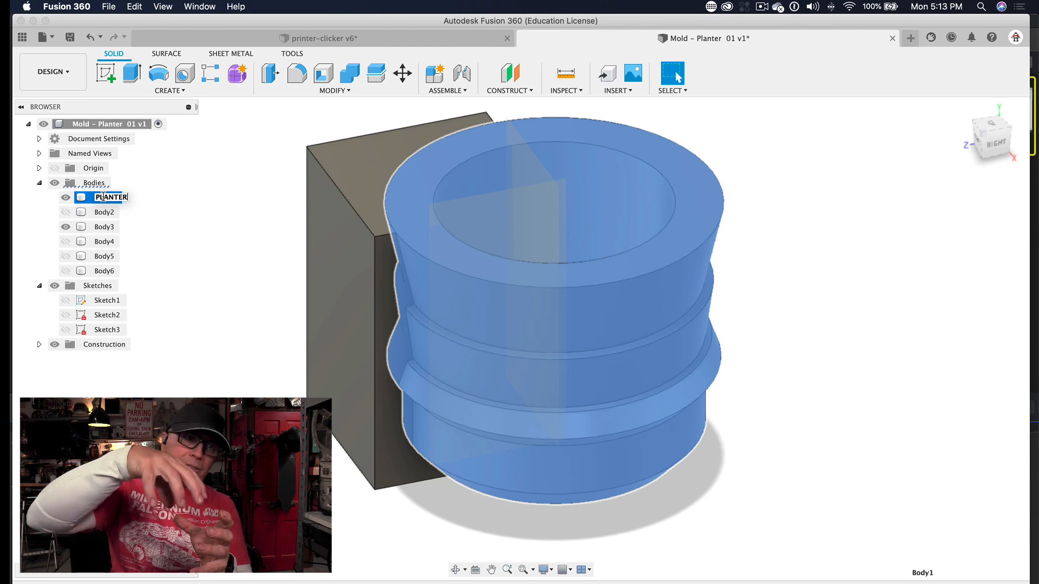
text(planter)
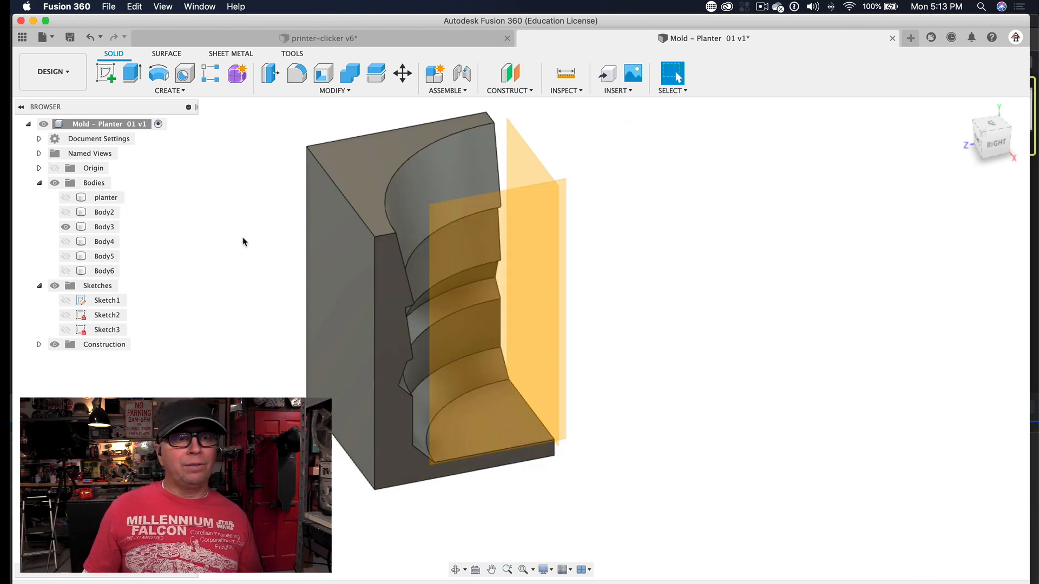
mouse_move(242, 237)
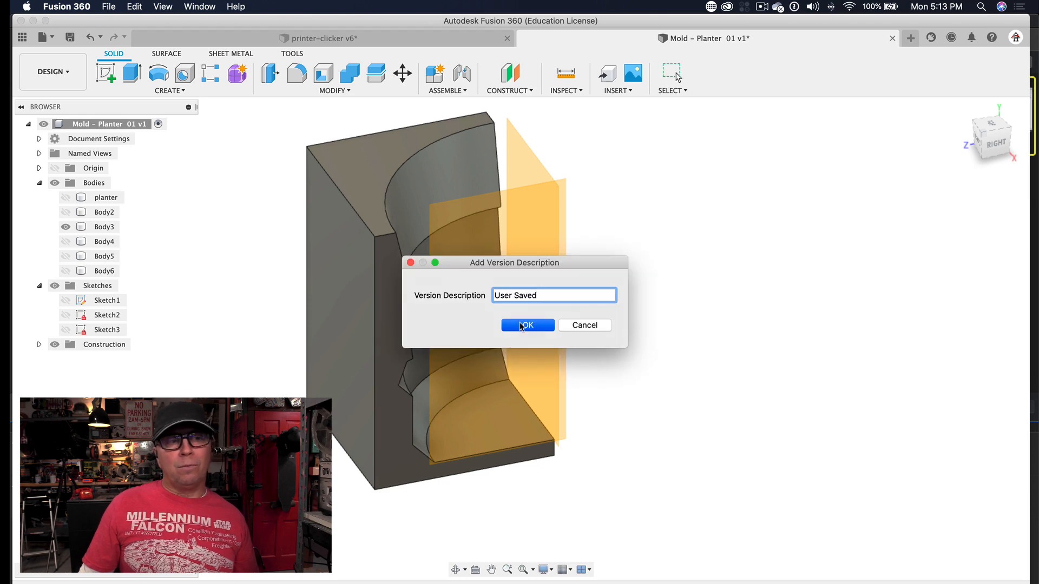
Step: Save version 2, then extrude the block's top profile 10 mm as a new body
click(527, 326)
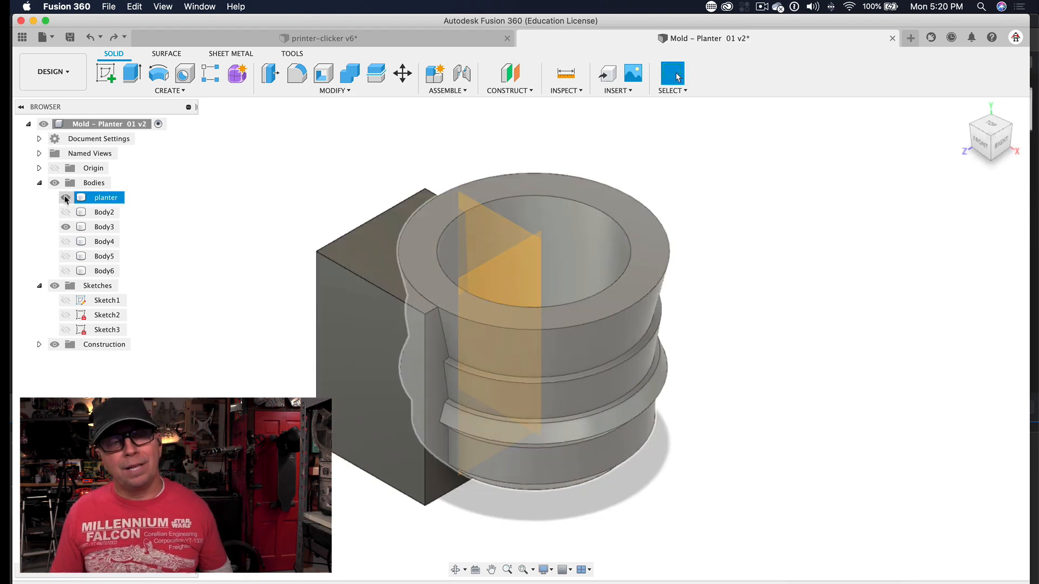
click(132, 72)
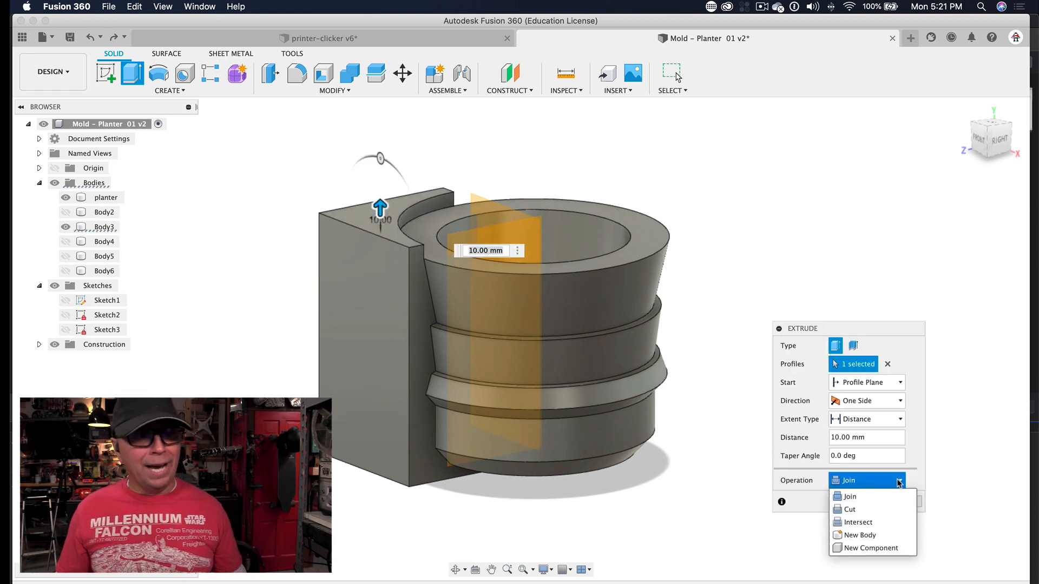
click(860, 535)
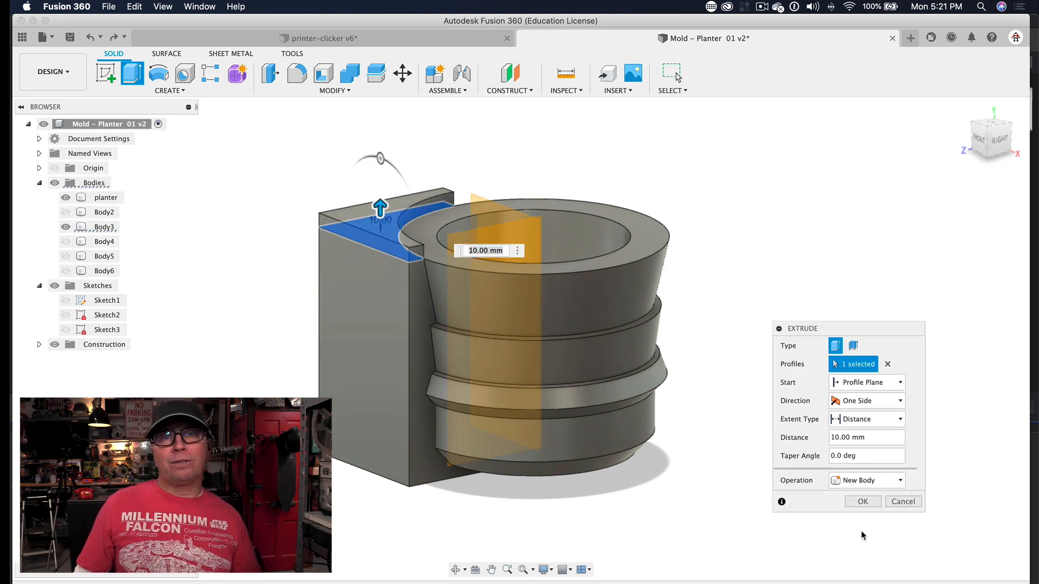
click(334, 91)
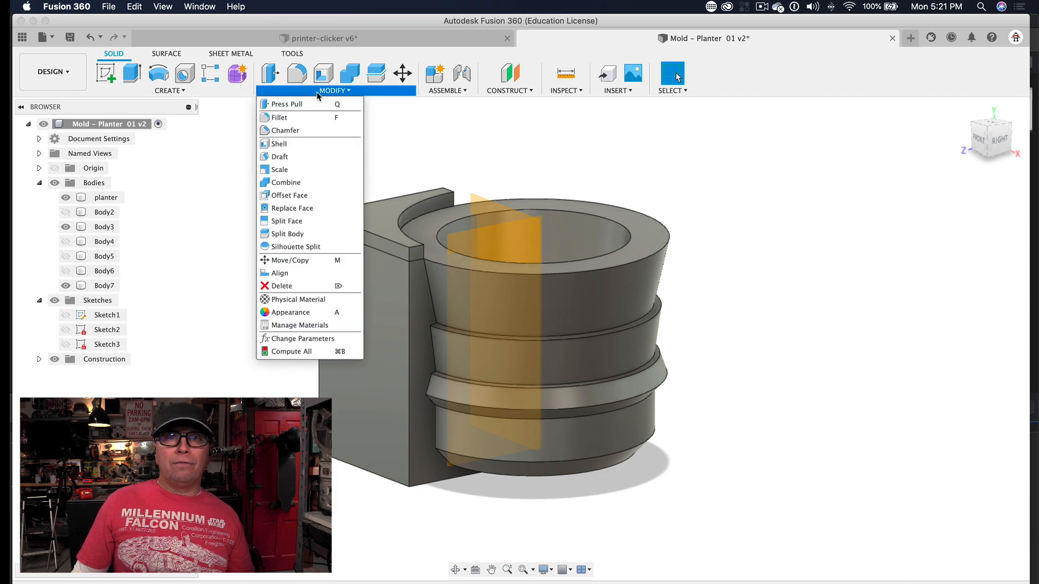
Step: Combine-cut the slab Body7 from Body3, keeping the tool body
click(286, 182)
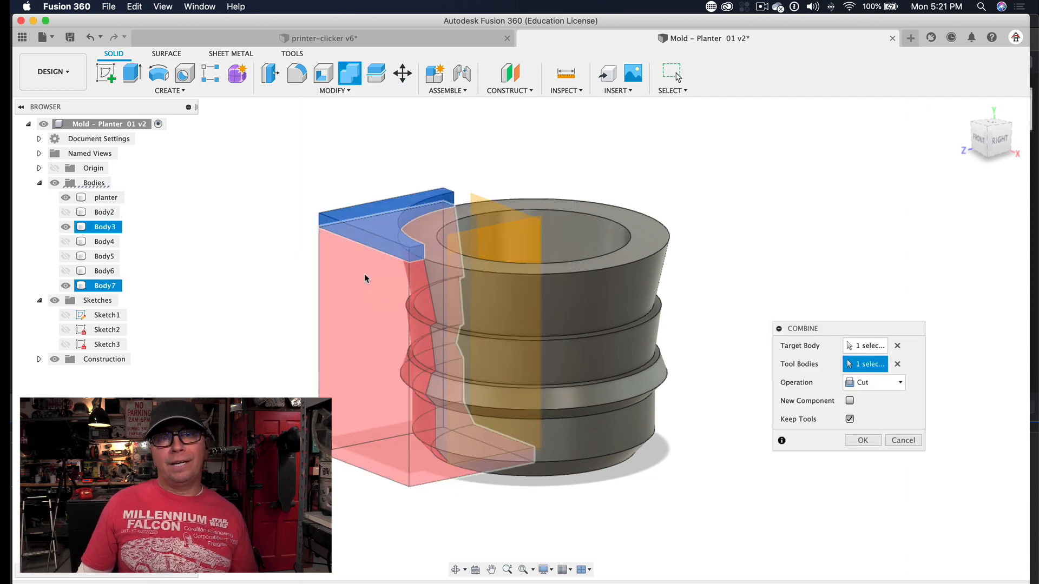
click(862, 441)
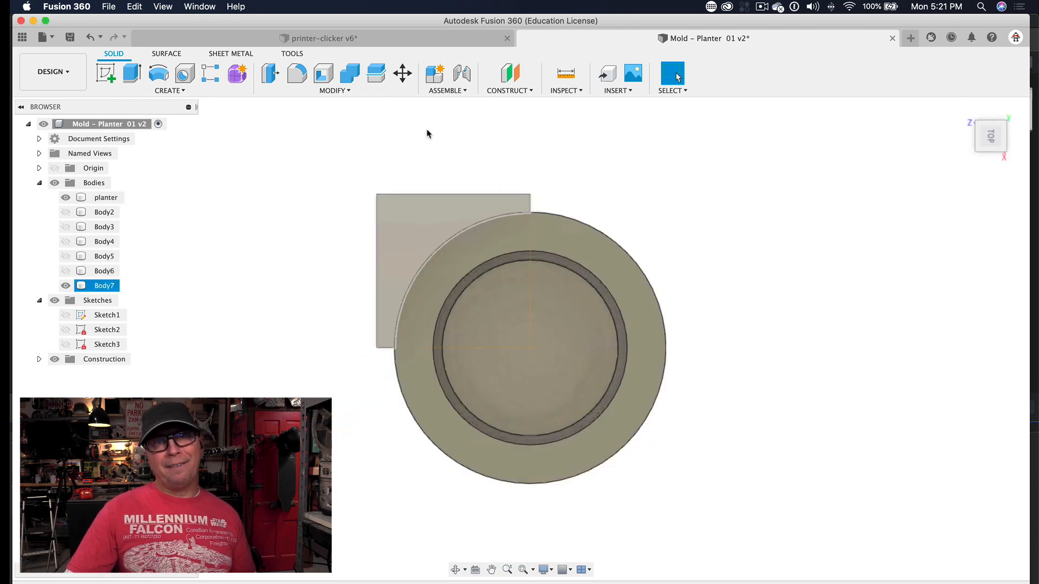
Step: Toggle the slab body's visibility and rename Body7 to 'mold'
click(66, 285)
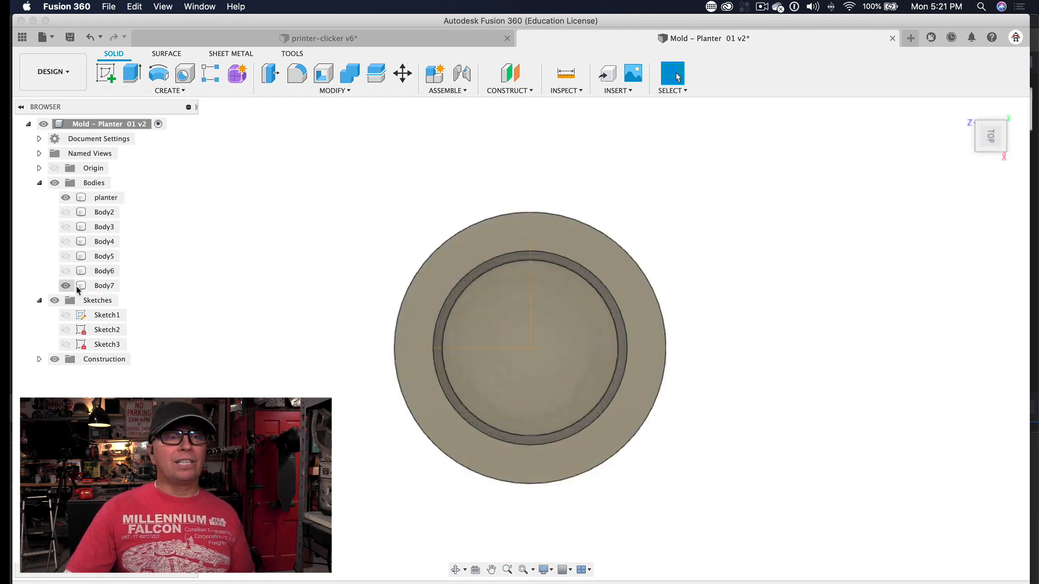
click(104, 285)
text(mold)
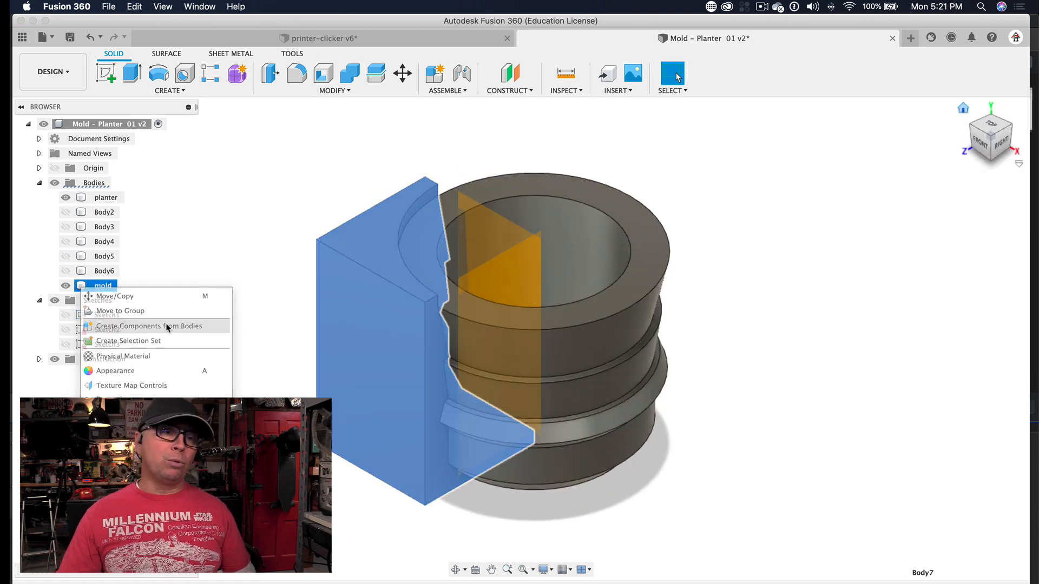
Step: Make the mold body its own component and select the core bodies Body2 and Body4 to Body6
click(148, 325)
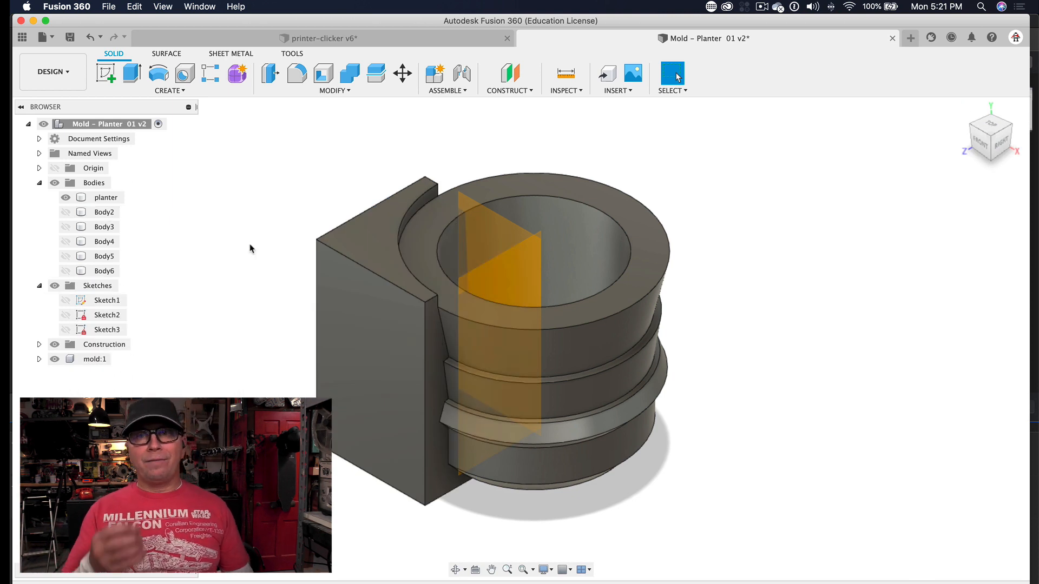
click(66, 212)
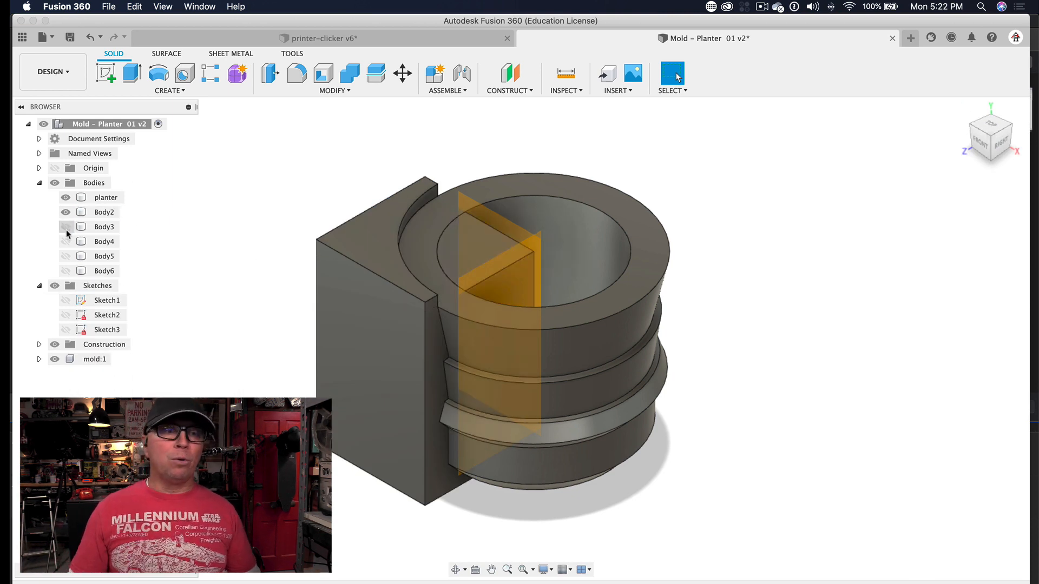
click(104, 271)
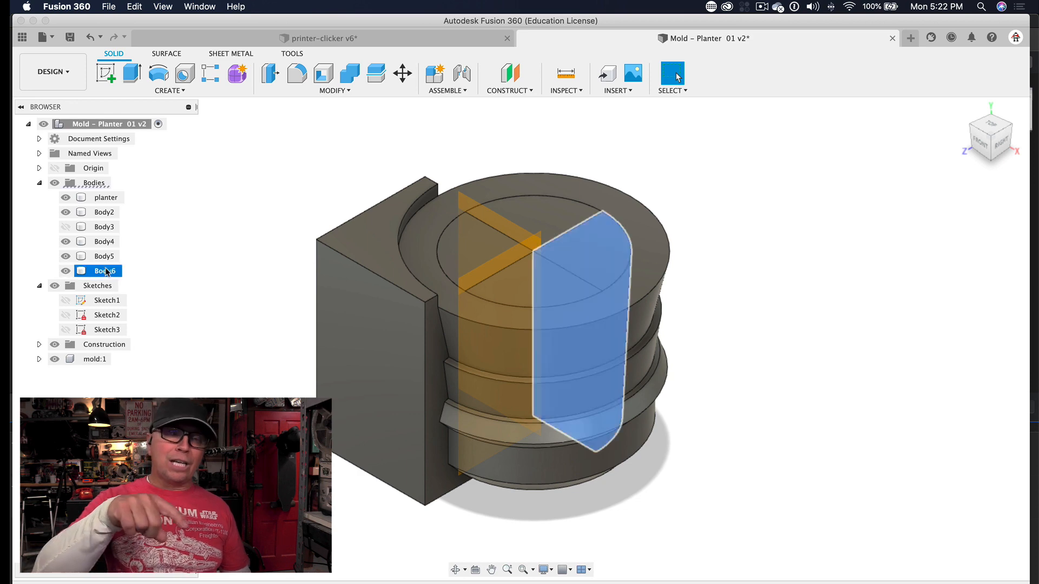
click(104, 242)
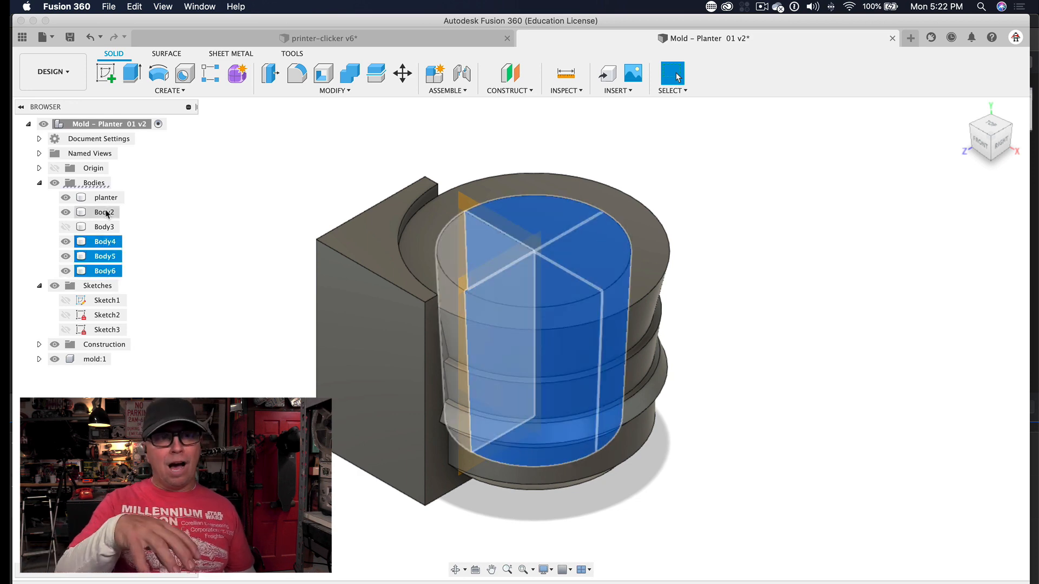
click(104, 212)
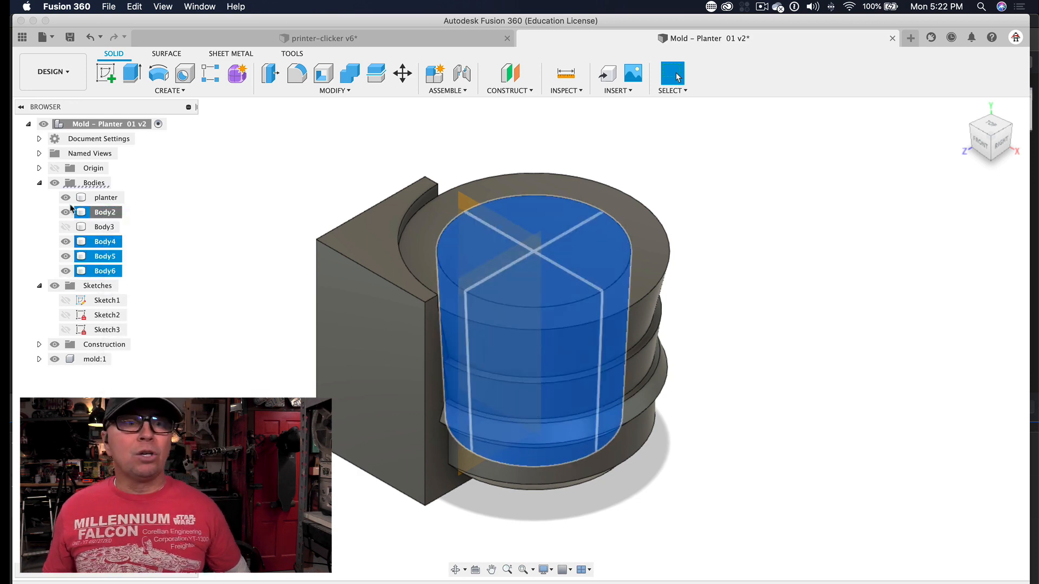
click(99, 123)
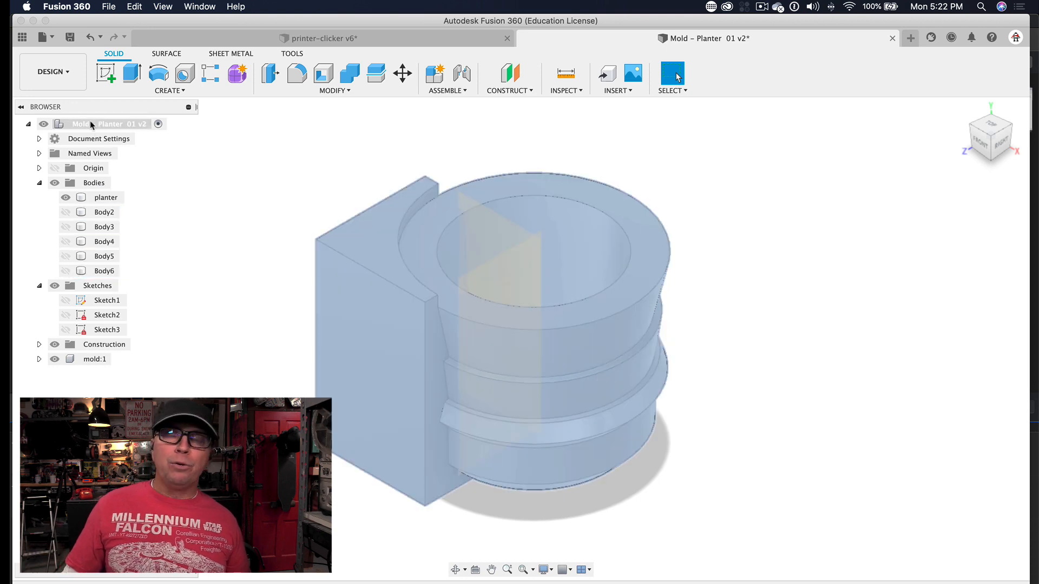
Step: Create a new component named 'inner-mold' and paste the core bodies into it
click(435, 73)
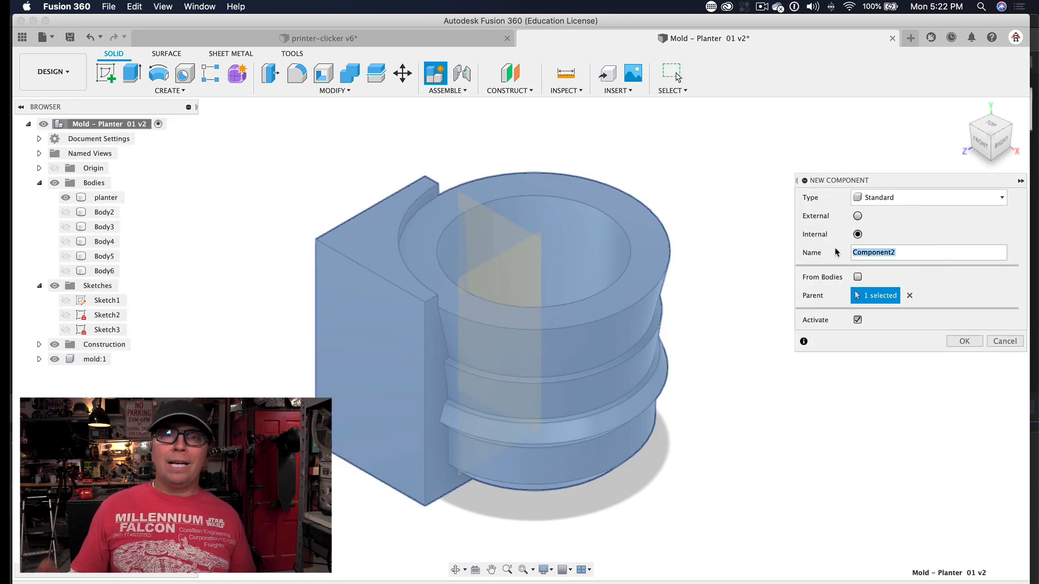
text(inner-mold)
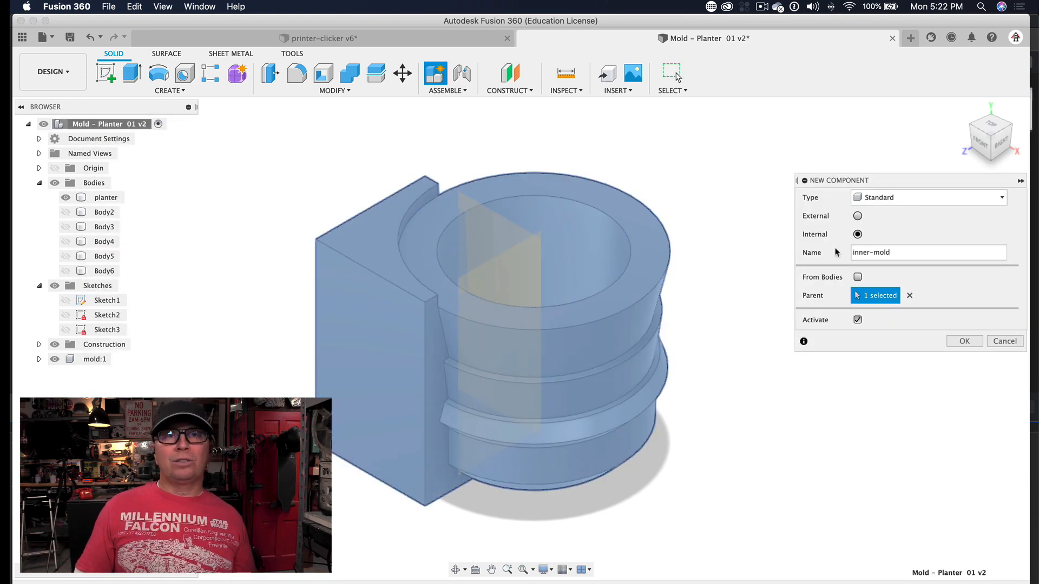
right_click(99, 374)
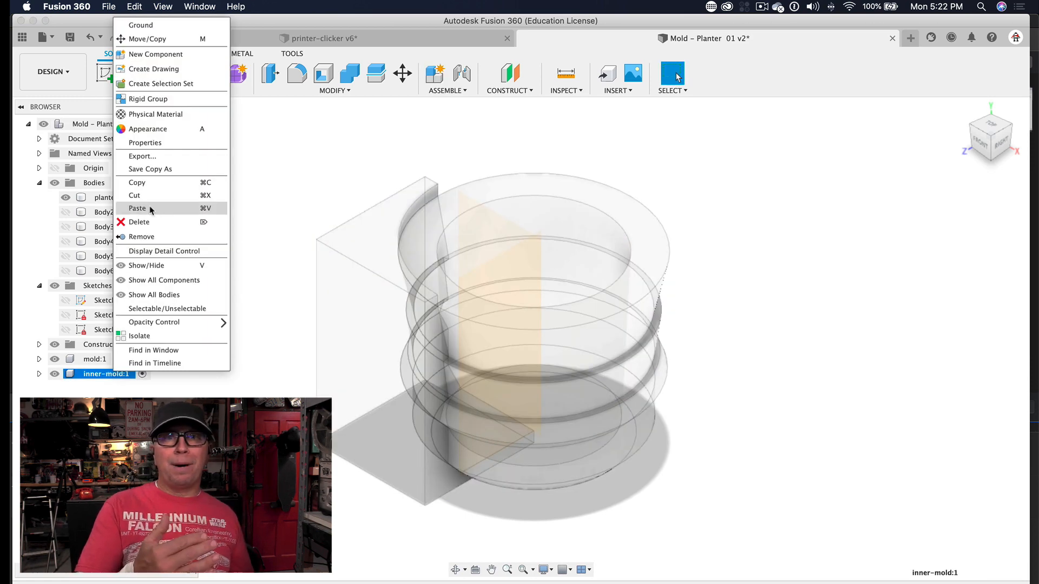
click(147, 39)
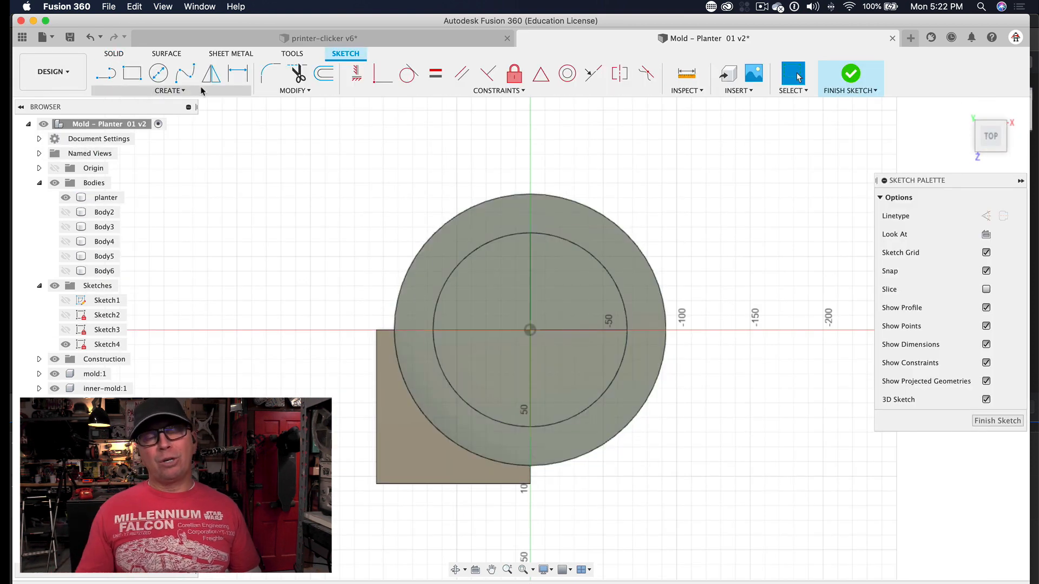
Step: Sketch a centre circle on the planter's outer top edge and extrude it 10 mm as a new body
click(170, 91)
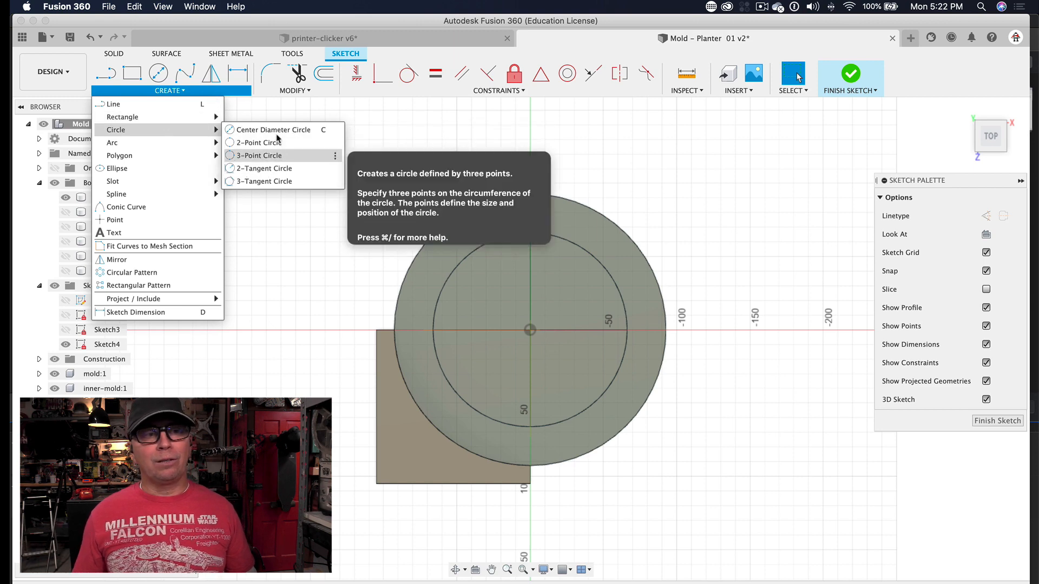
click(272, 129)
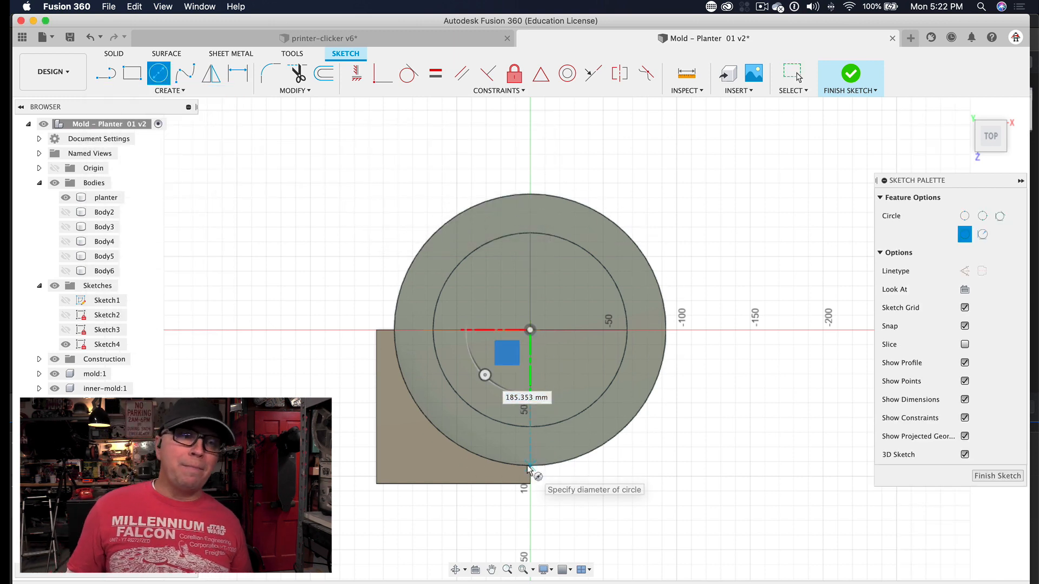
click(851, 73)
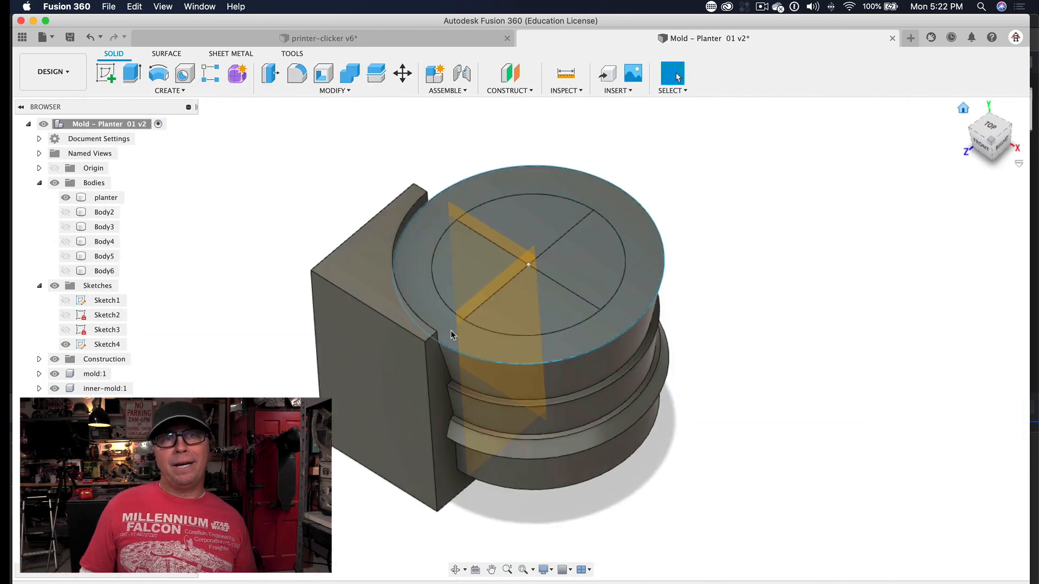
click(132, 72)
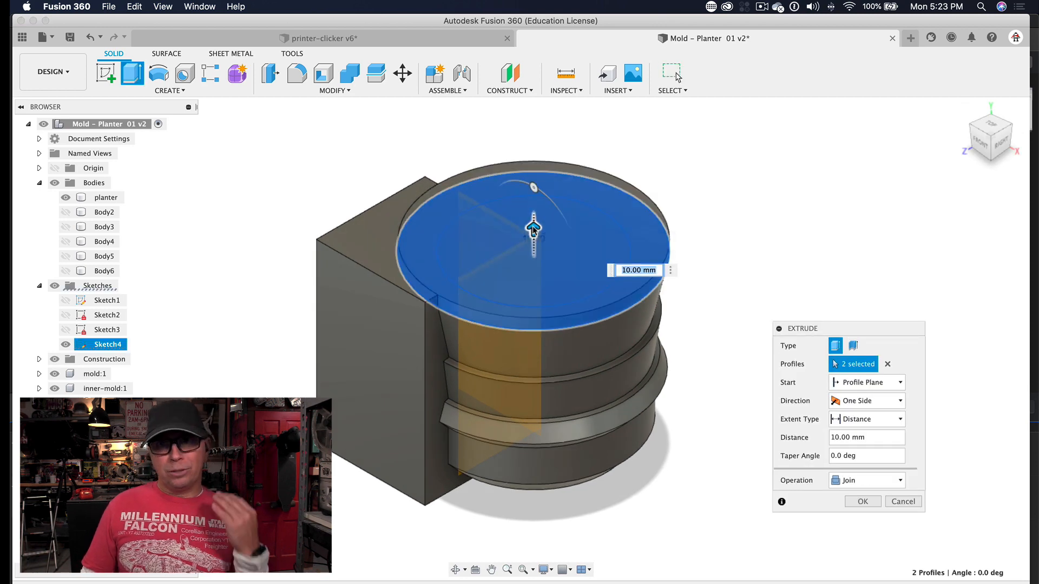
click(864, 480)
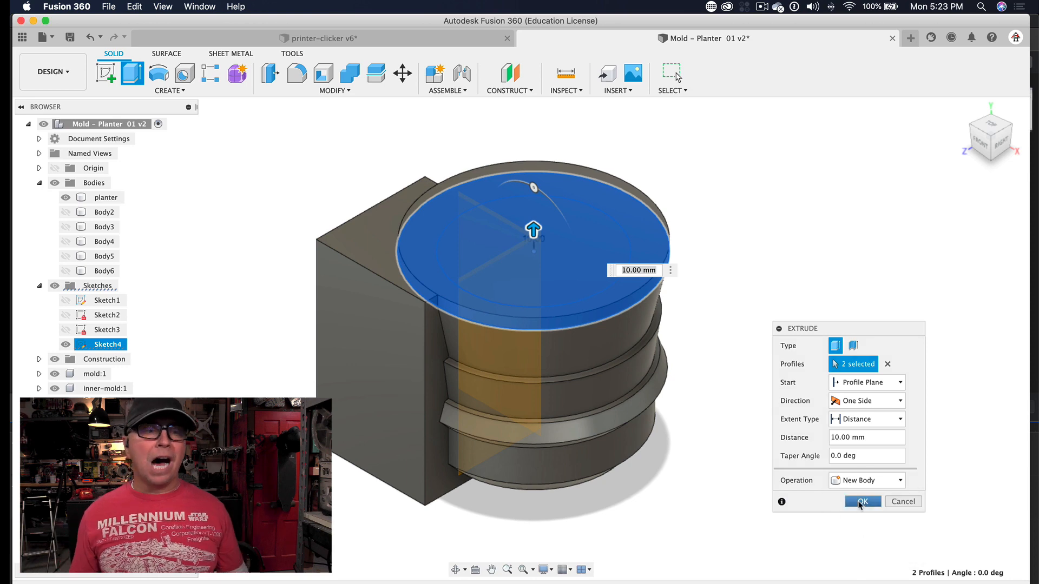
click(863, 502)
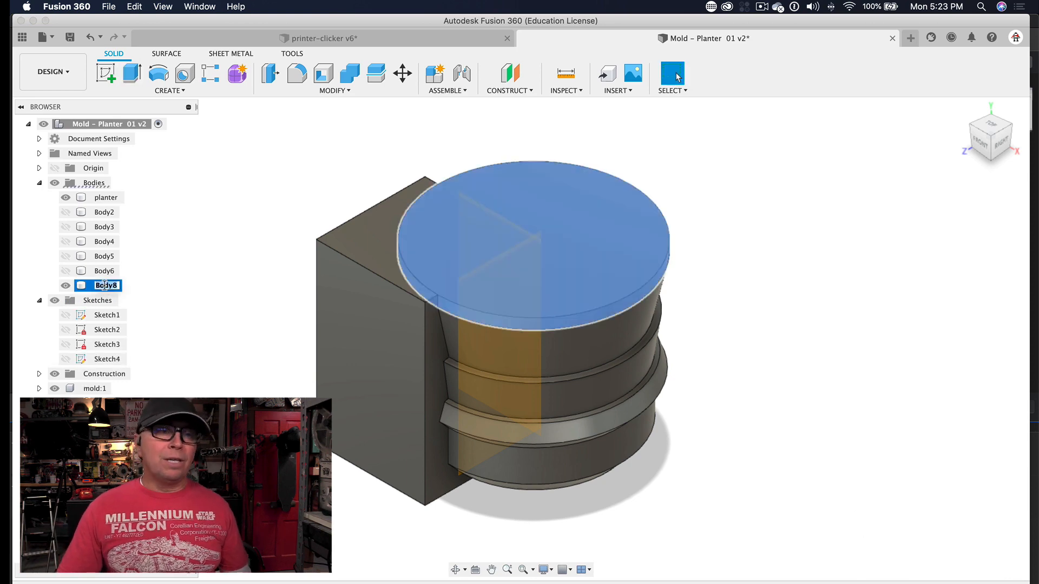
Step: Rename the new disc Body8 to 'lid' from its context menu
right_click(105, 285)
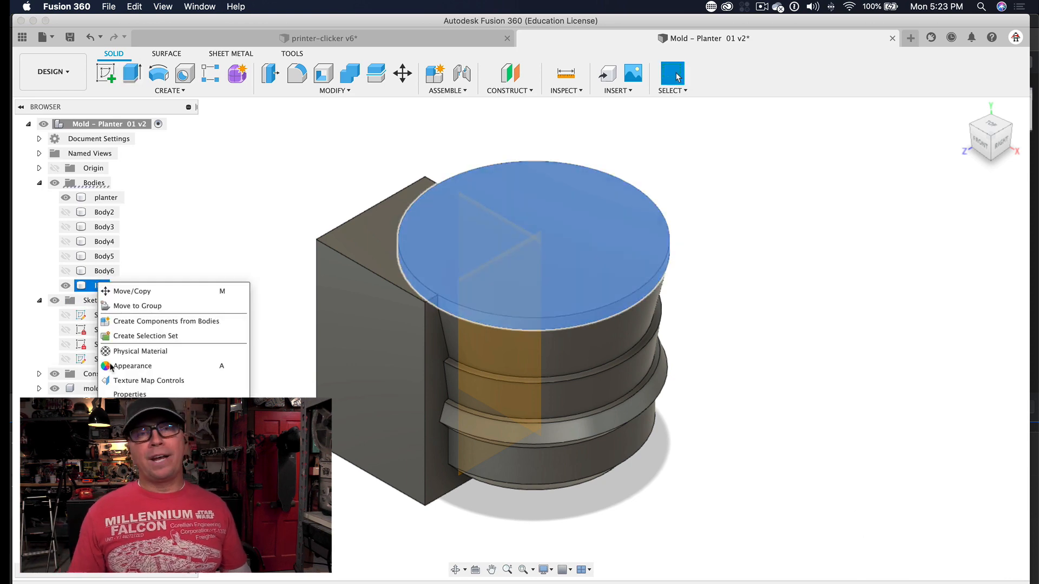
click(132, 291)
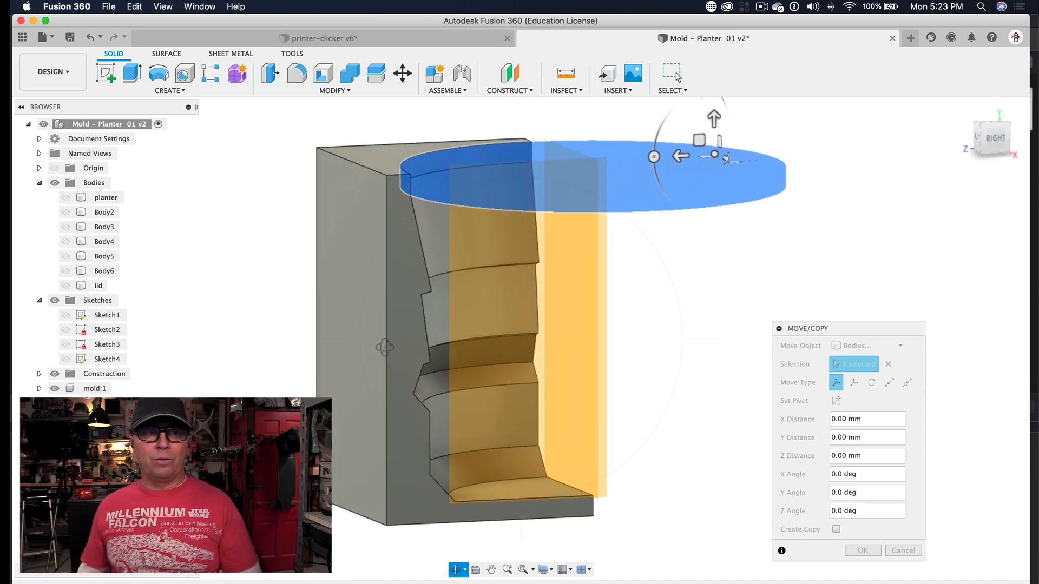
Step: Add a 5 x 170 x 10 mm key bar box on the mold face and move Body9 5 mm in Y
click(166, 91)
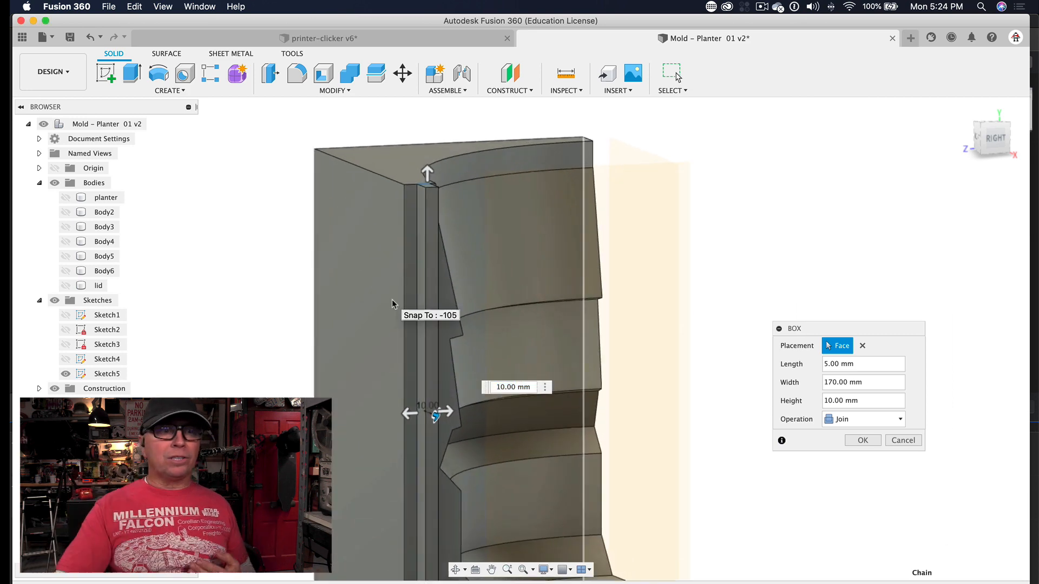
text(8)
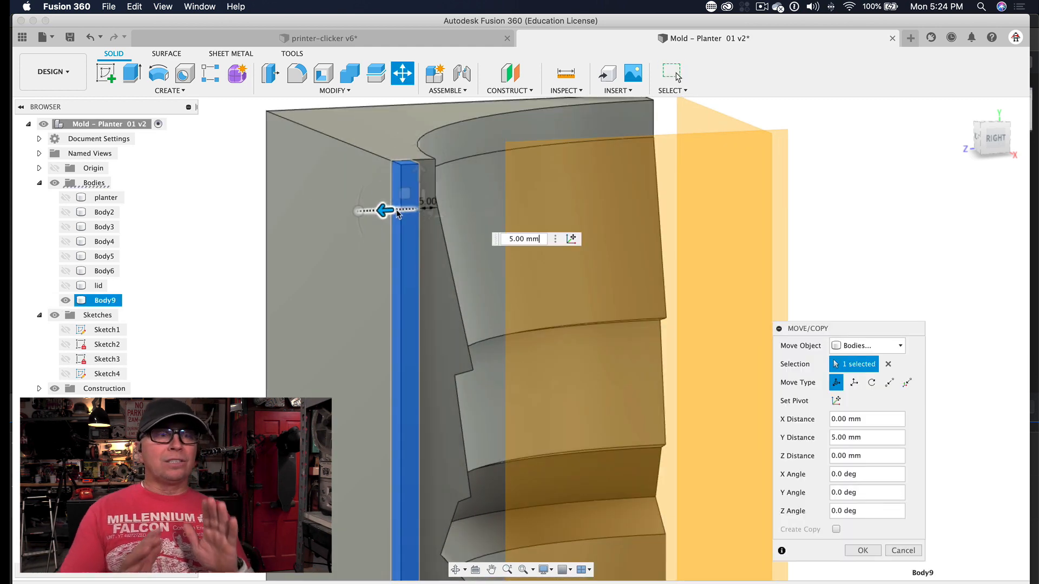
click(863, 550)
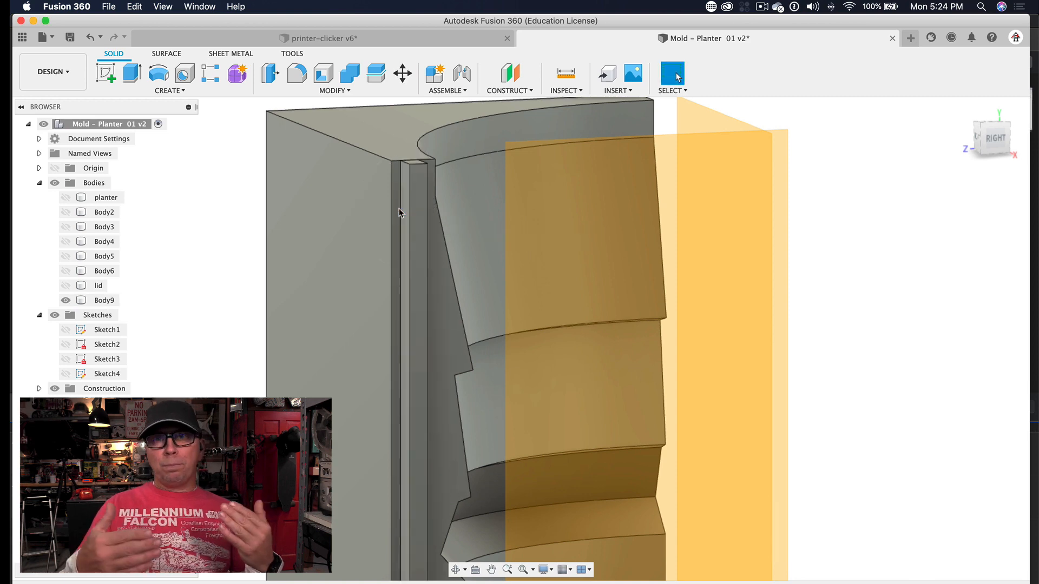
click(333, 89)
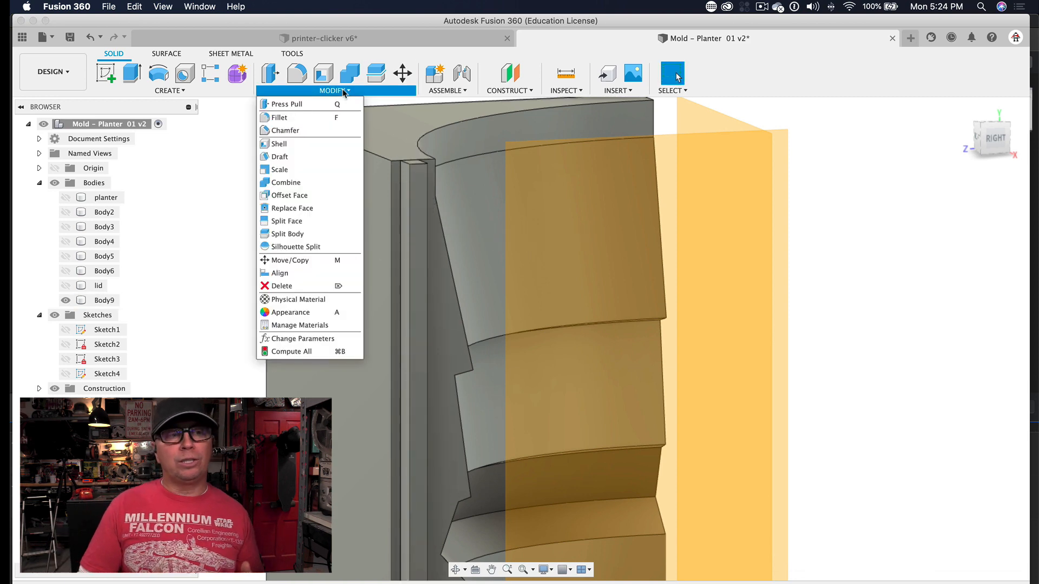
Step: Chamfer the key bar's edges to a point and view the result from the top
click(284, 130)
text(2)
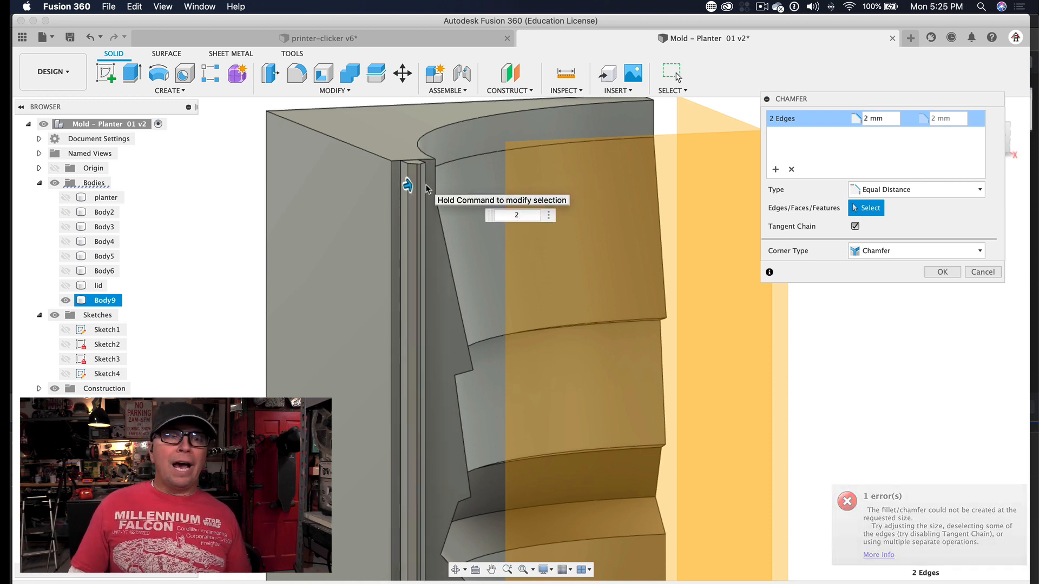
click(983, 272)
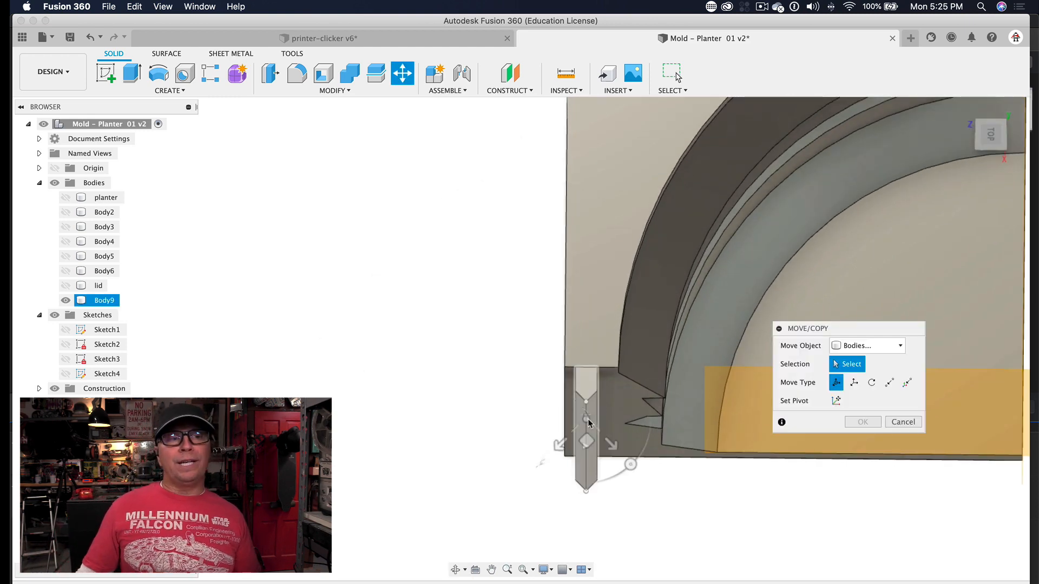
mouse_move(577, 411)
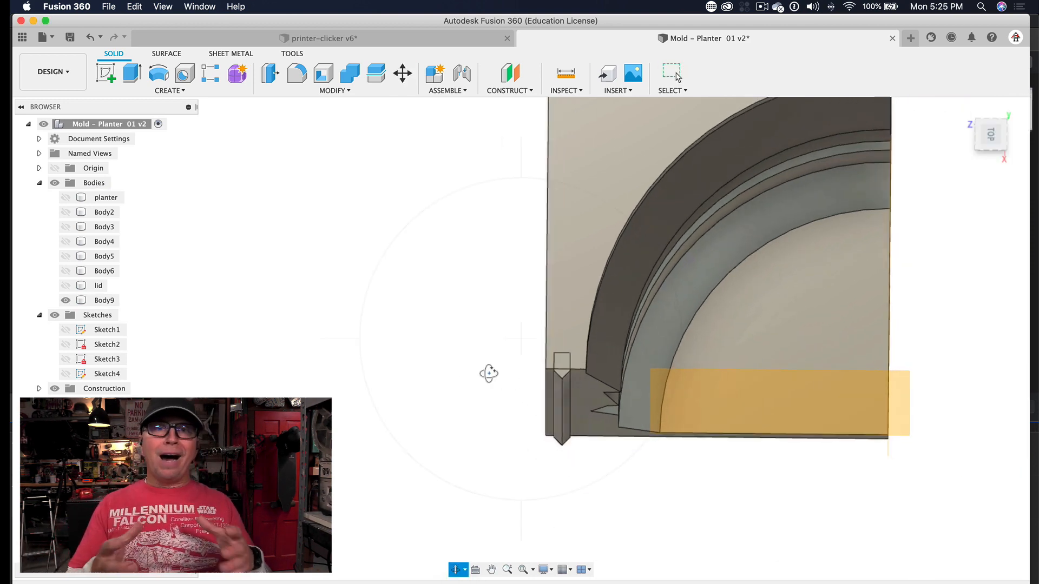
Step: Begin a Move/Copy rotation of key bar Body9, then abandon the first attempt
click(401, 72)
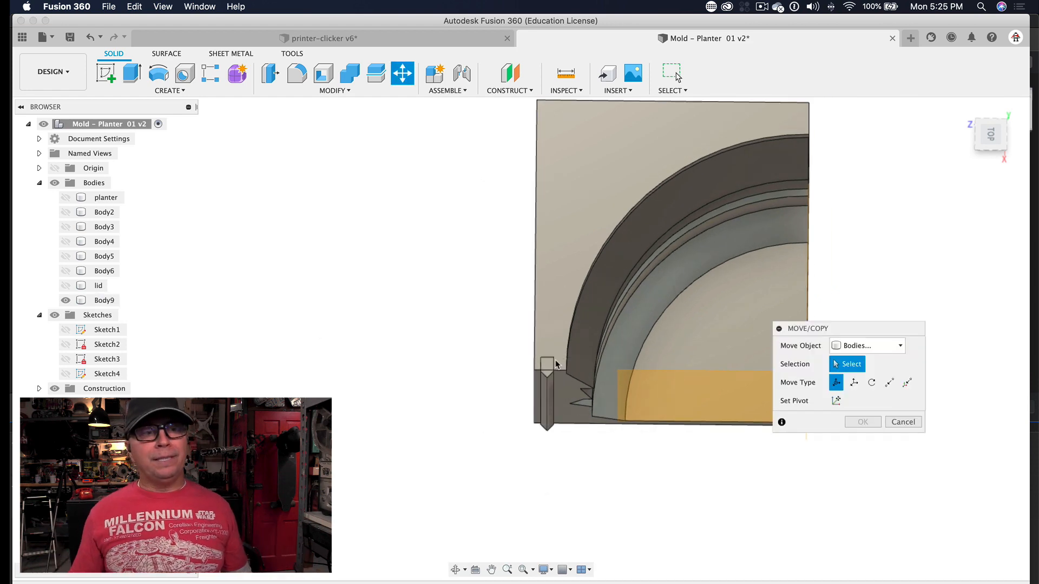
click(546, 391)
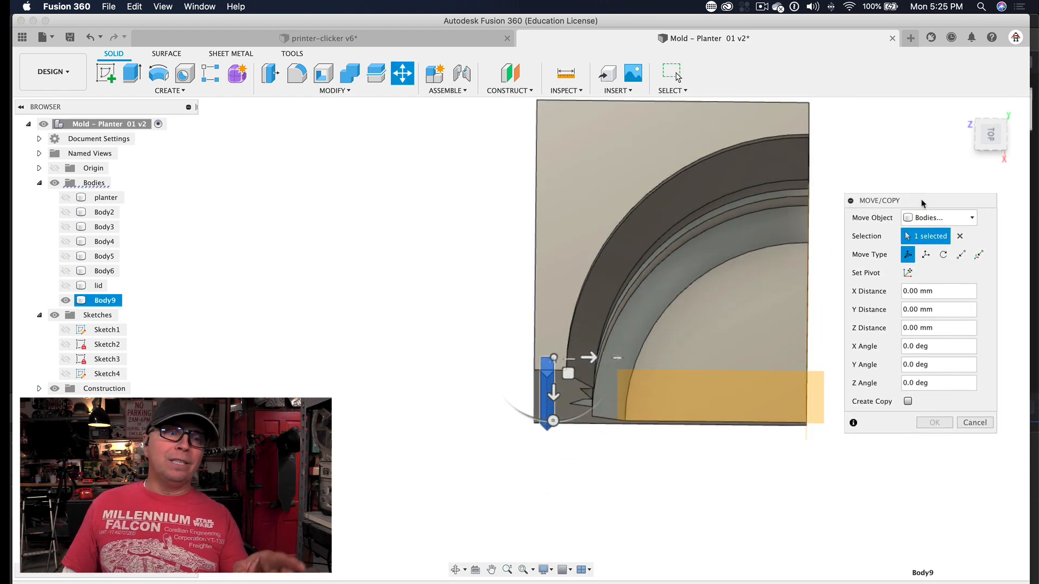
click(944, 254)
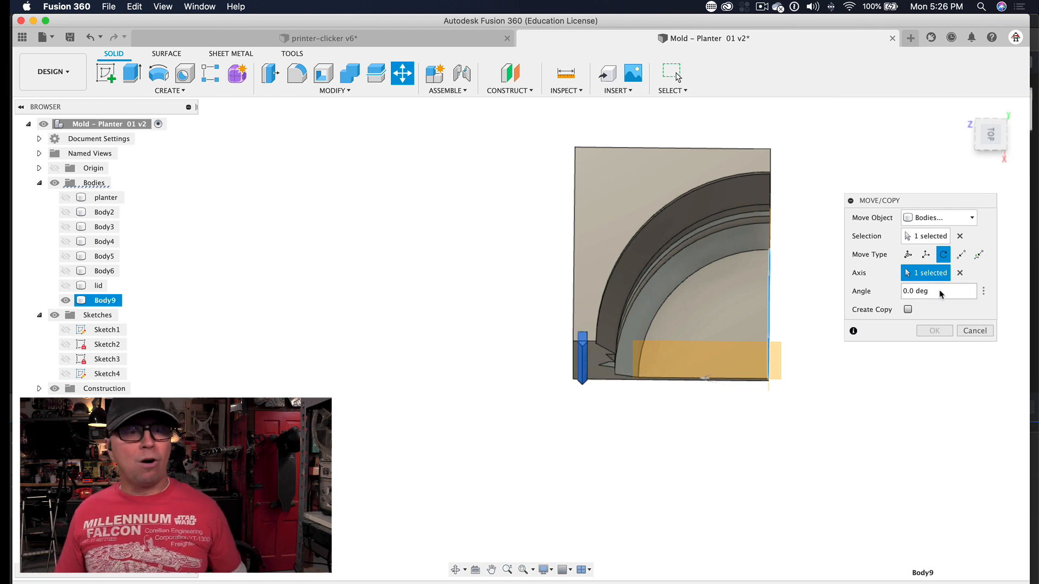
click(934, 331)
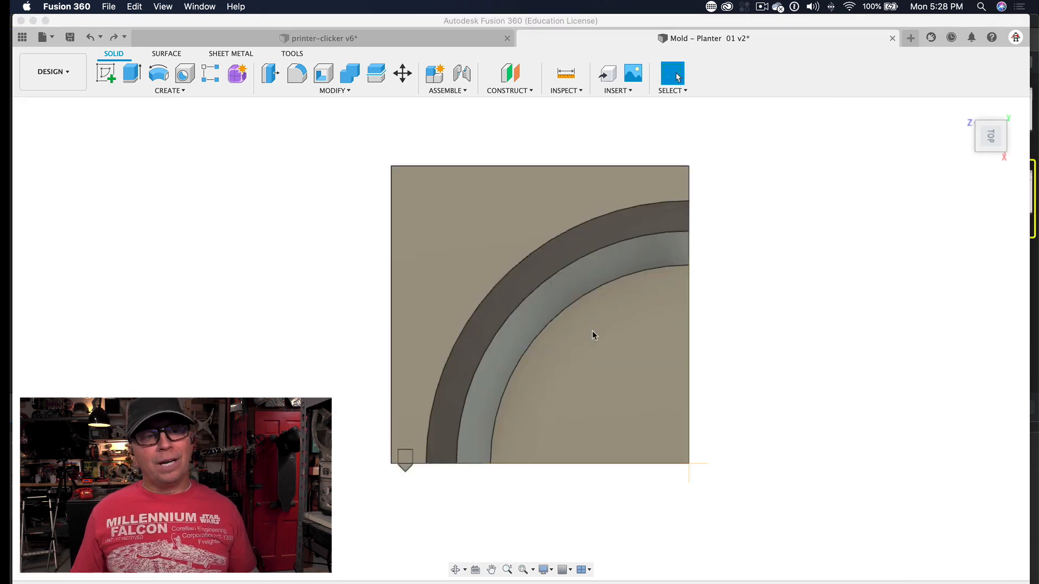
Step: Rotate-copy the key strip 270 degrees about the block's vertical edge, creating Body10
click(401, 72)
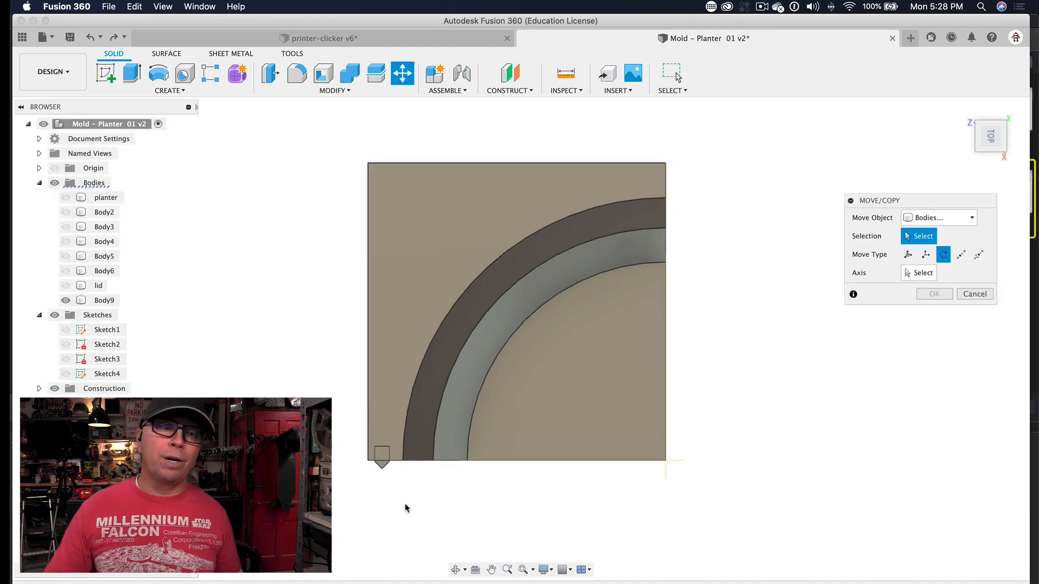
click(104, 300)
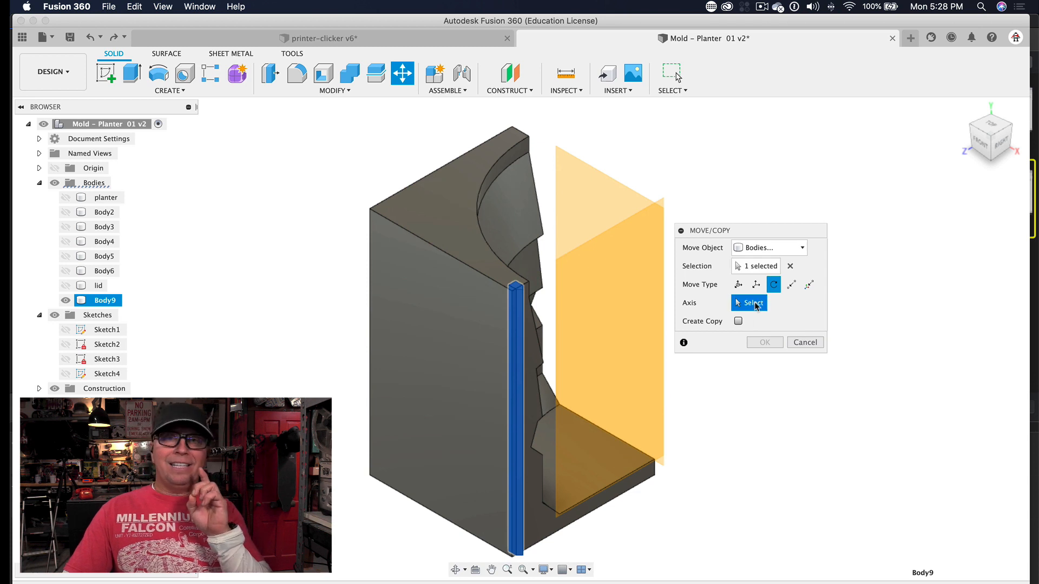
click(754, 303)
text(270)
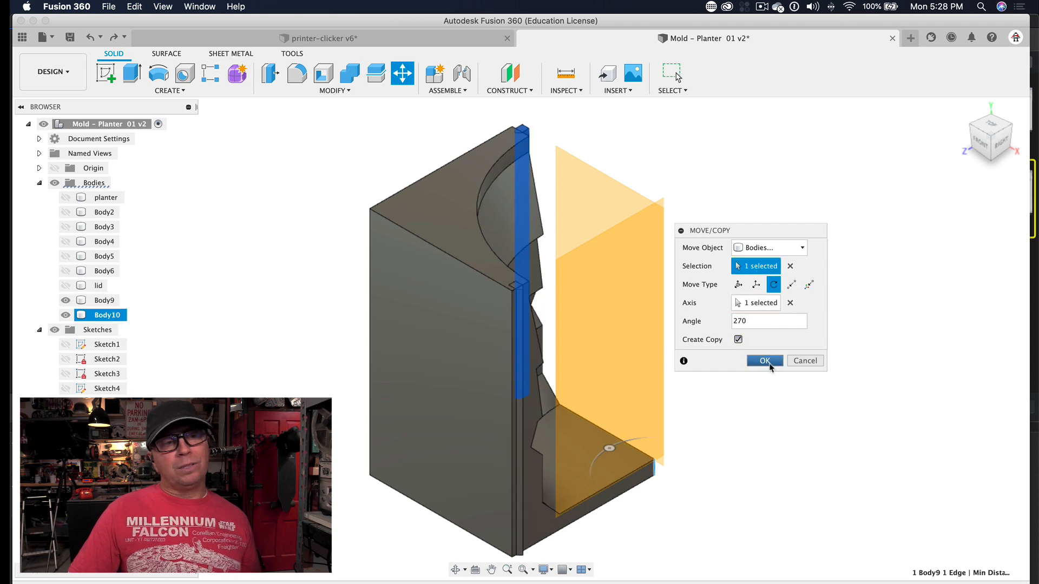
click(764, 360)
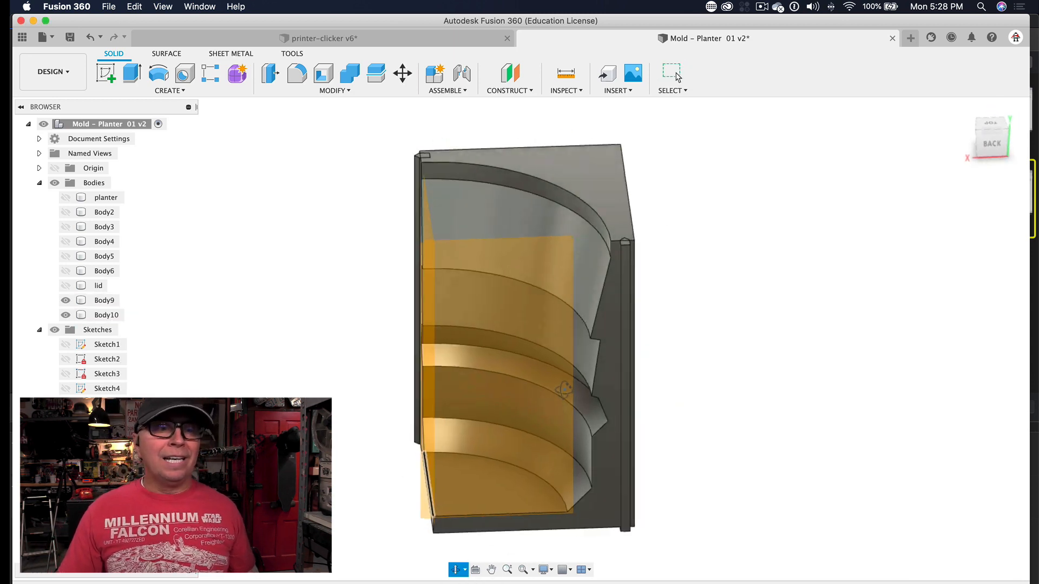
Step: Set up a cut Combine on the quarter block with key bar Body9 as the tool
click(332, 91)
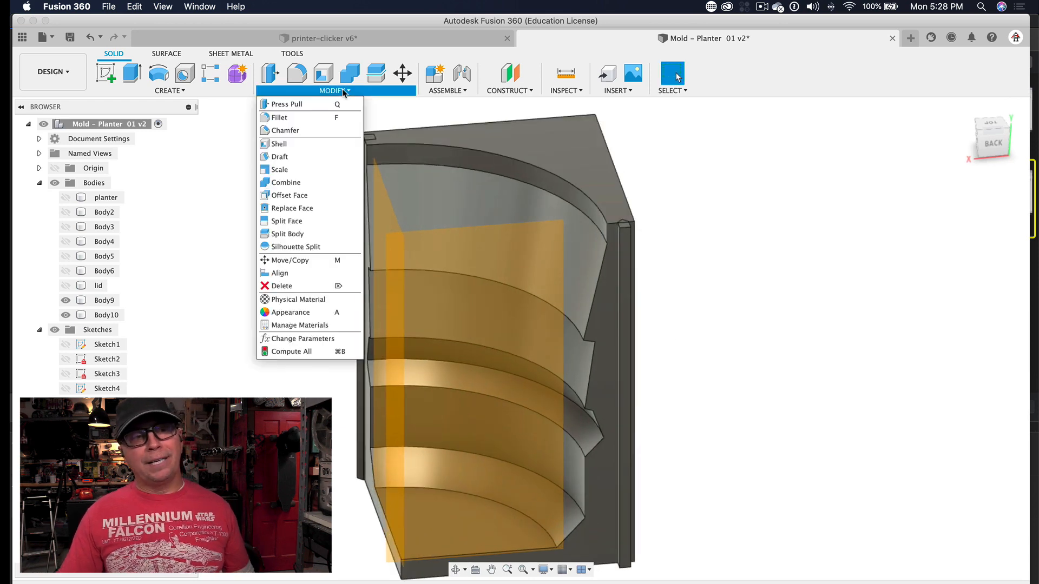
click(288, 182)
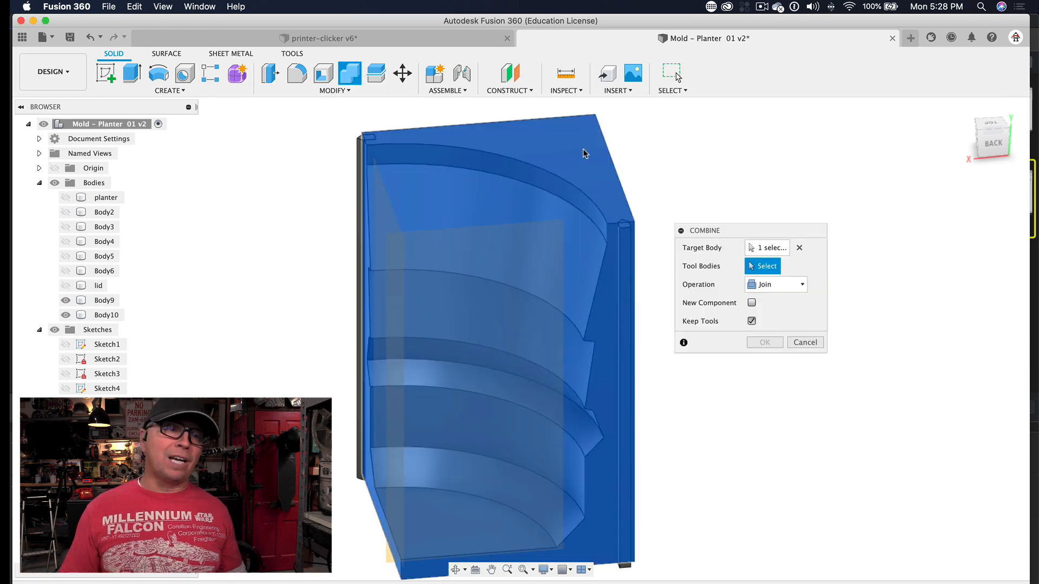
click(804, 344)
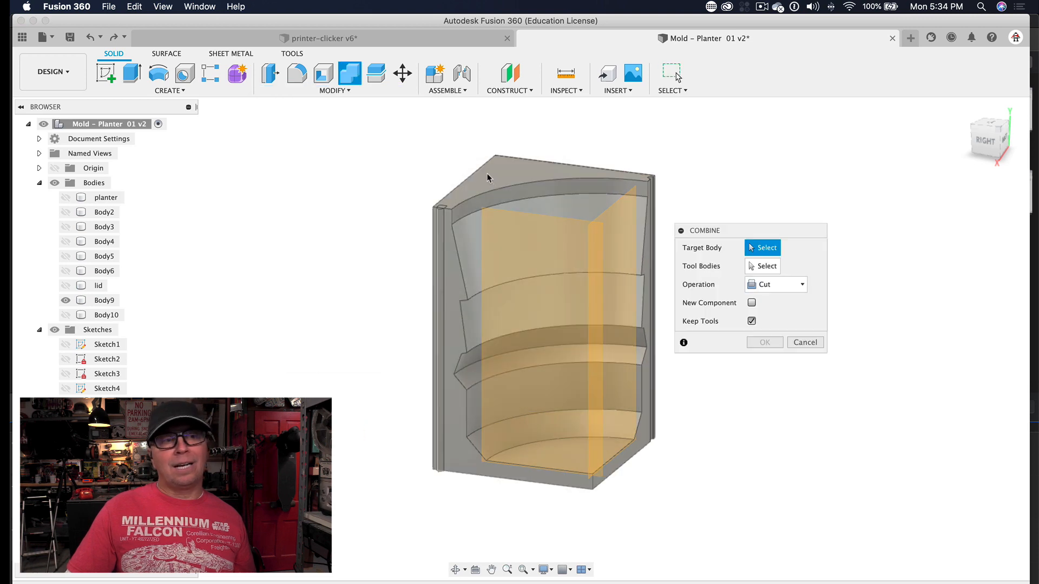
click(775, 285)
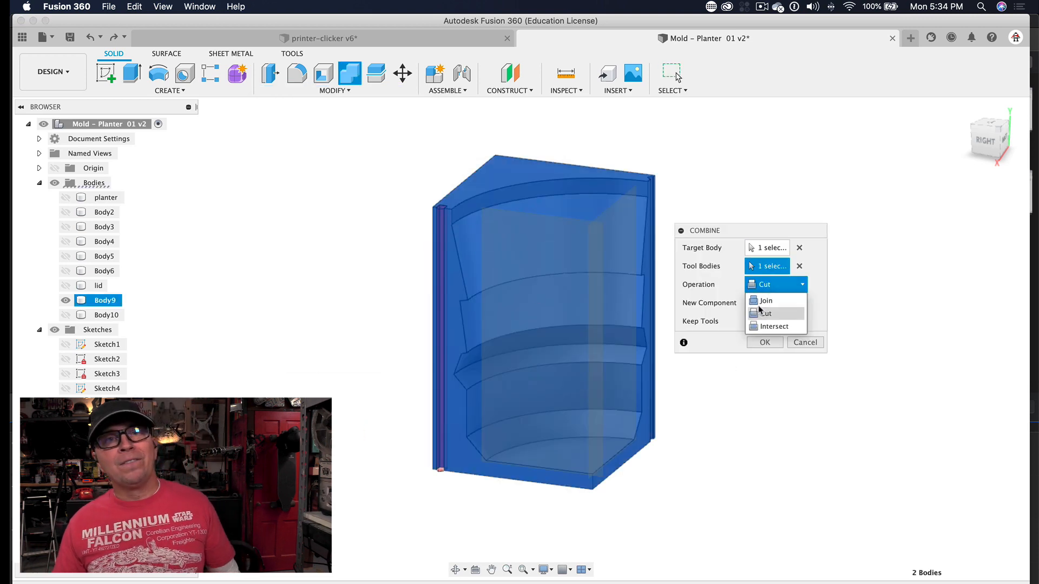
click(764, 342)
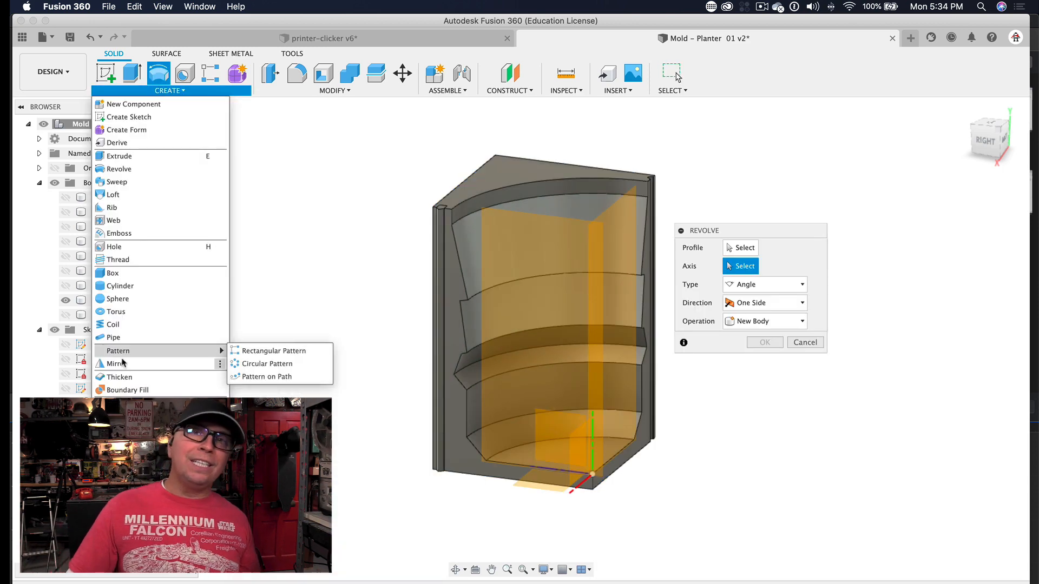
Step: Mirror the keyed quarter block across a plane as a New Body
click(118, 364)
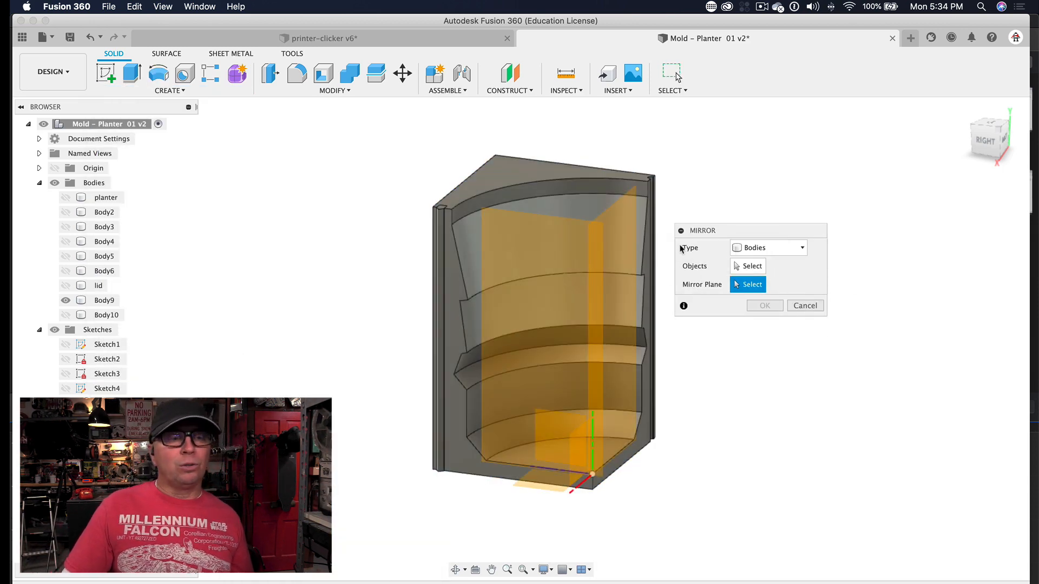
click(543, 298)
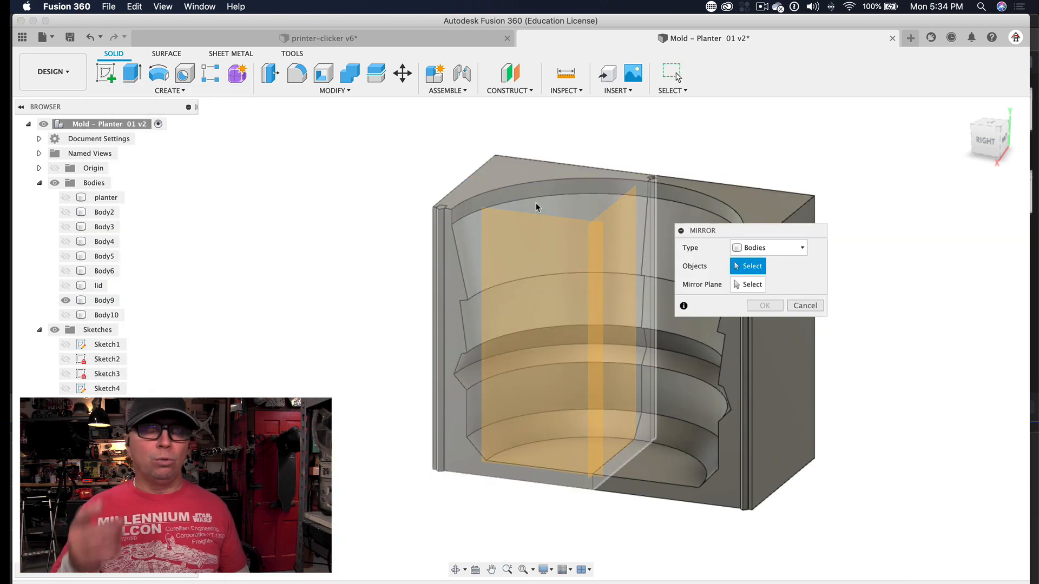
click(768, 302)
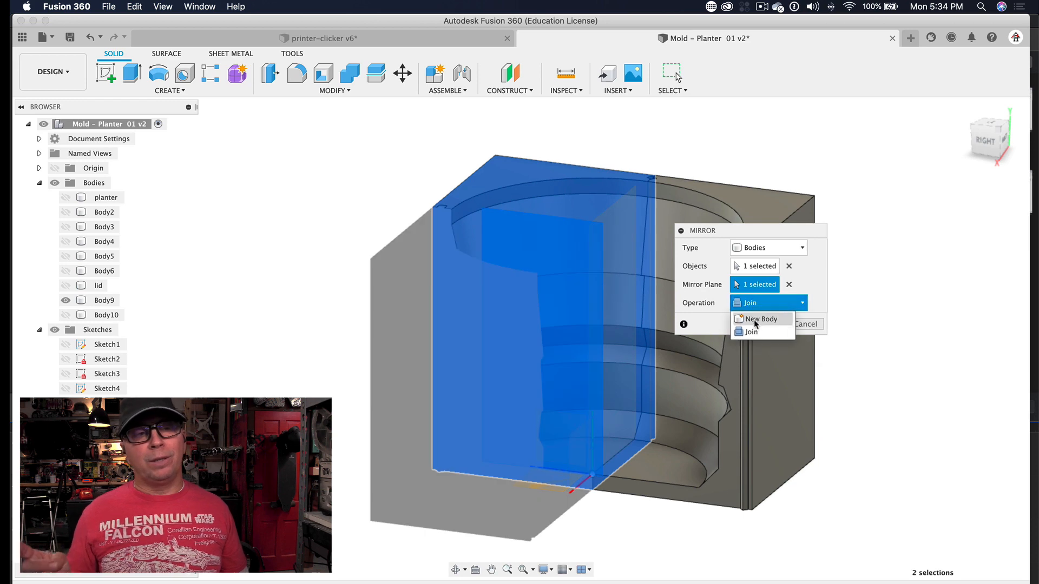
click(168, 91)
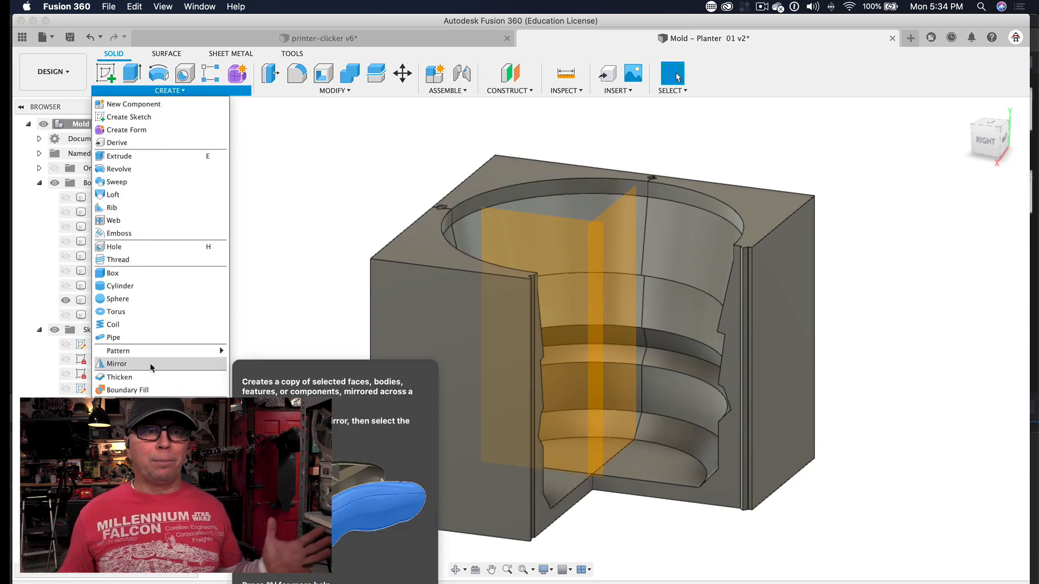
Step: Mirror again across a second plane to create the remaining quarter blocks
click(118, 364)
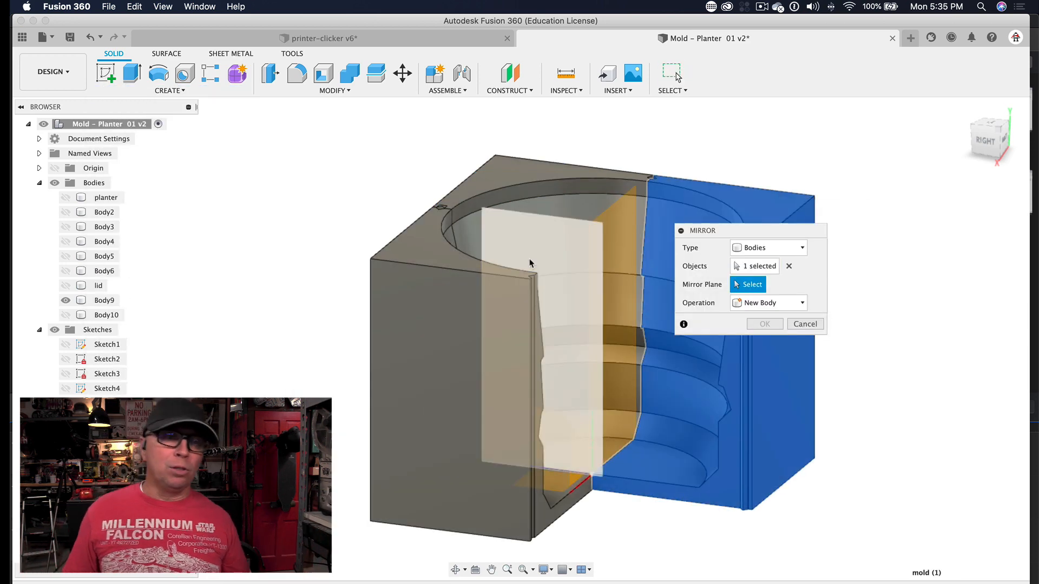
click(805, 324)
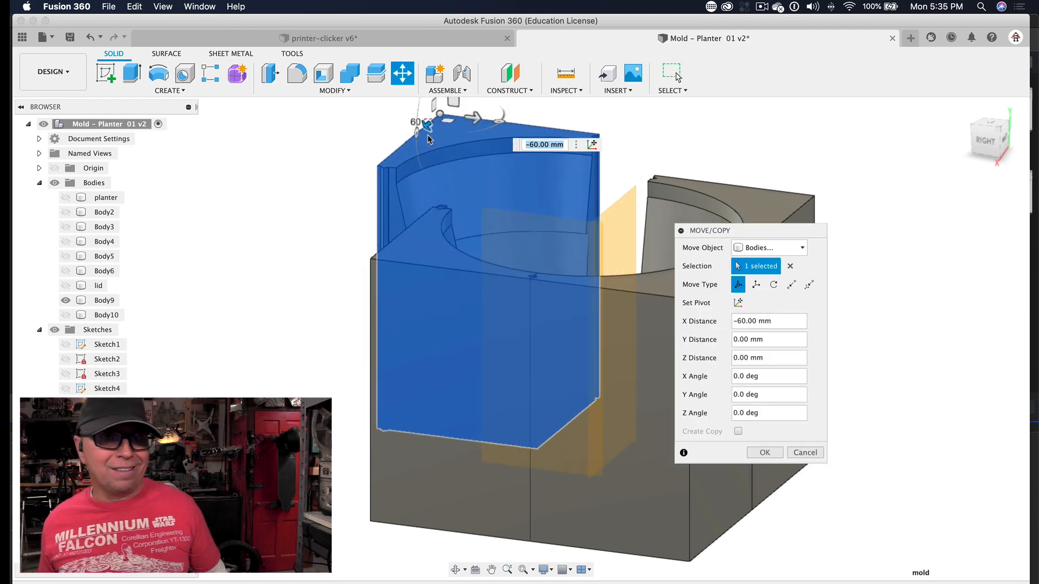
Step: Pull the quarter blocks outward from the core and lift the inner-mold component 190 mm
click(790, 266)
text(60)
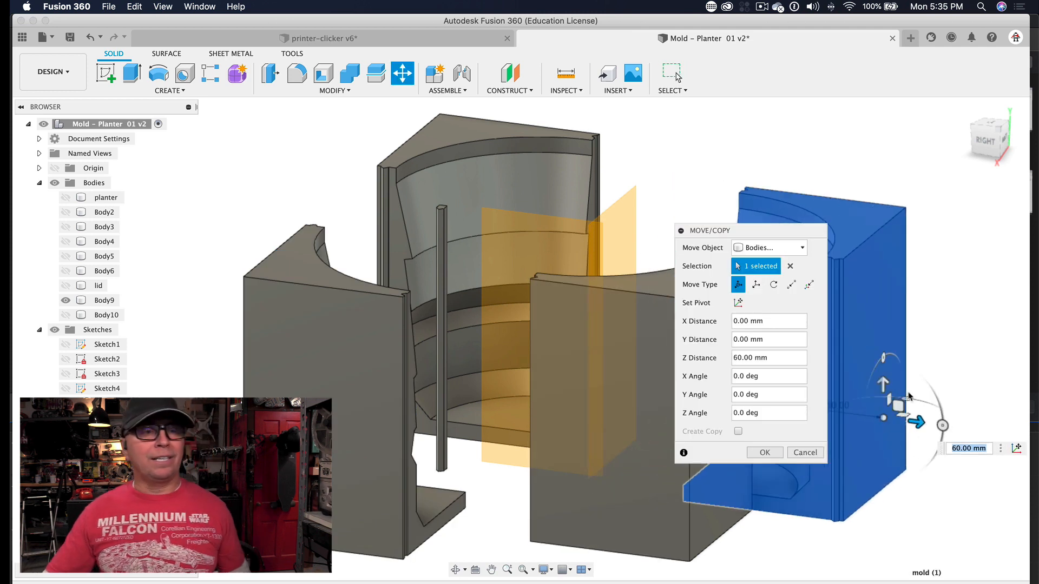
mouse_move(907, 397)
text(70)
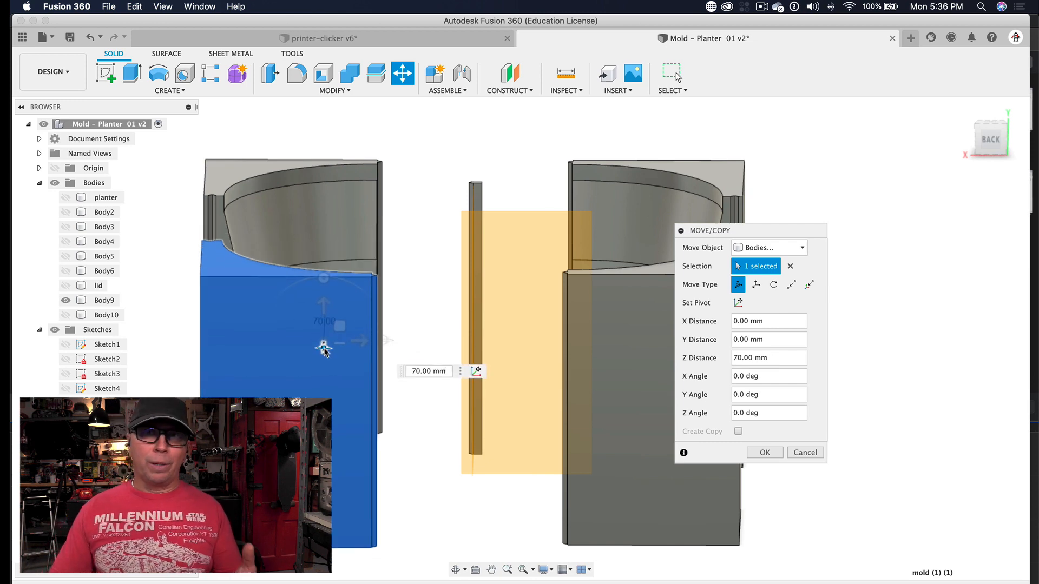
click(764, 453)
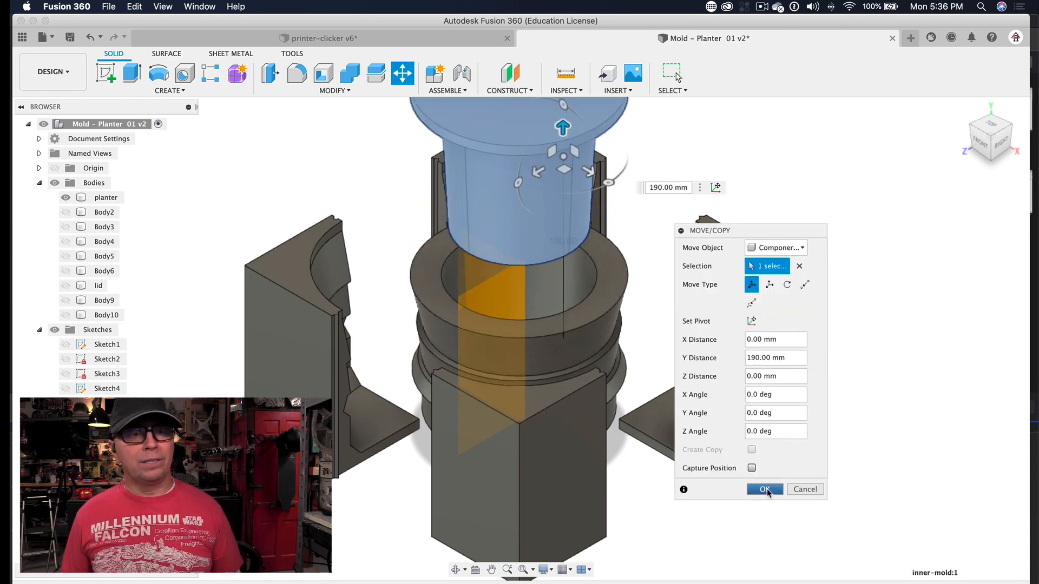
click(764, 489)
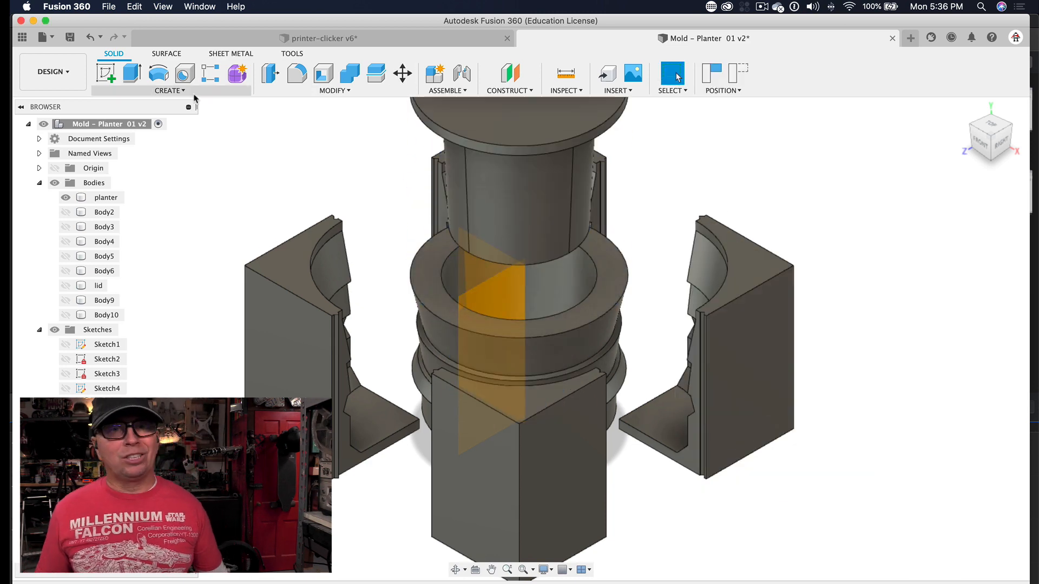
Step: Switch to the Render workspace and search the appearance library for 'cement'
click(52, 72)
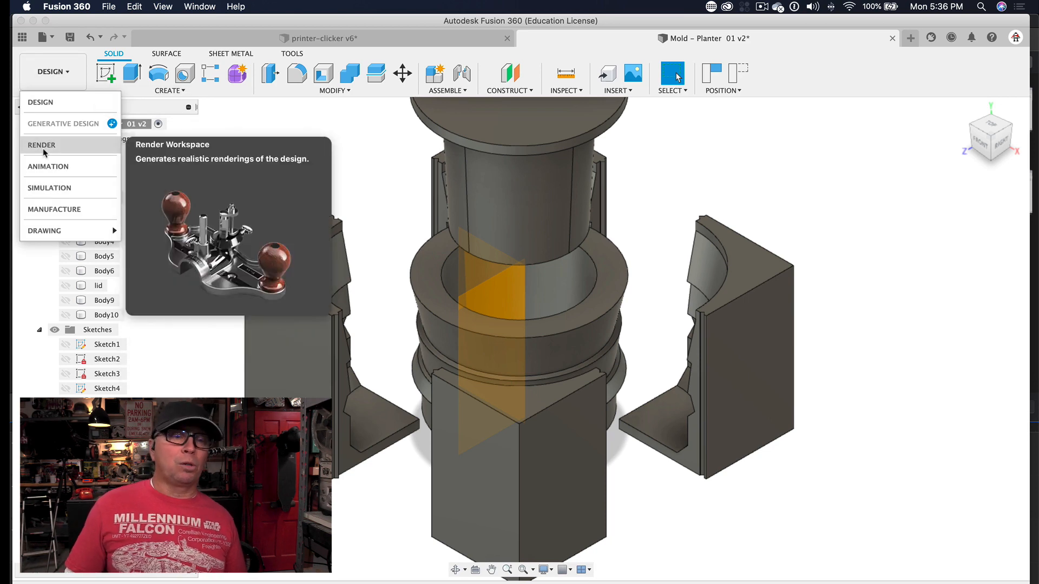
click(41, 144)
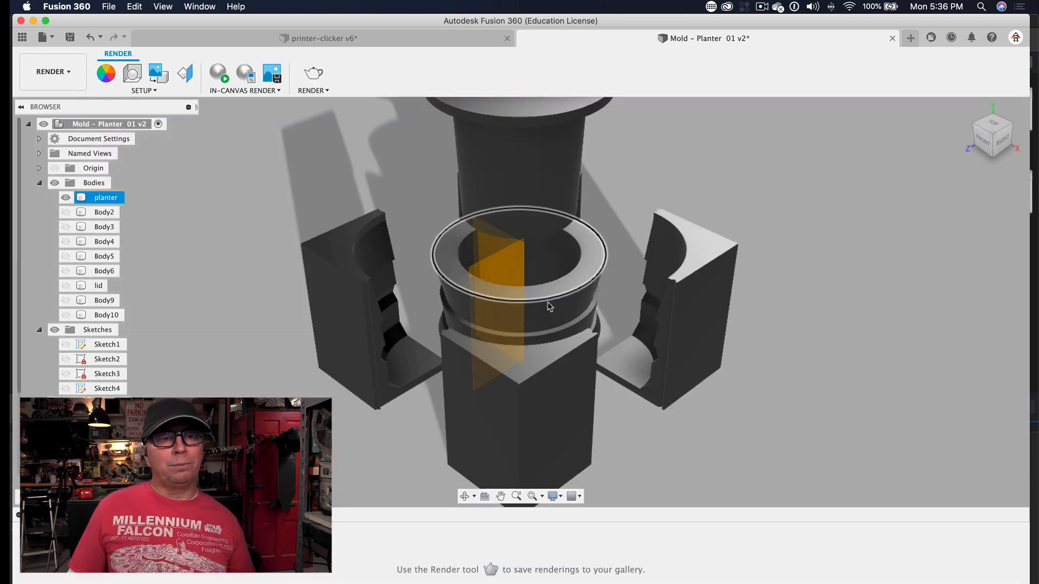
click(105, 72)
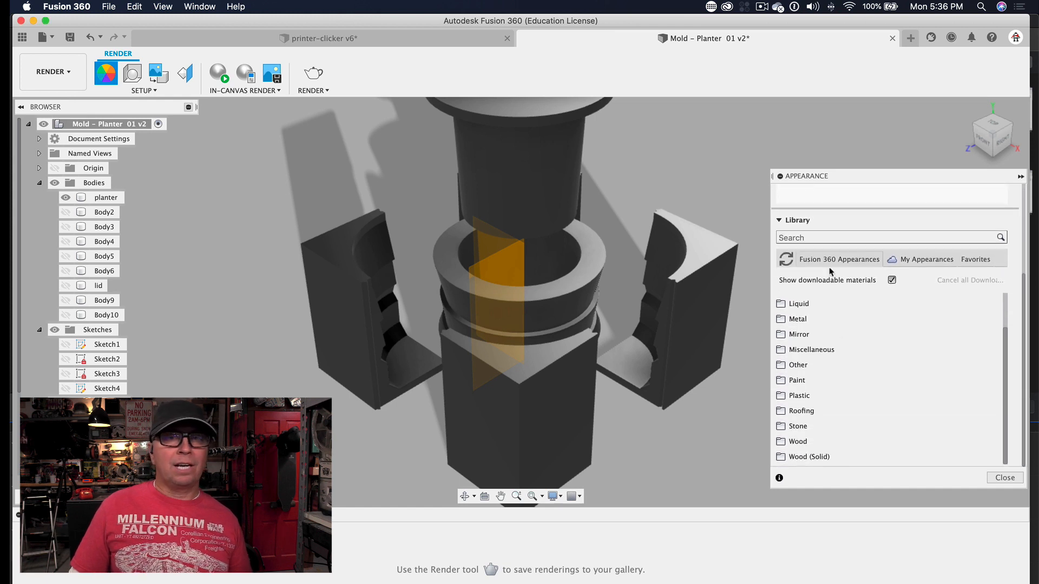
text(cement)
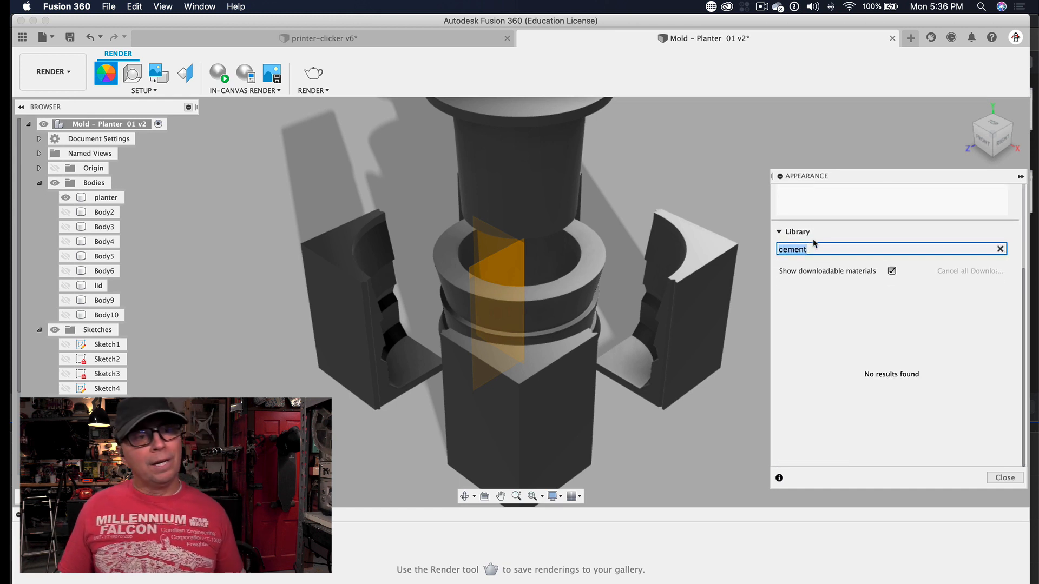